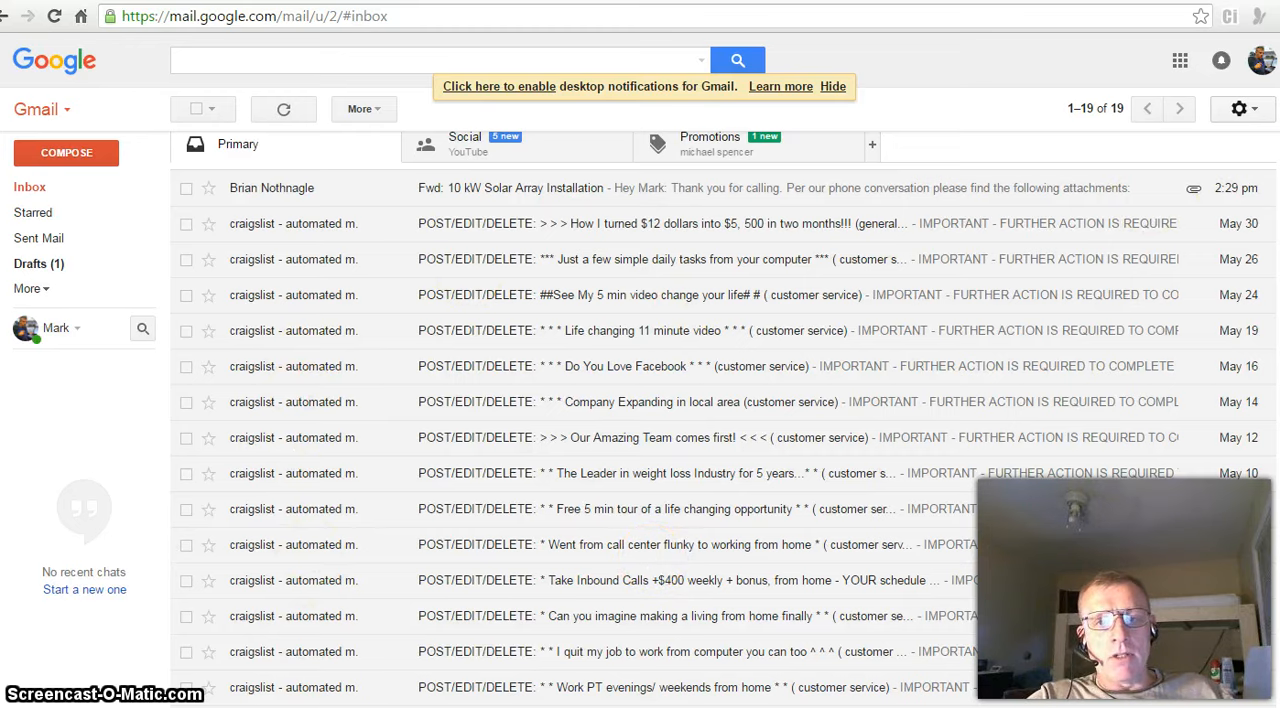
Step: From the craigslist email for the Take Inbound Calls ad, follow its management link
scroll(down, 3)
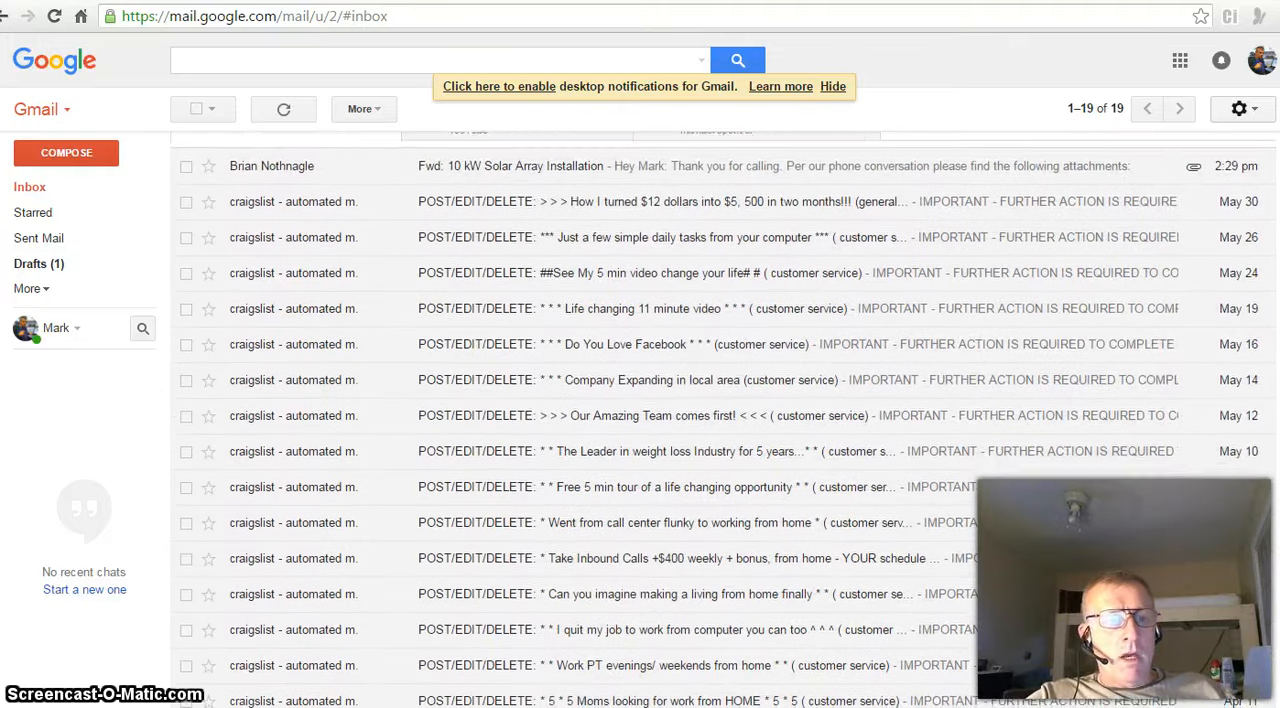
scroll(up, 3)
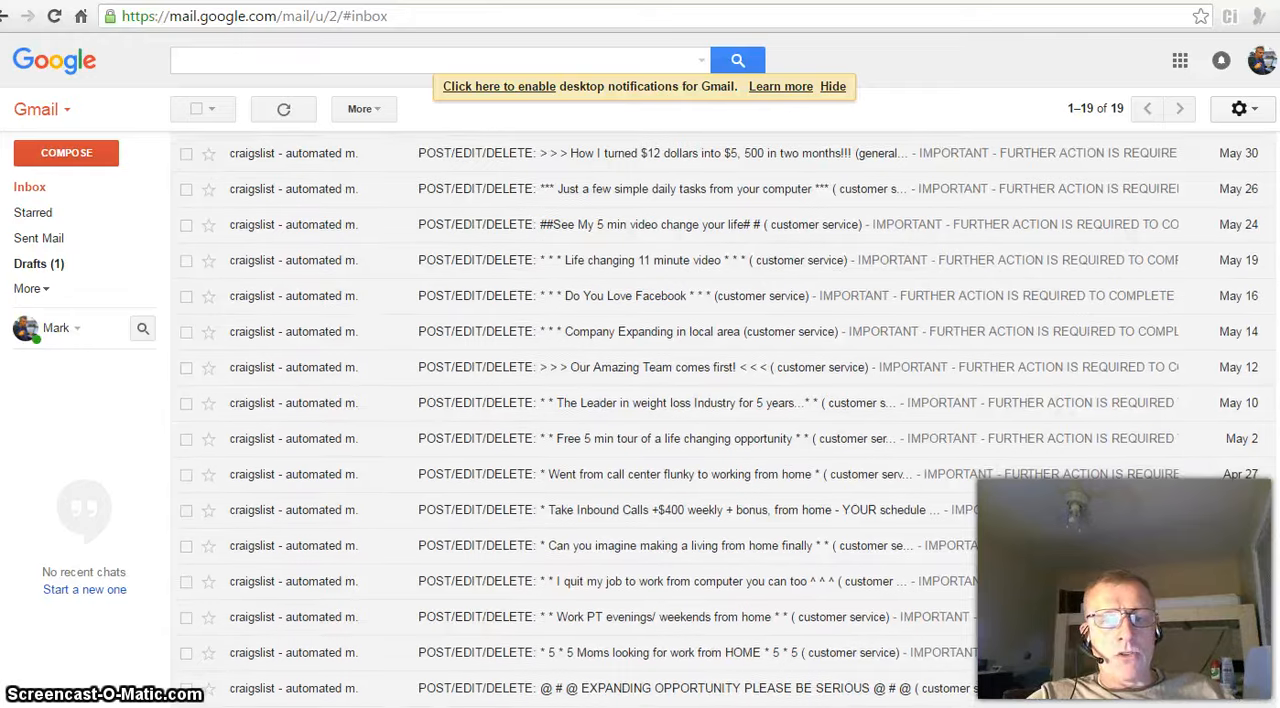
scroll(down, 3)
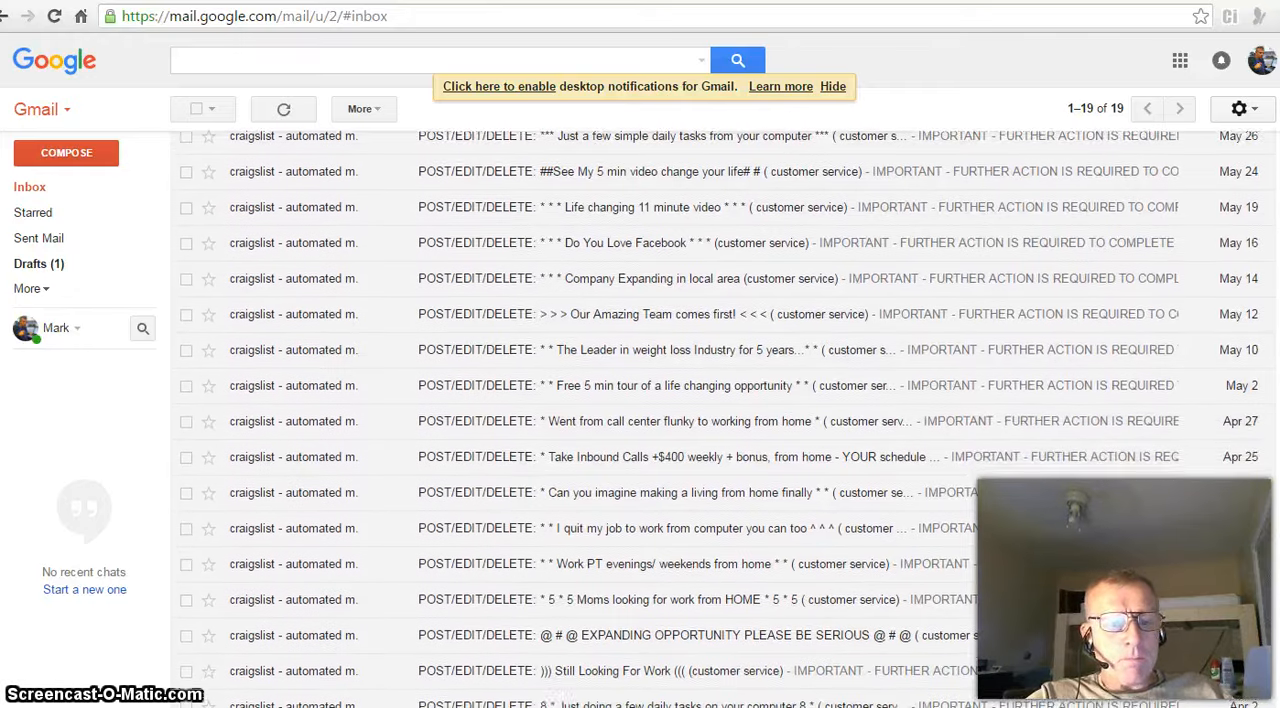
scroll(up, 3)
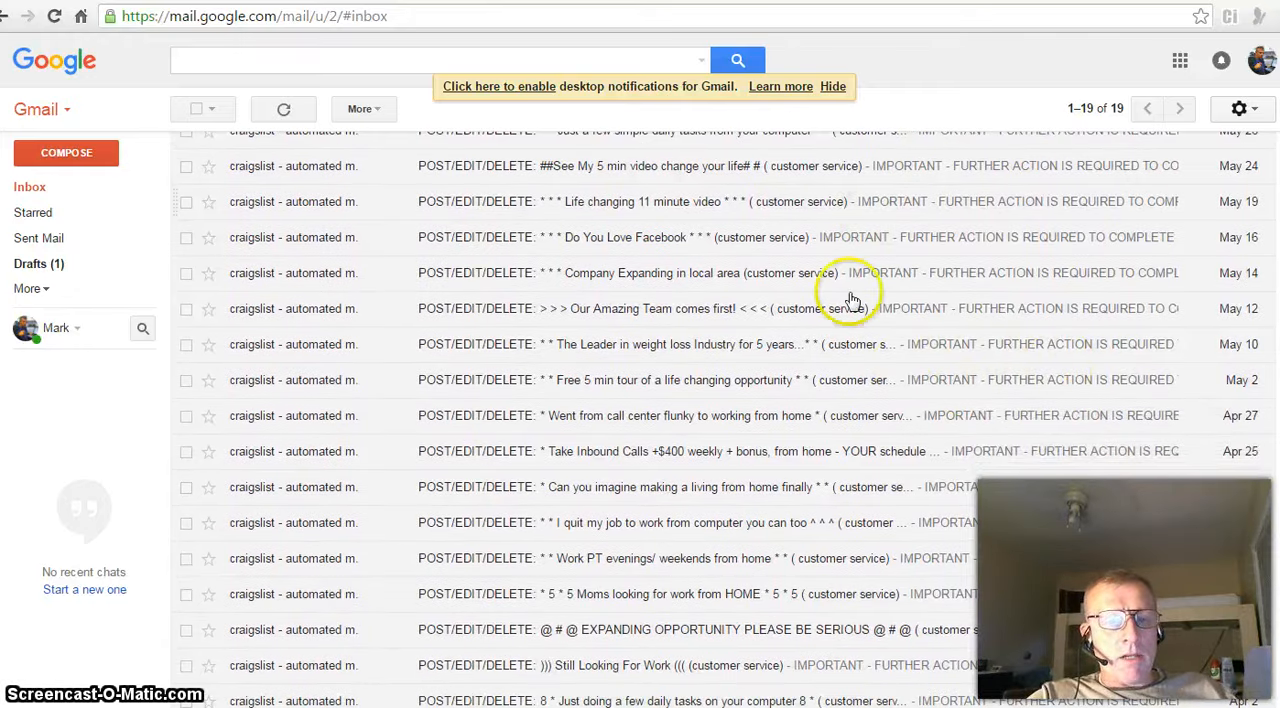
mouse_move(592, 528)
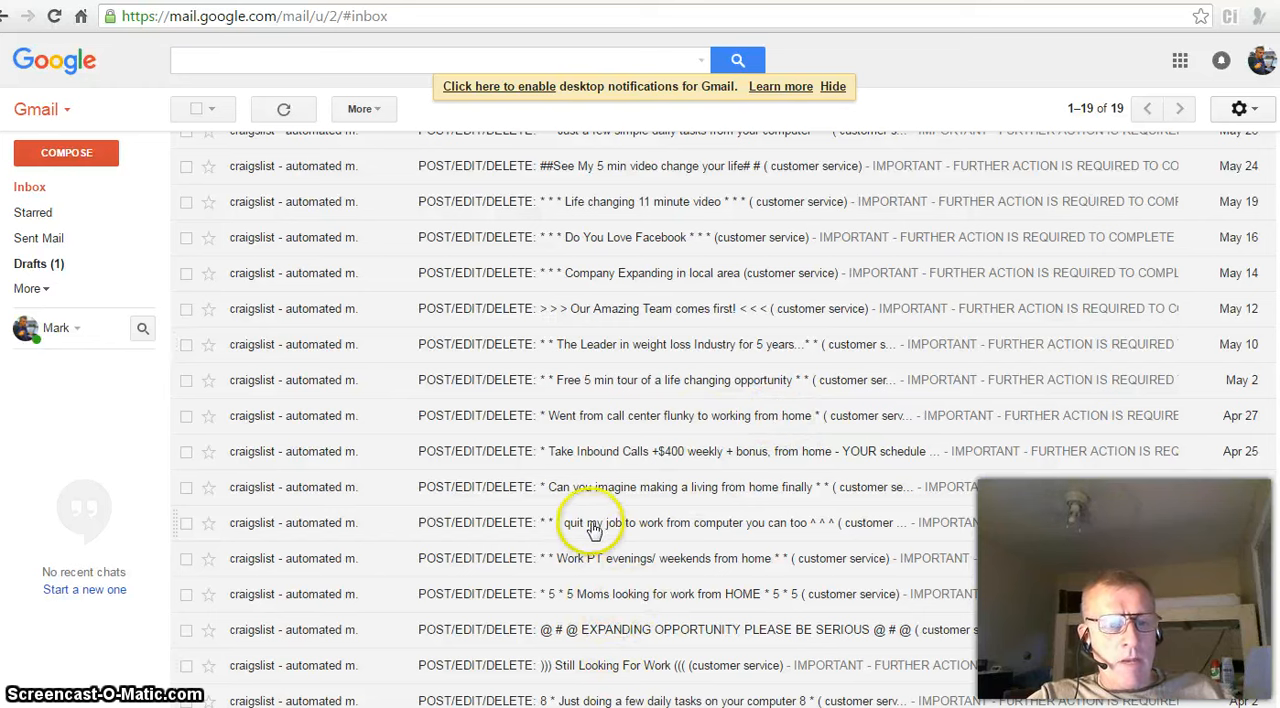
mouse_move(588, 178)
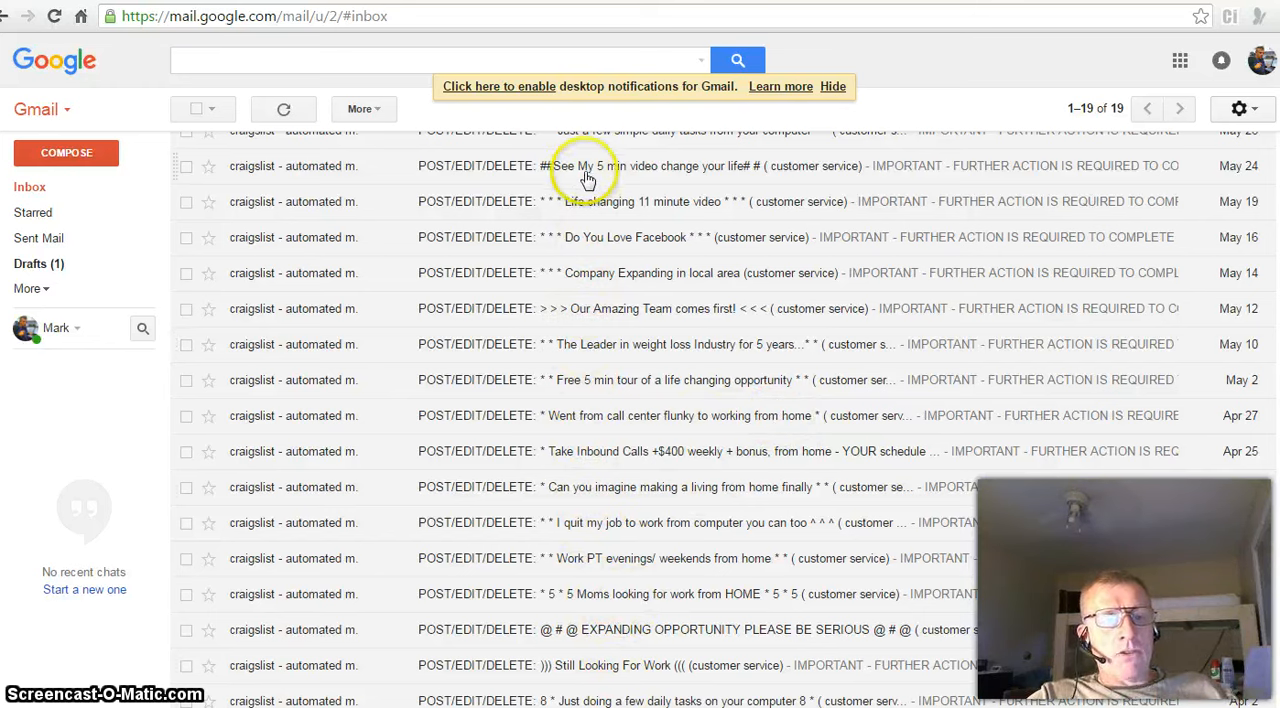
mouse_move(1208, 184)
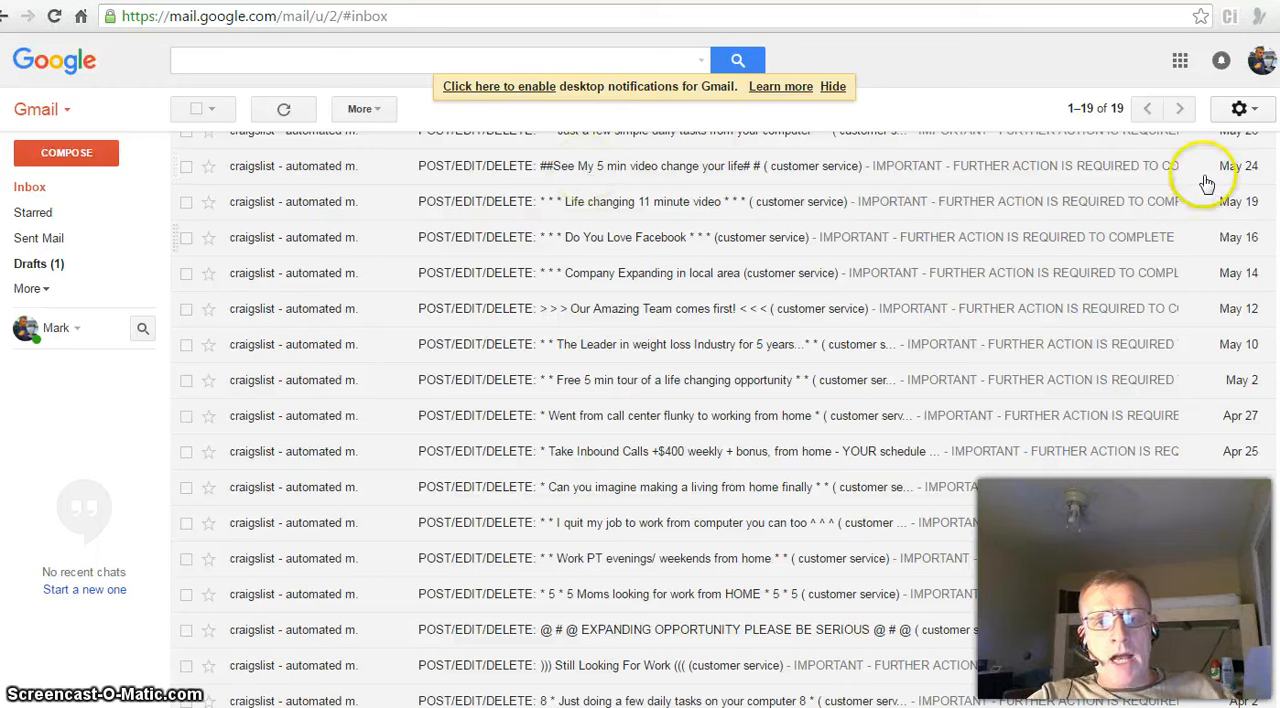
mouse_move(1236, 188)
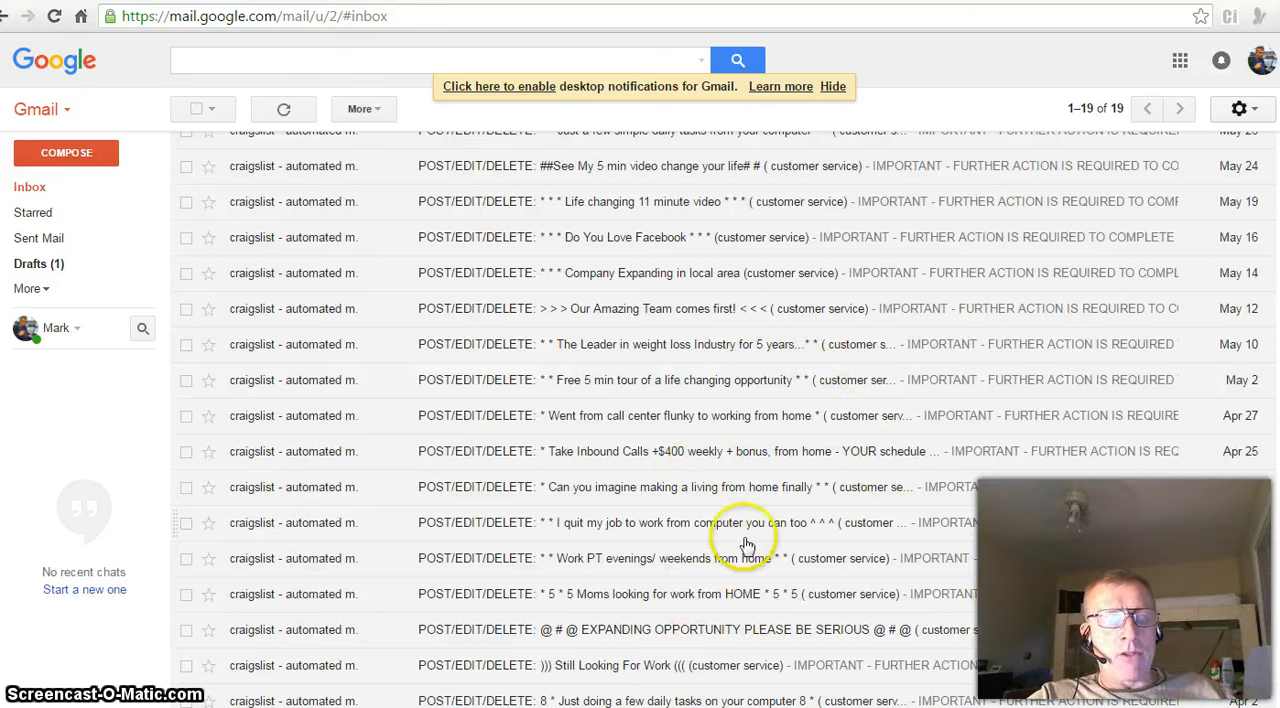
mouse_move(614, 494)
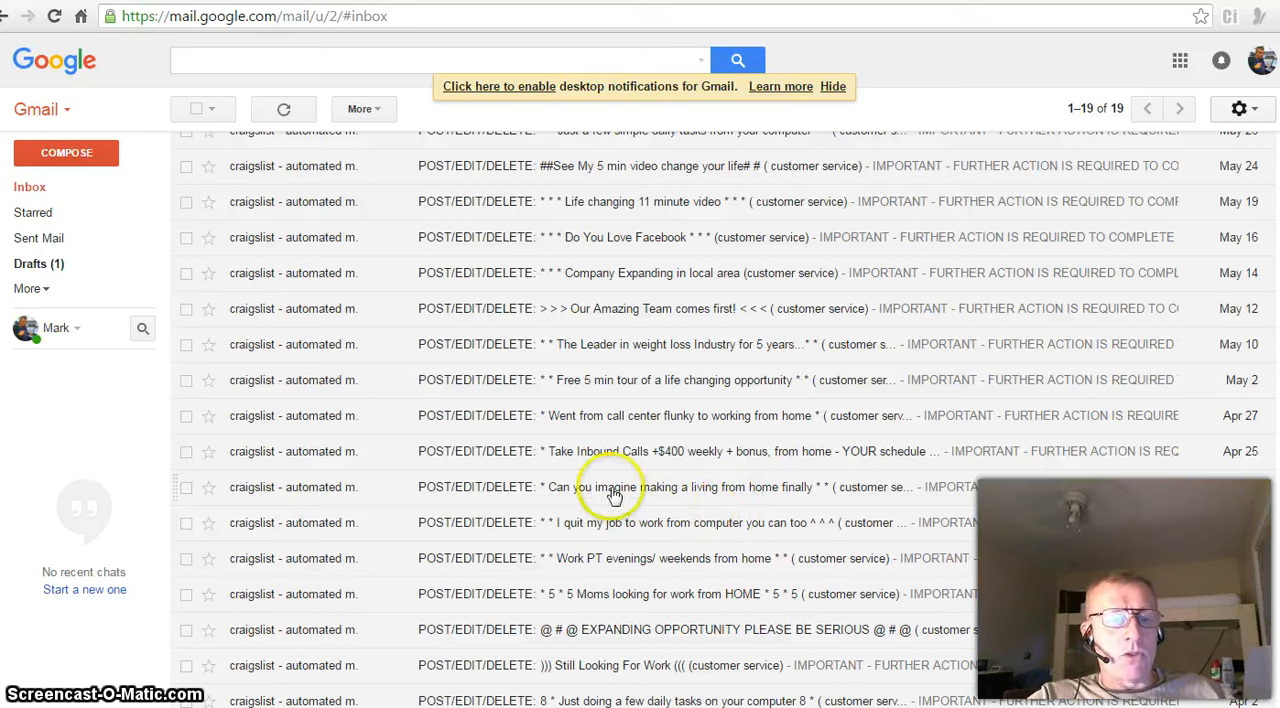
mouse_move(508, 464)
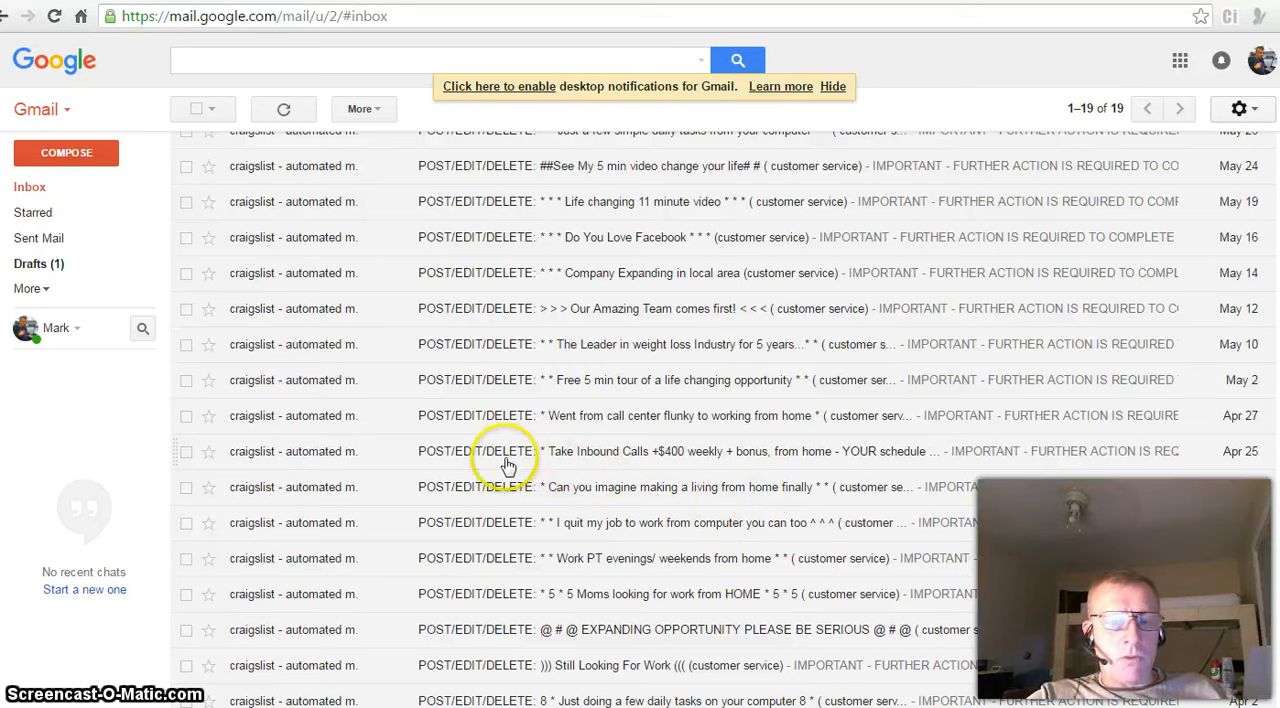
mouse_move(1222, 460)
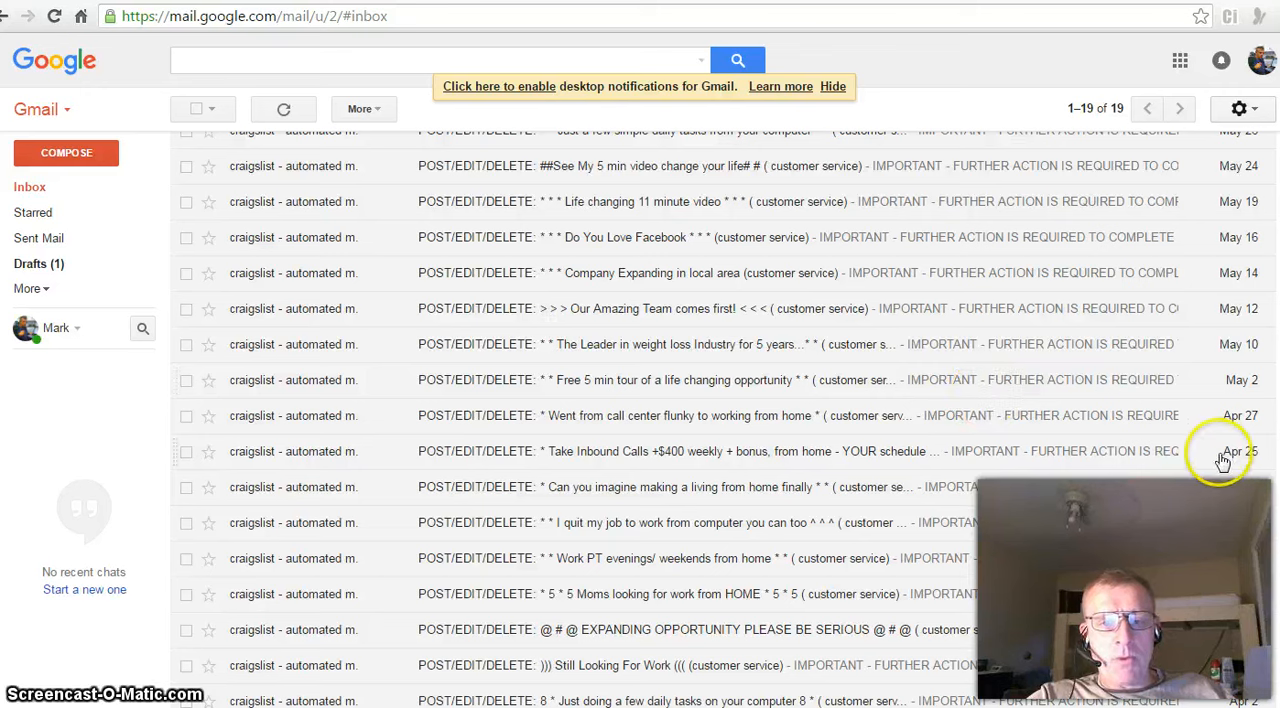
mouse_move(732, 488)
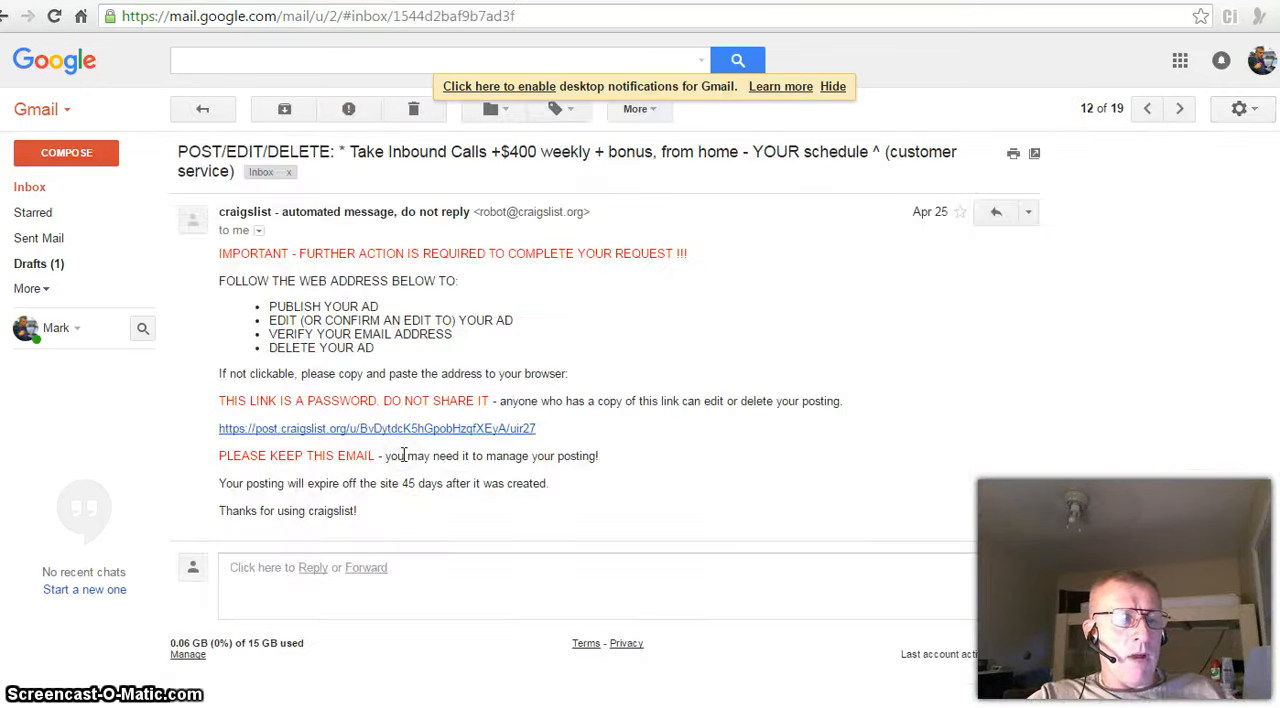
click(376, 428)
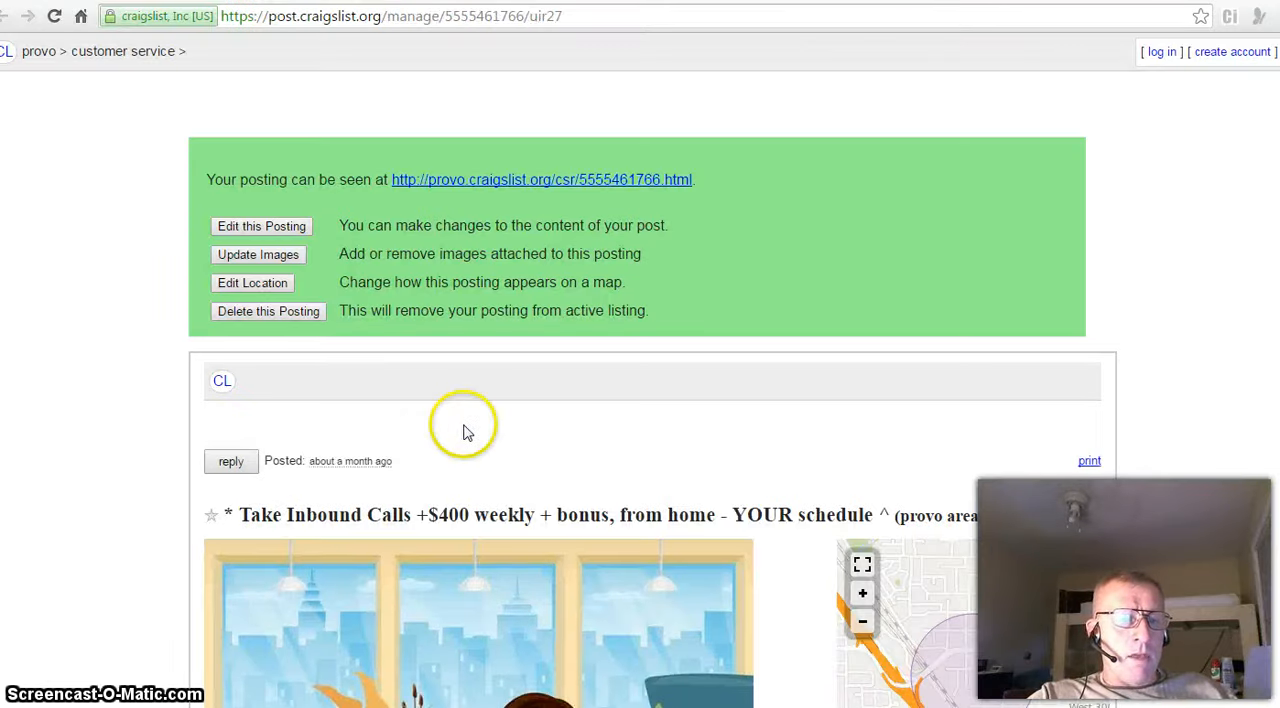
mouse_move(584, 408)
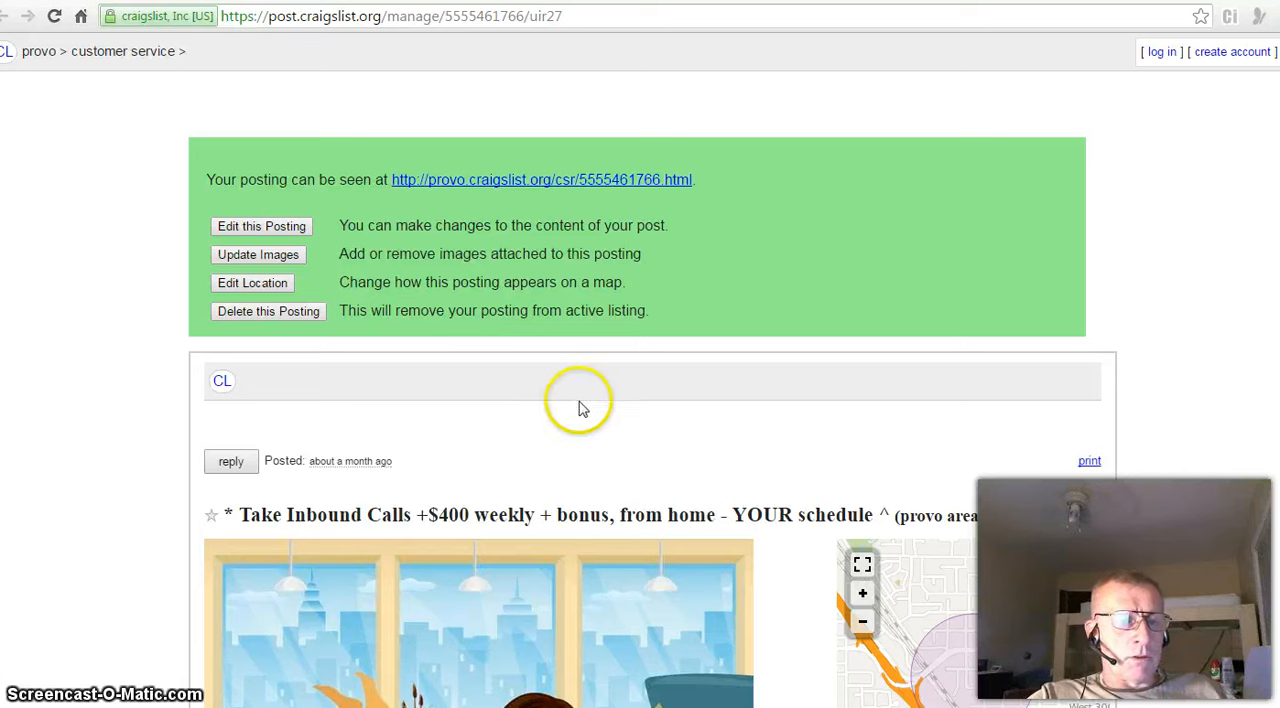
mouse_move(432, 190)
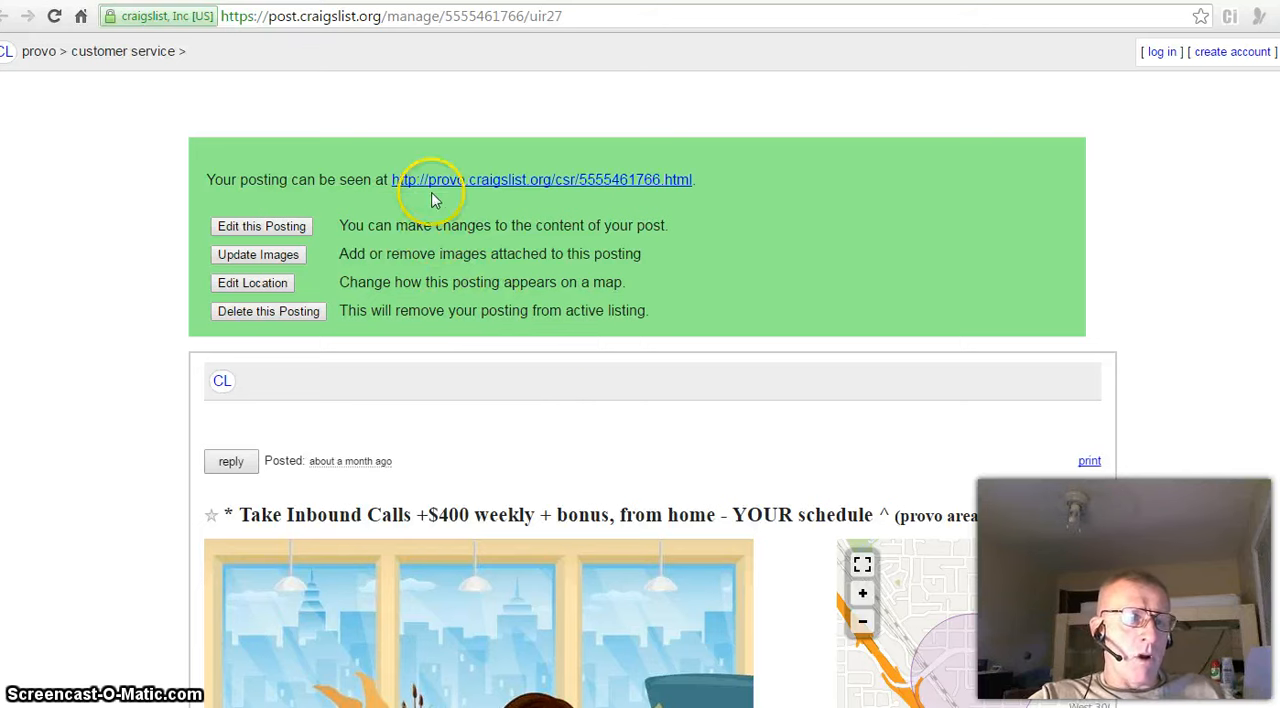
mouse_move(624, 204)
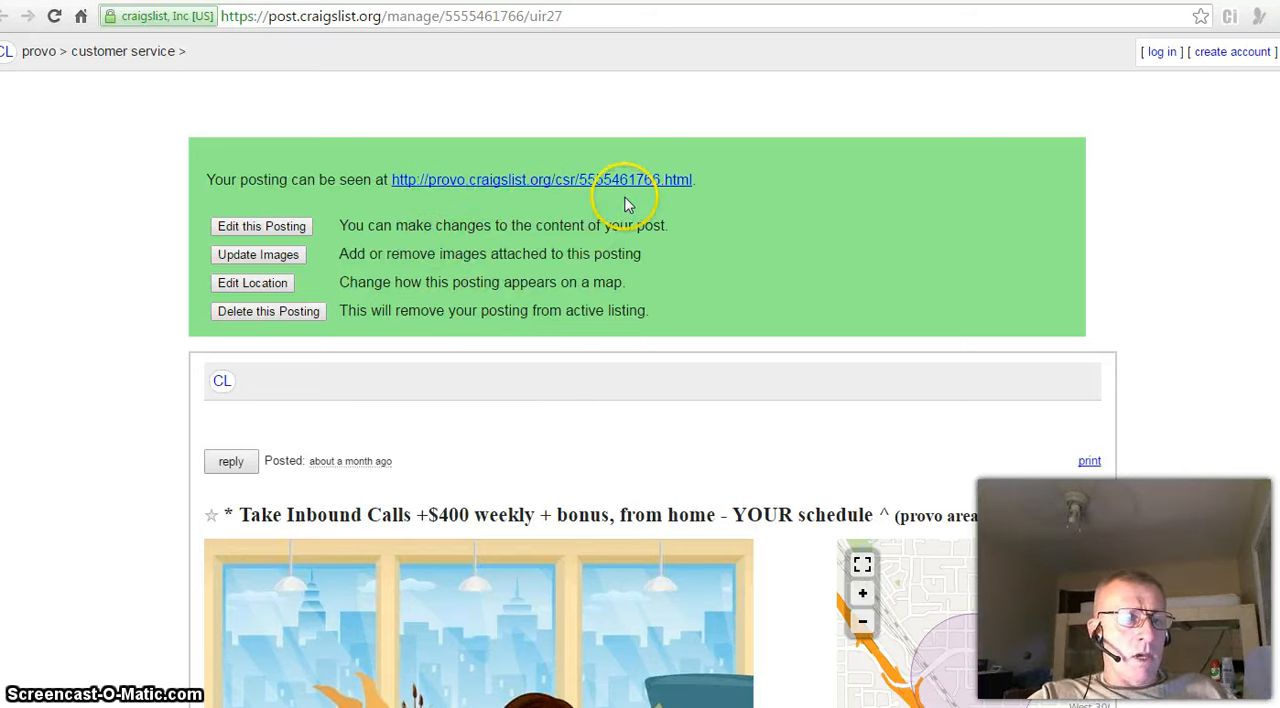
mouse_move(856, 260)
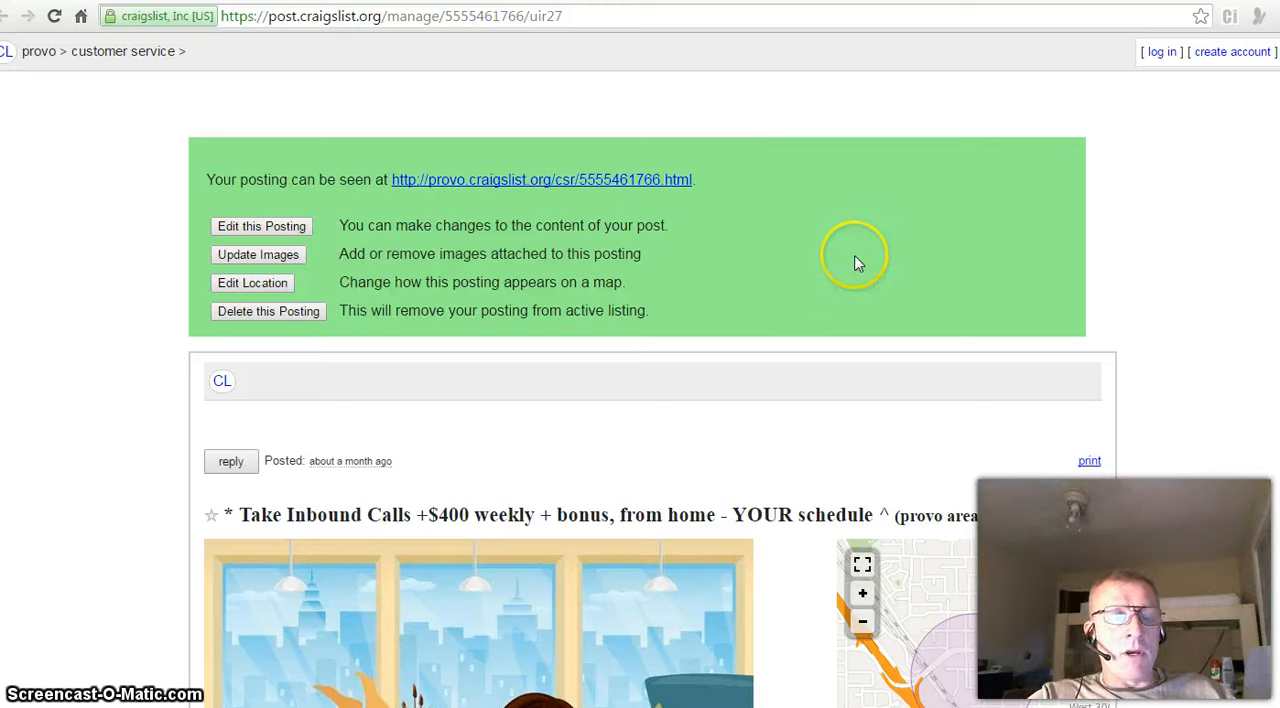
mouse_move(1184, 180)
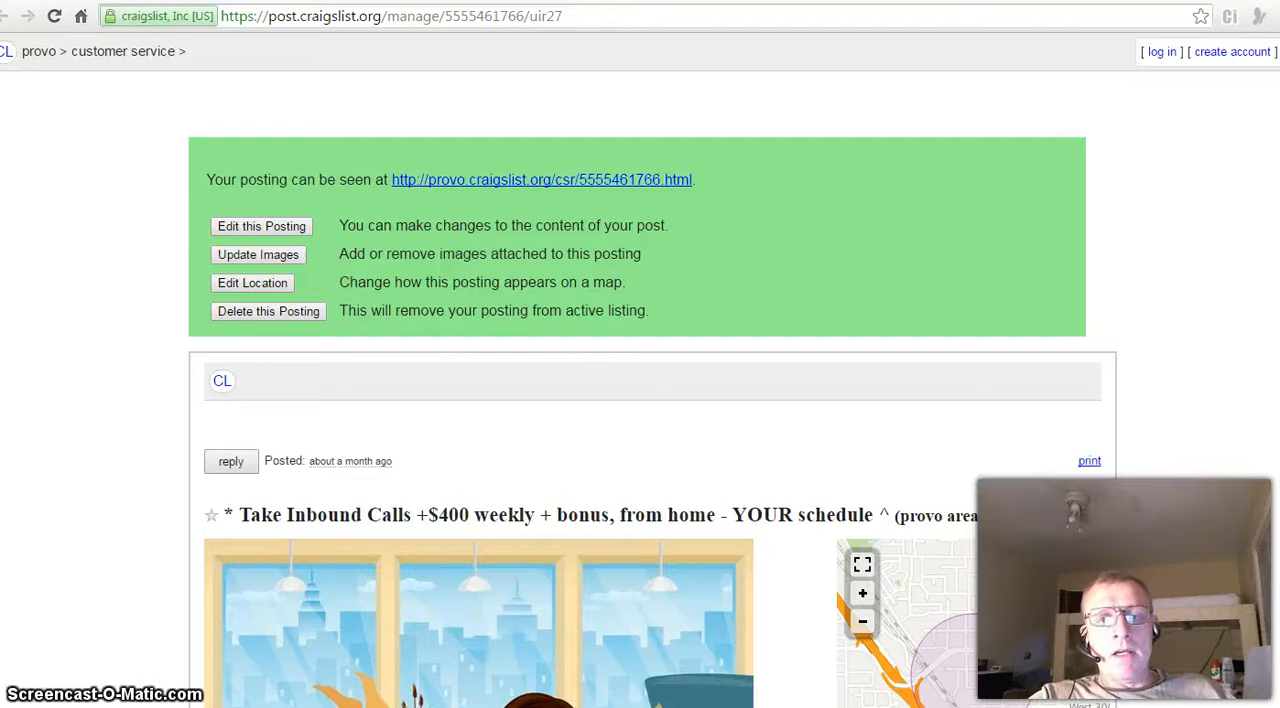
scroll(down, 3)
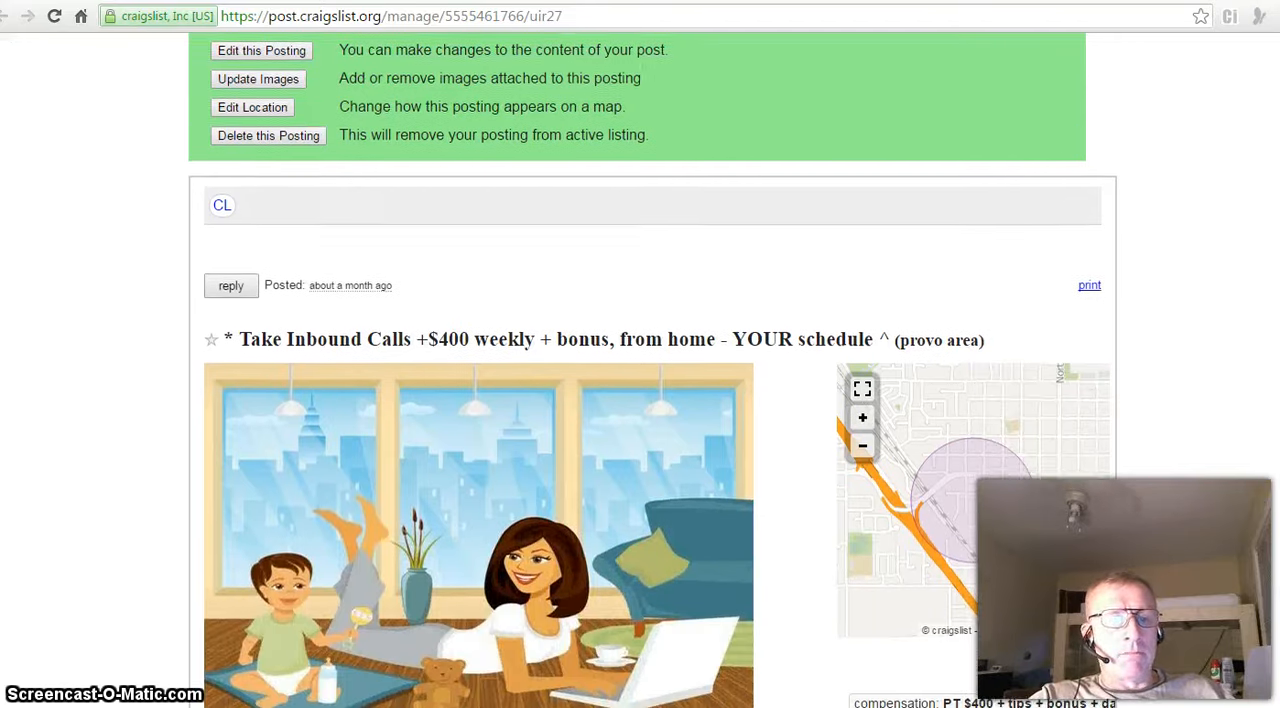
scroll(down, 3)
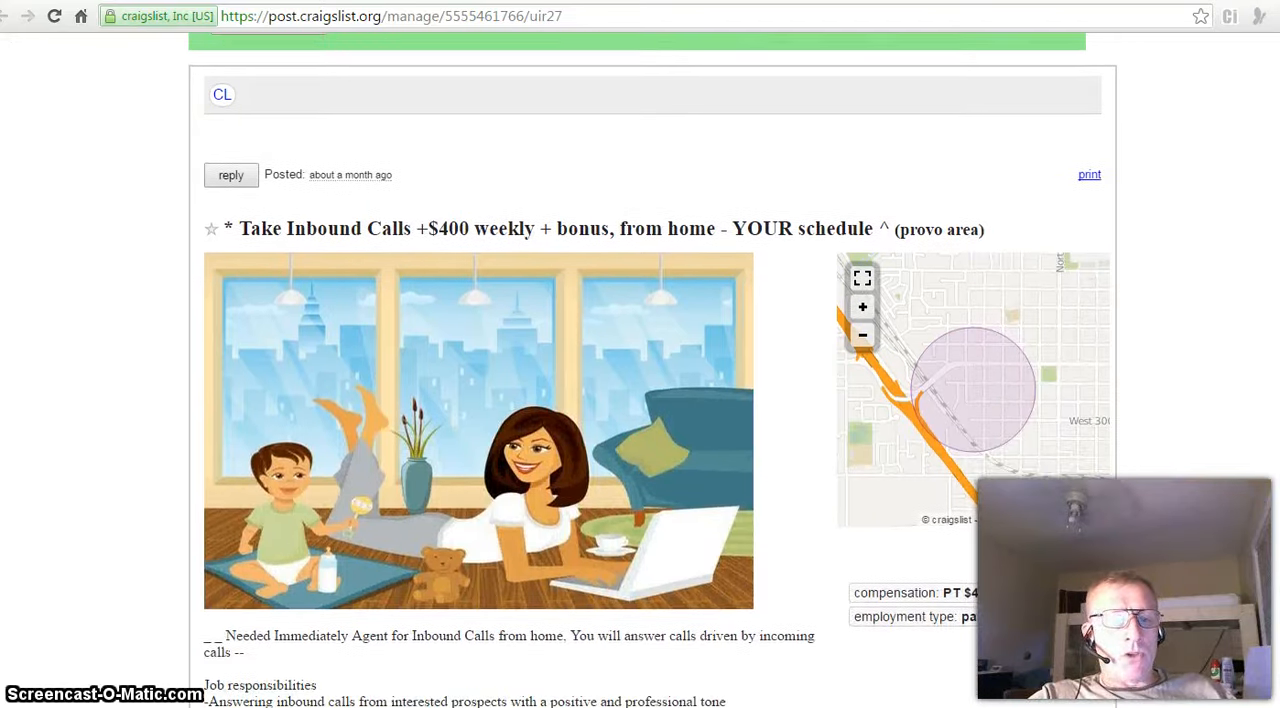
mouse_move(656, 240)
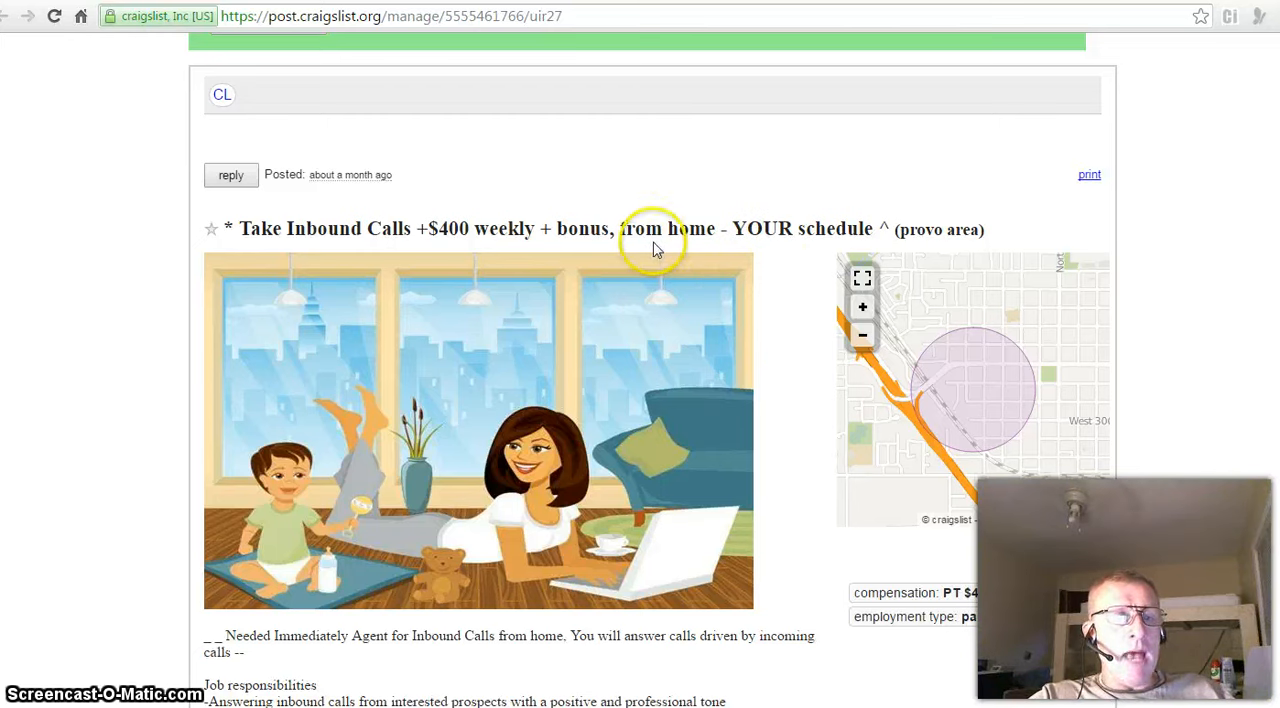
mouse_move(348, 260)
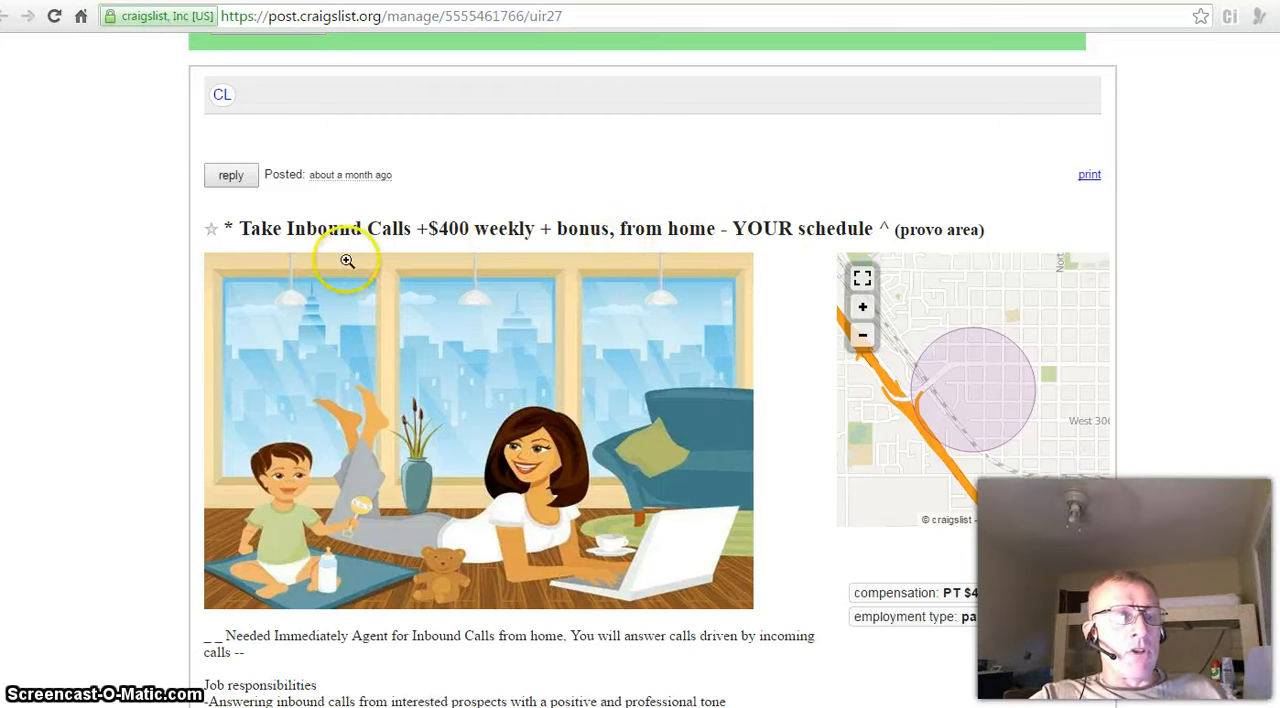
mouse_move(388, 252)
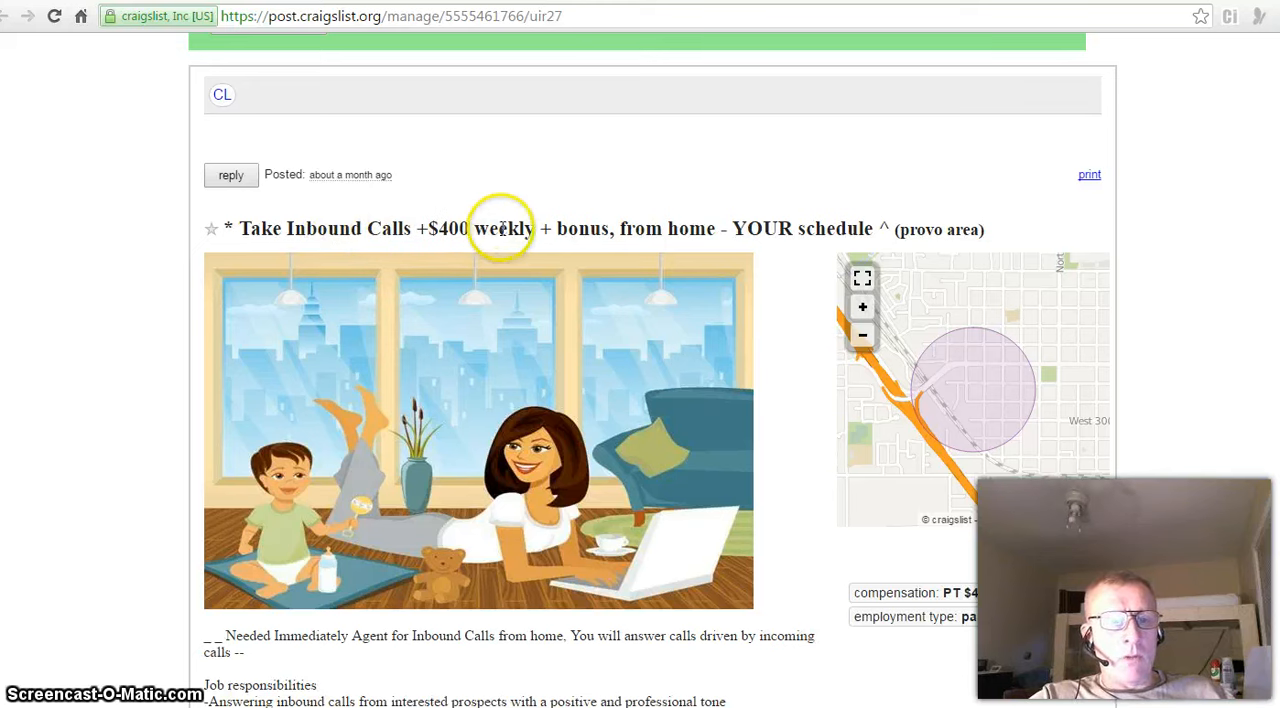
mouse_move(632, 224)
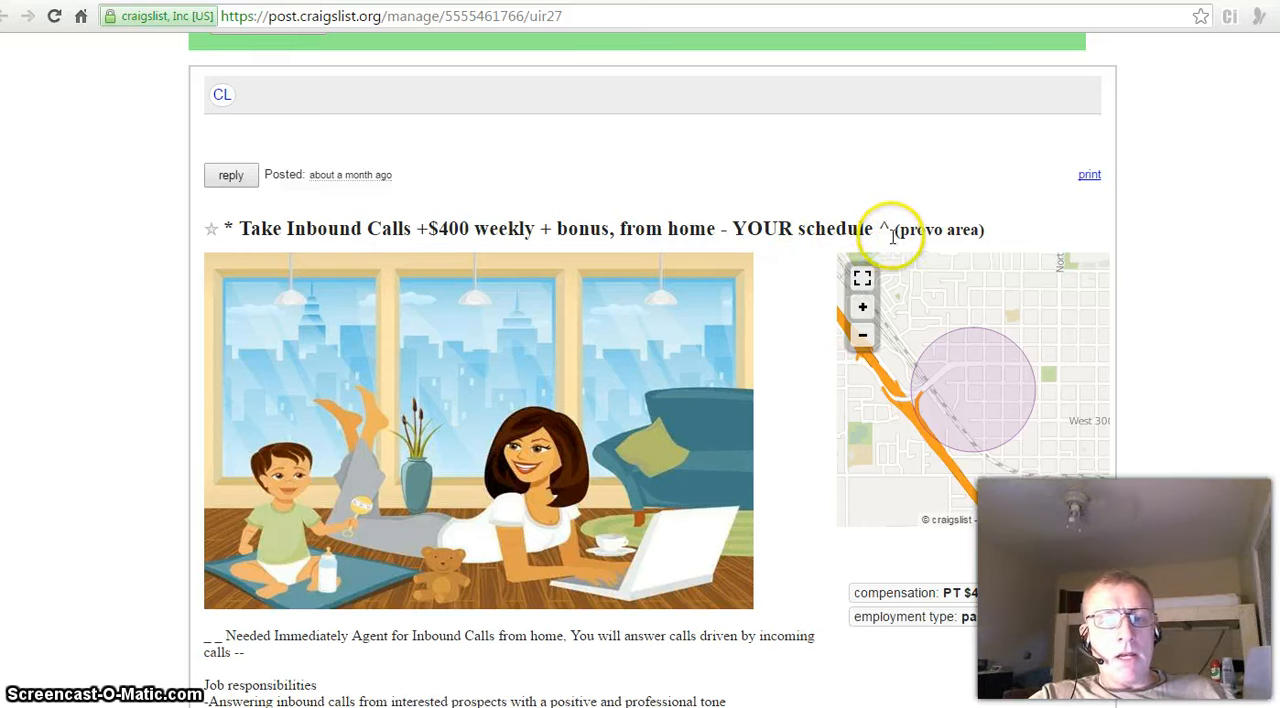
mouse_move(534, 260)
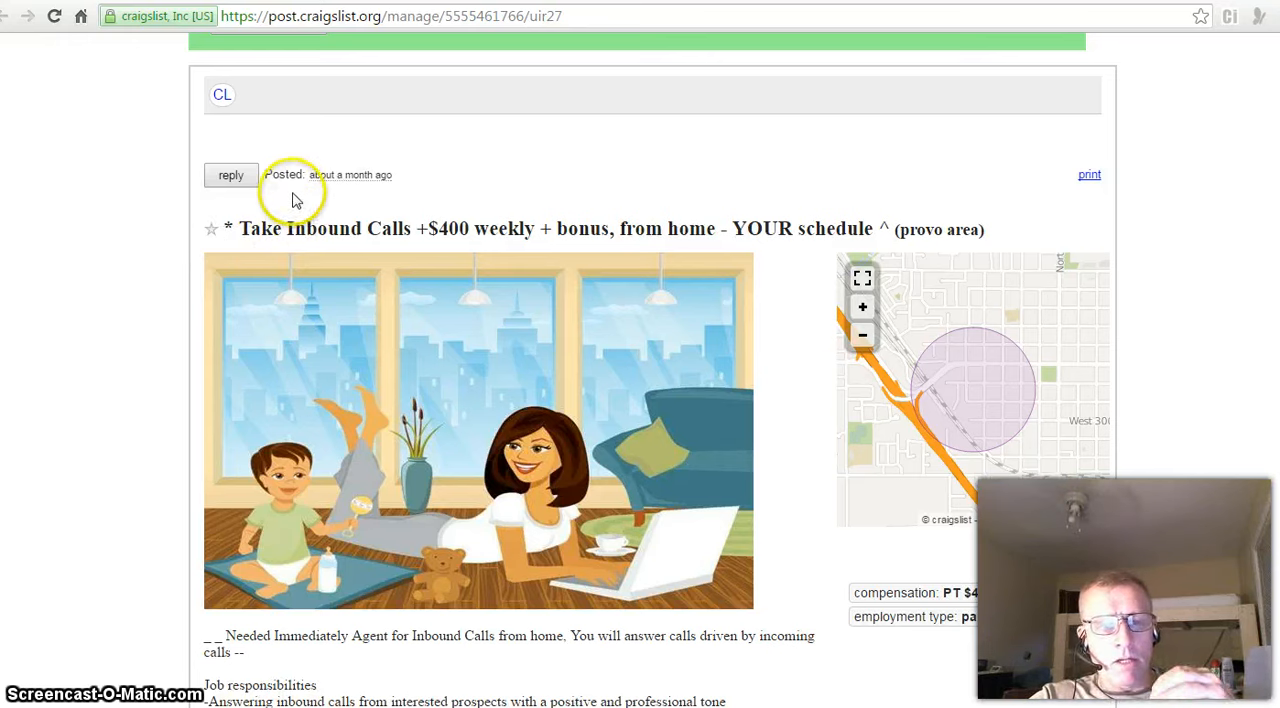
mouse_move(420, 180)
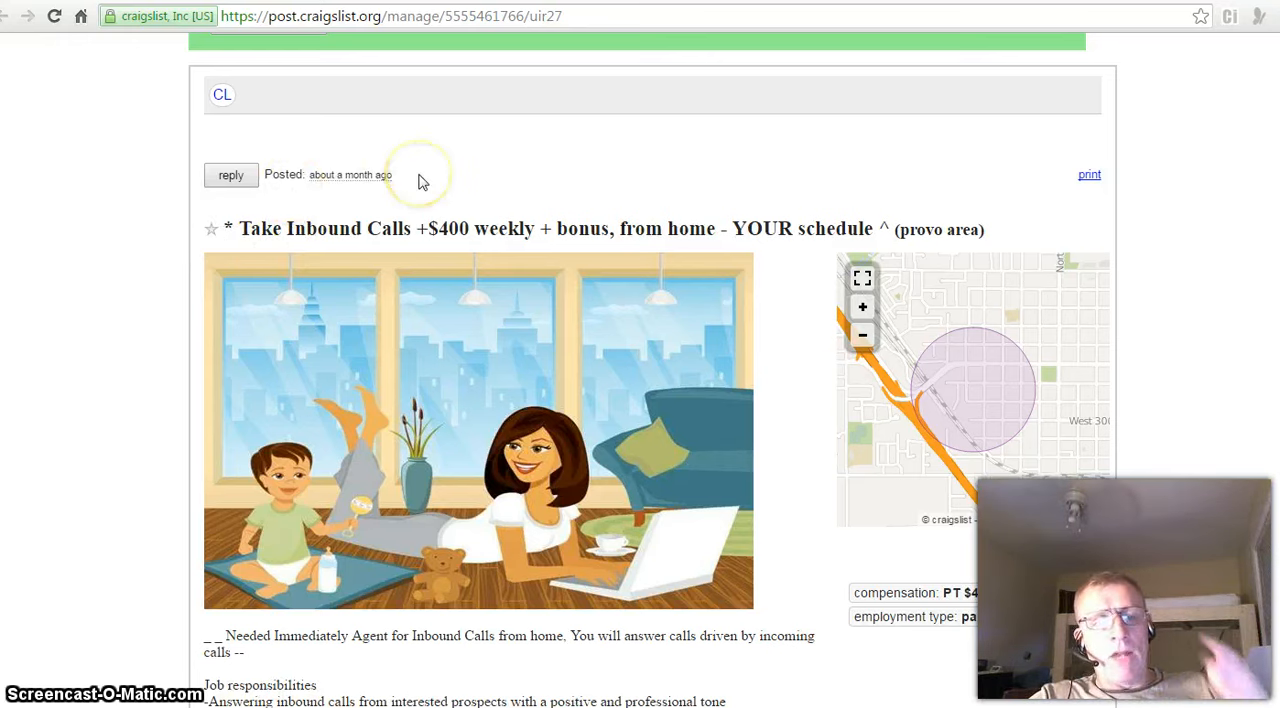
mouse_move(670, 180)
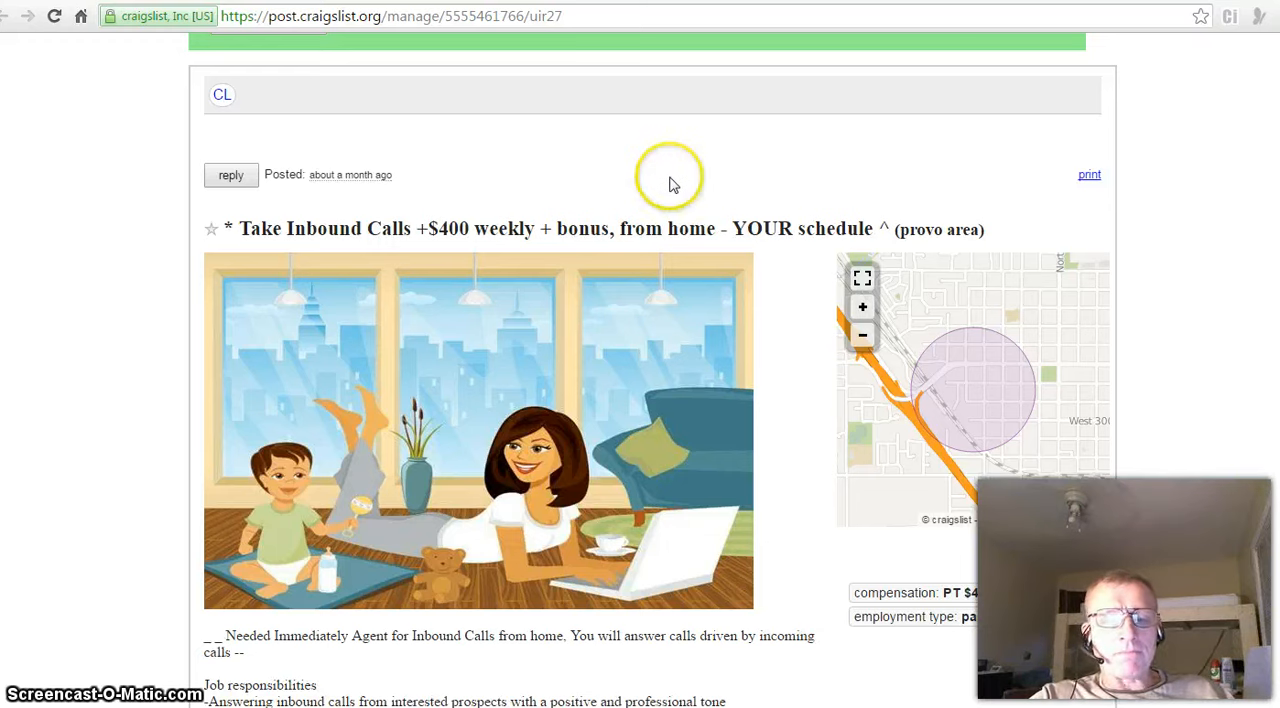
mouse_move(670, 184)
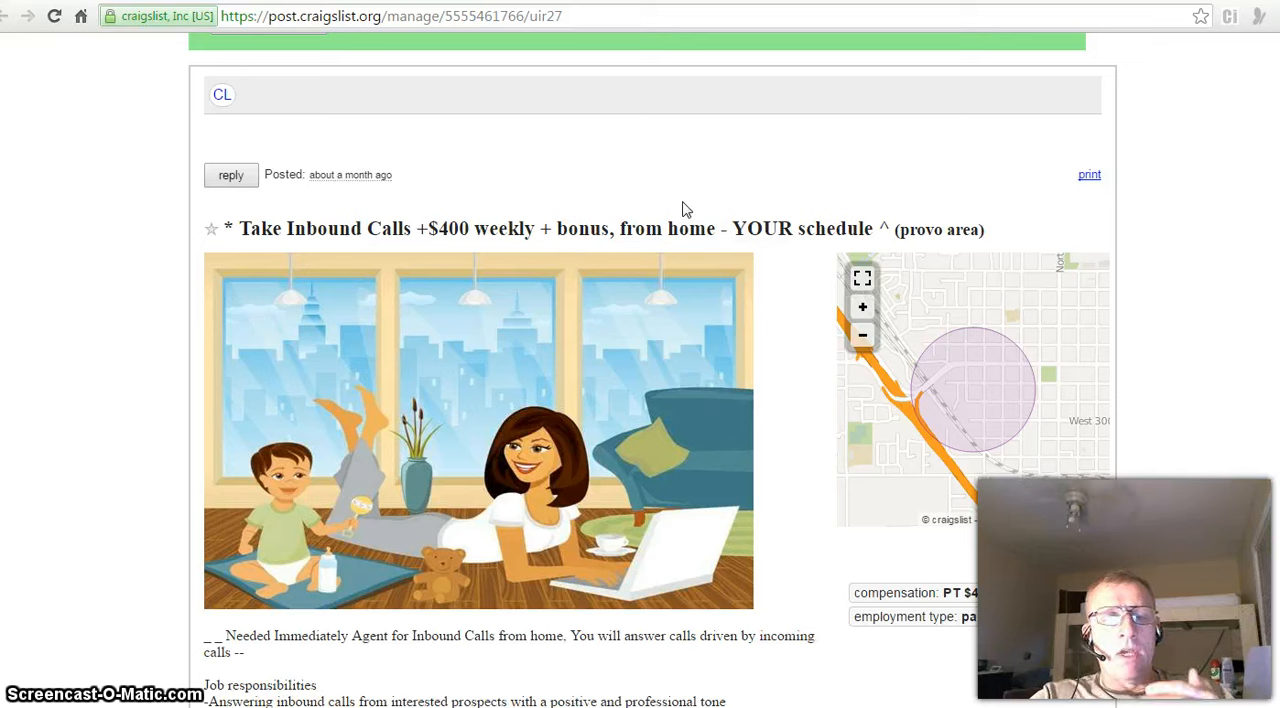
mouse_move(824, 184)
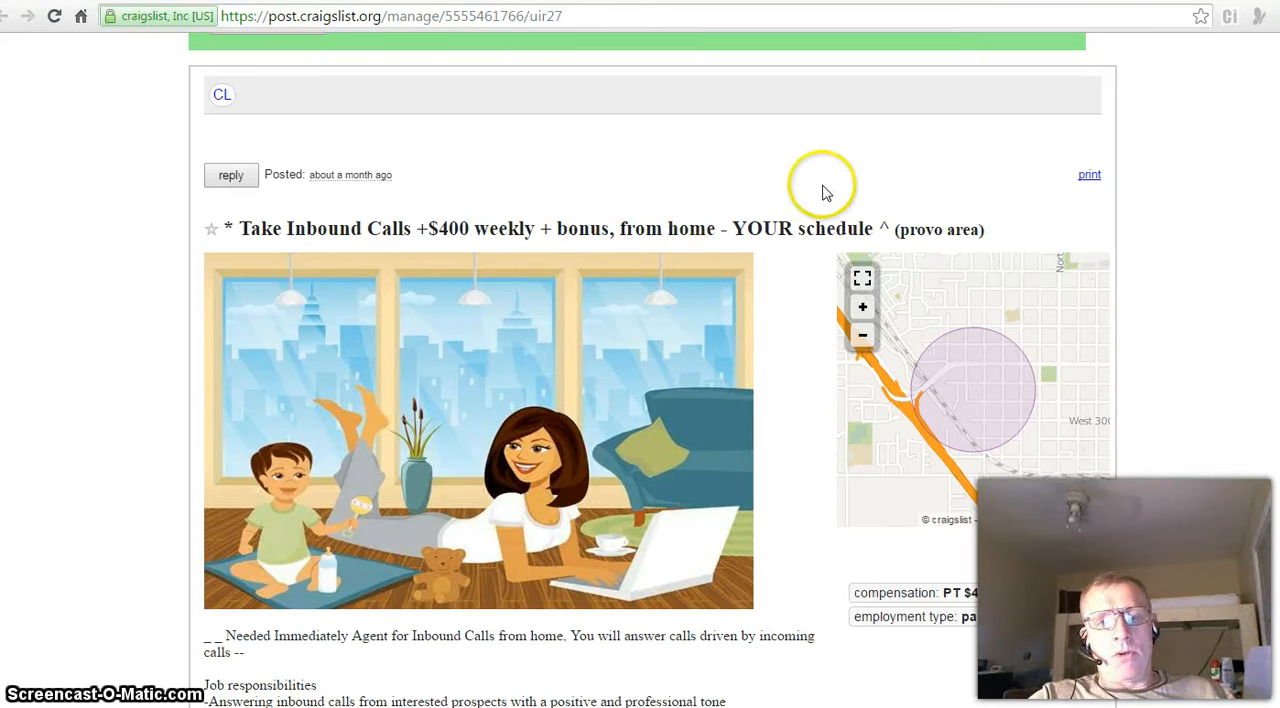
mouse_move(824, 190)
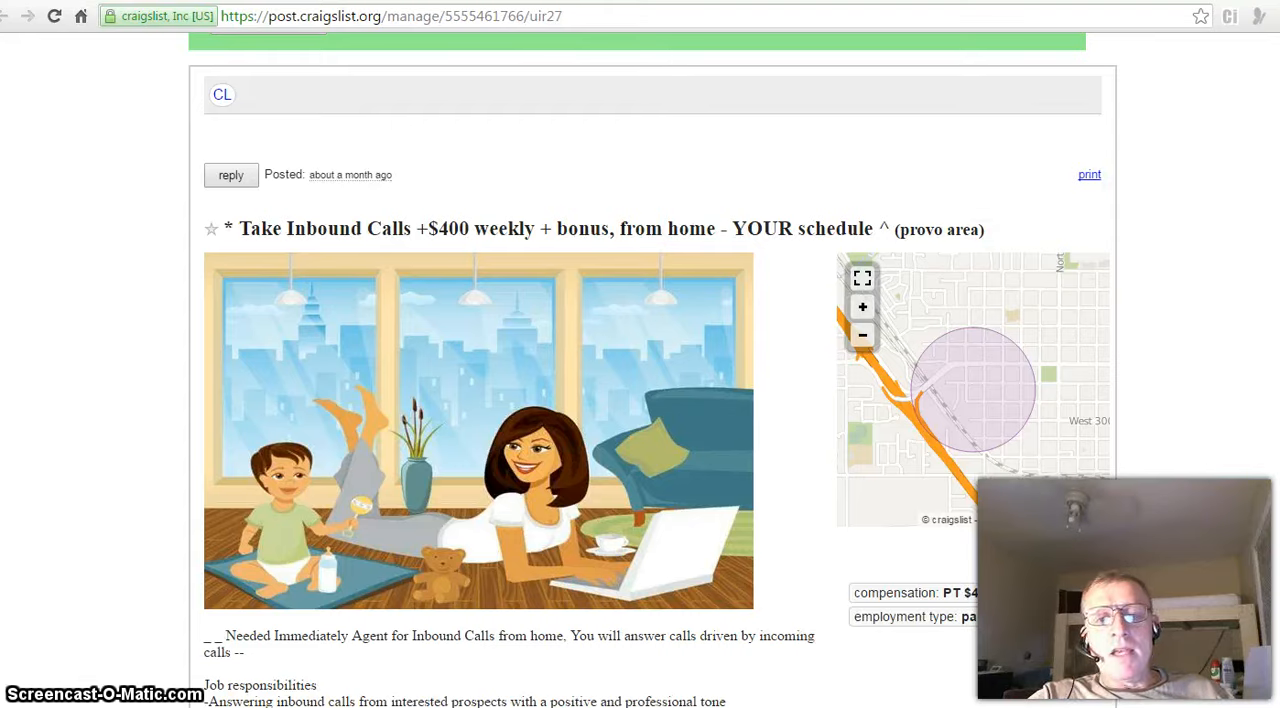
Step: Scroll down to the compensation, employment type and job responsibilities below the map
scroll(down, 3)
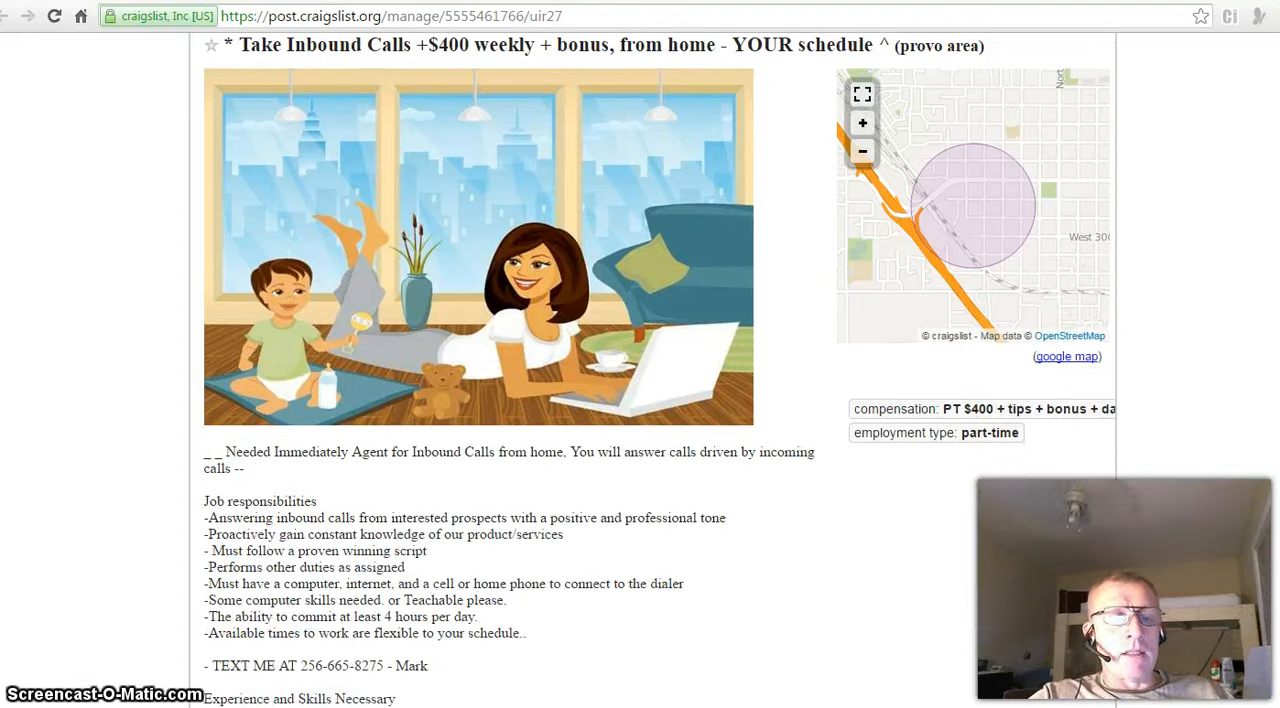
mouse_move(644, 396)
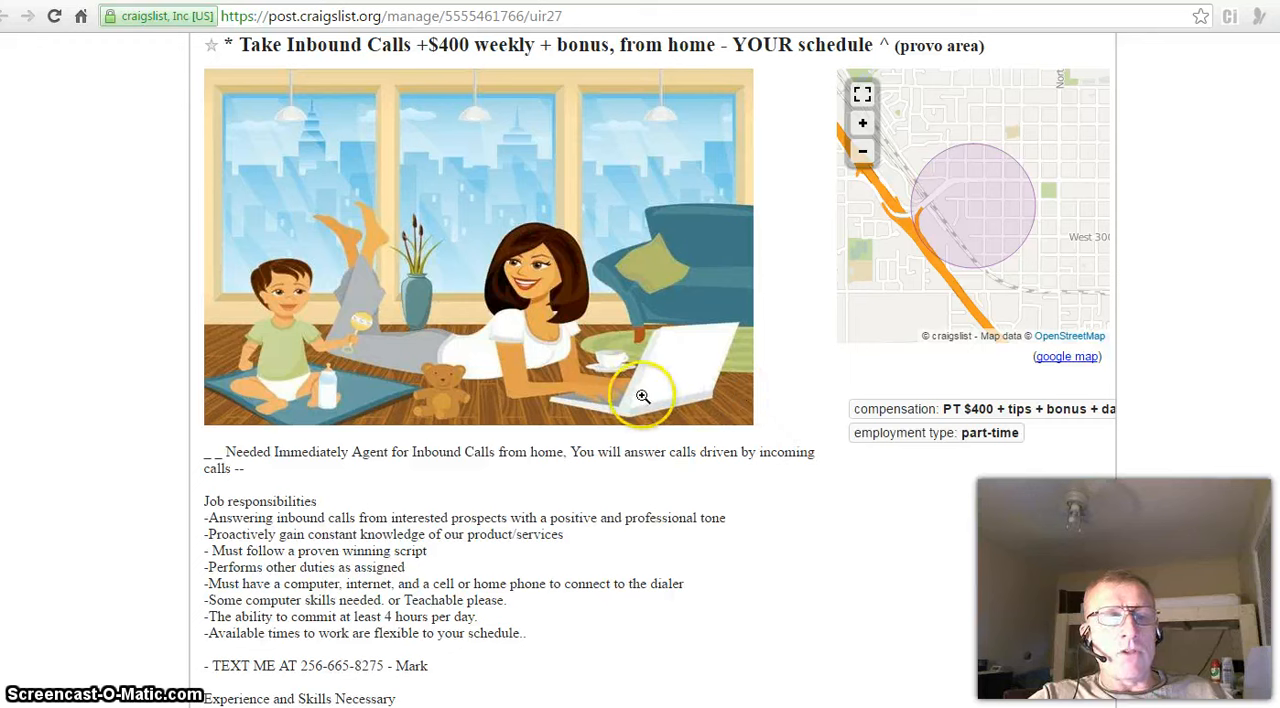
mouse_move(484, 334)
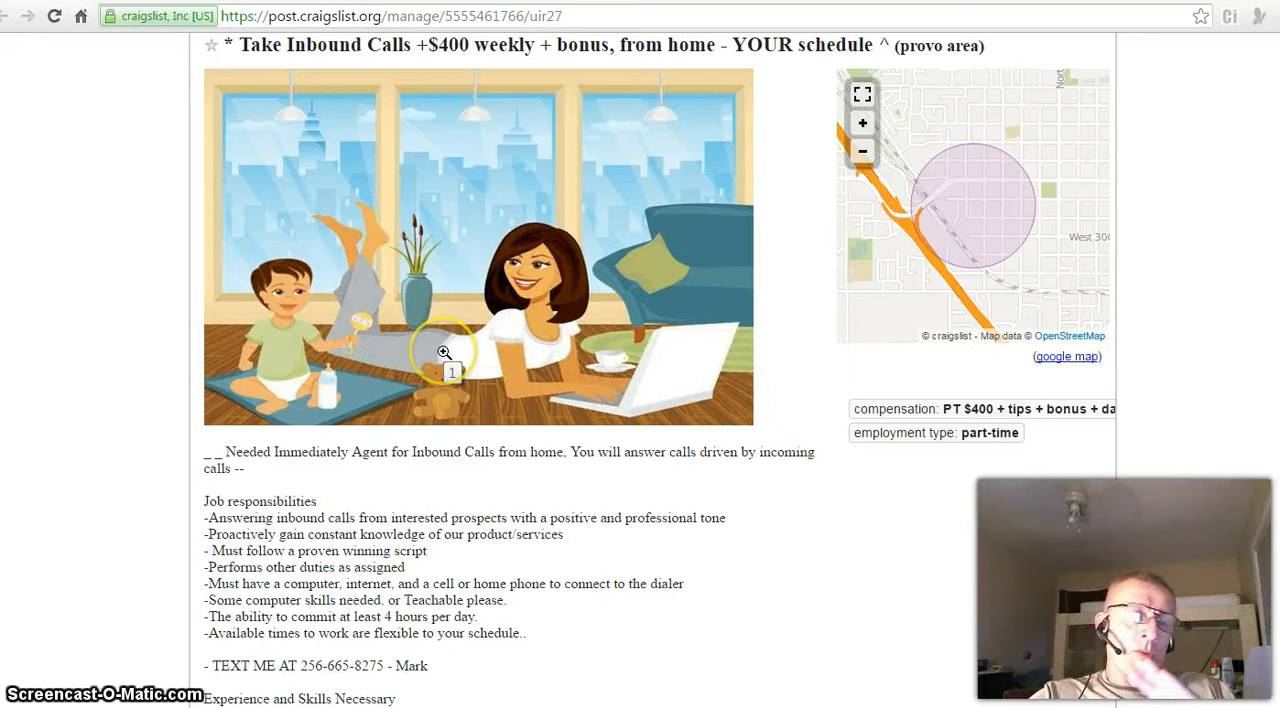
mouse_move(760, 316)
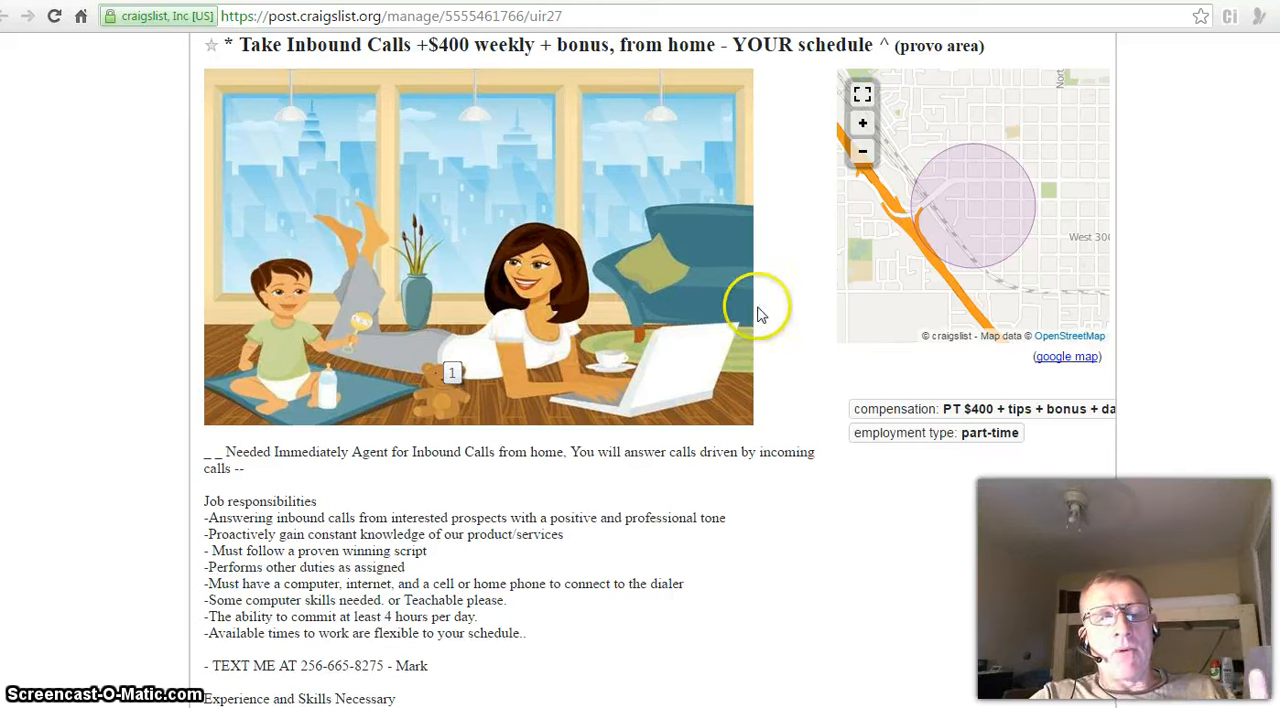
mouse_move(784, 312)
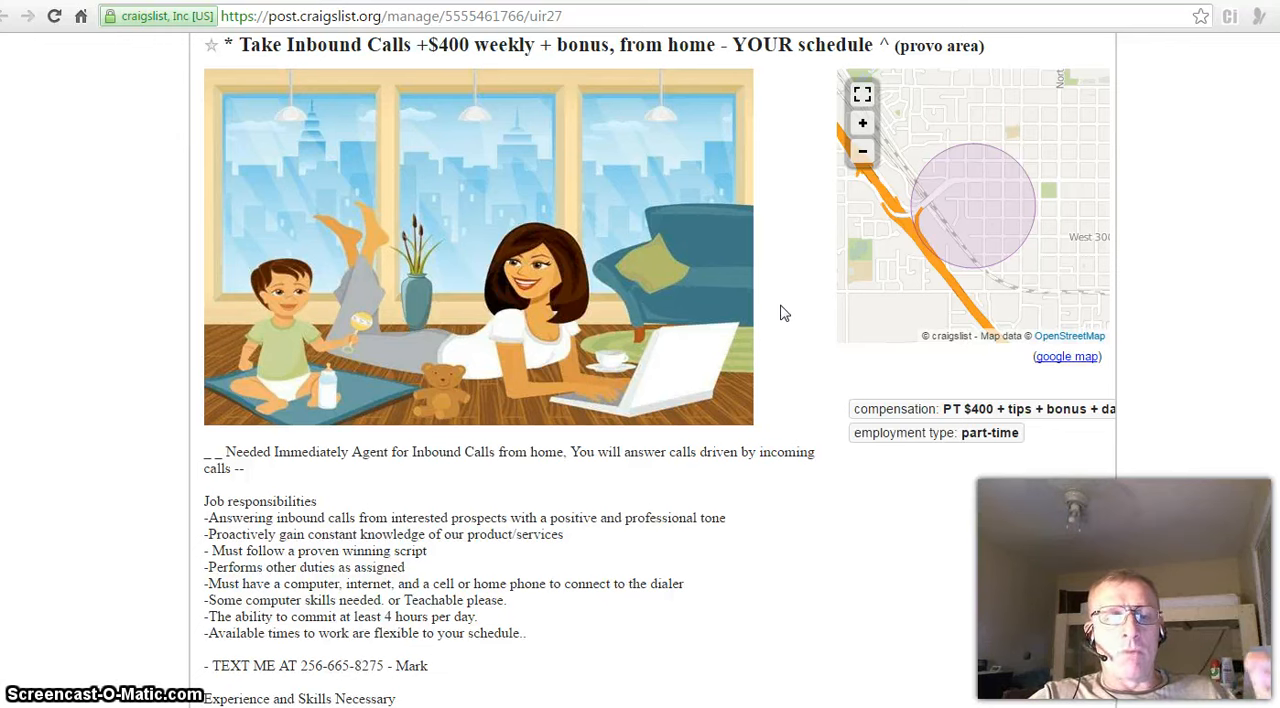
mouse_move(764, 320)
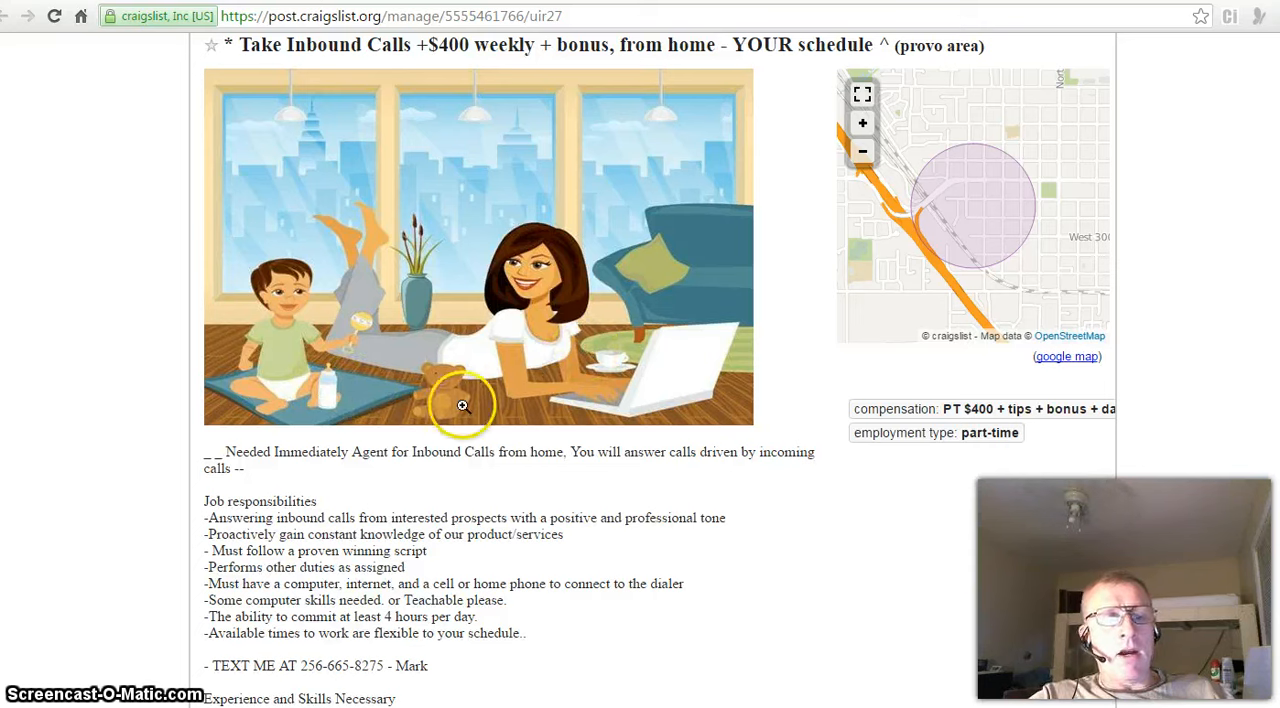
mouse_move(788, 392)
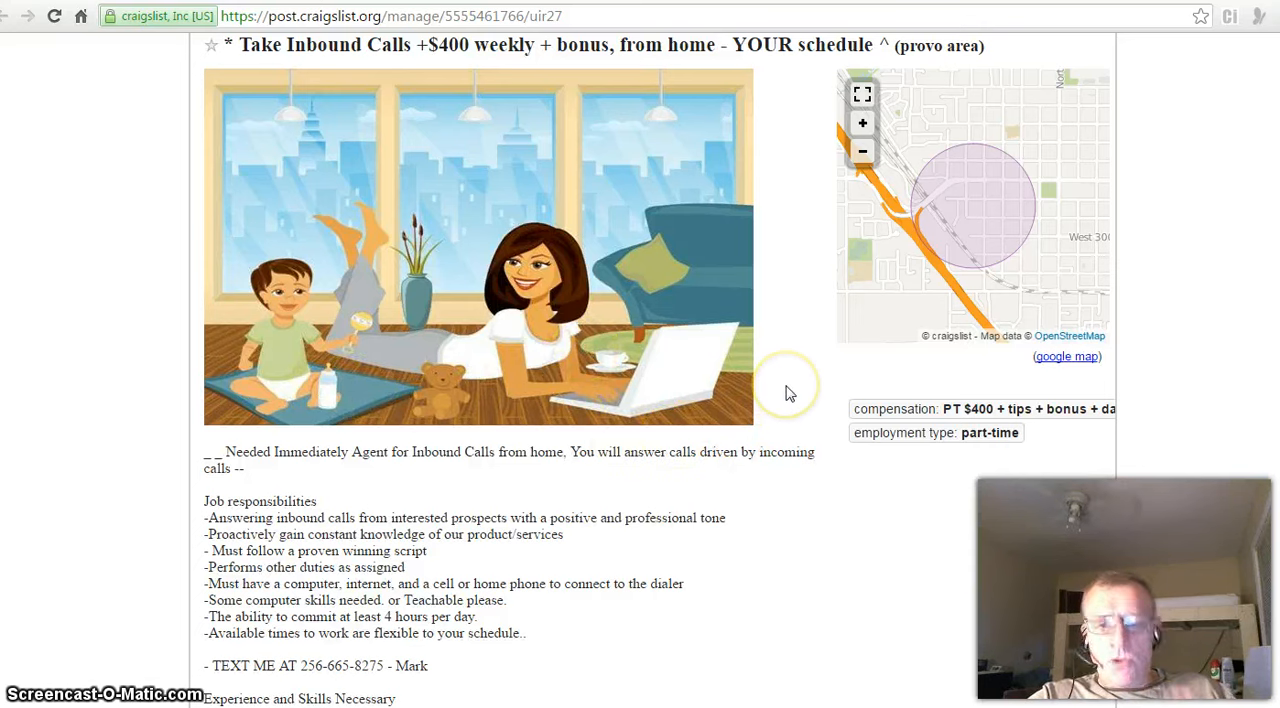
mouse_move(788, 392)
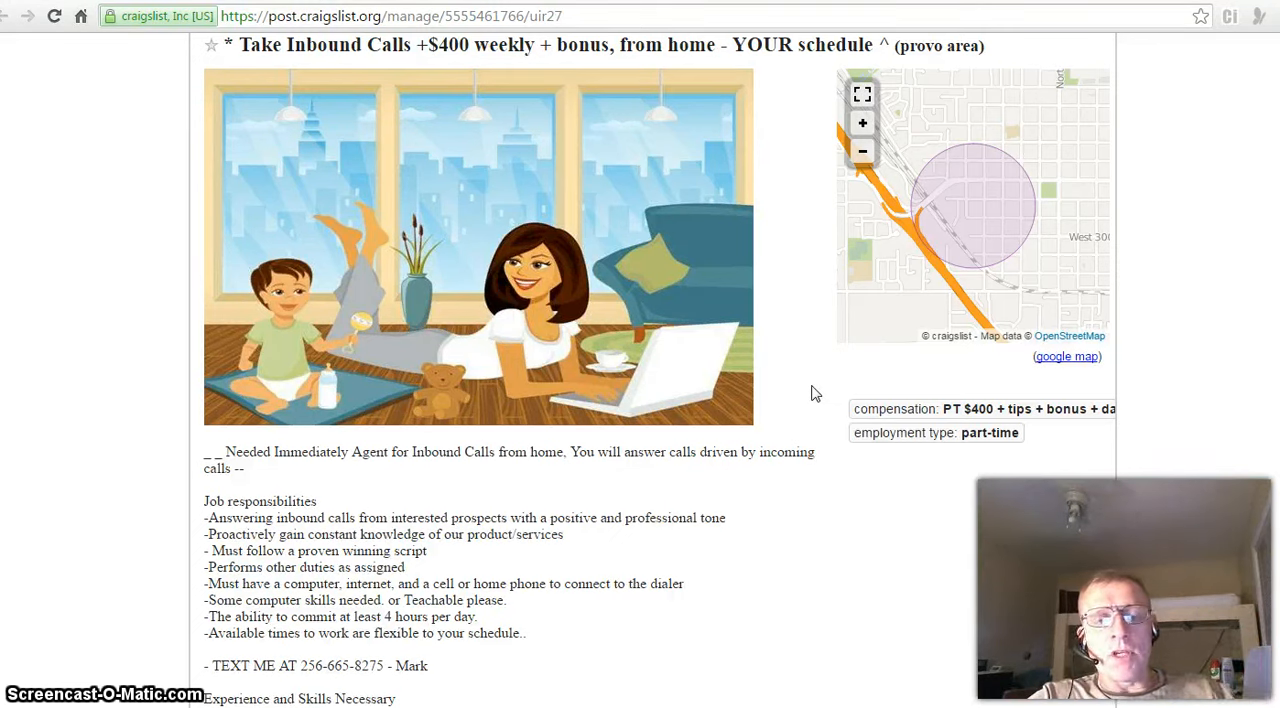
mouse_move(808, 388)
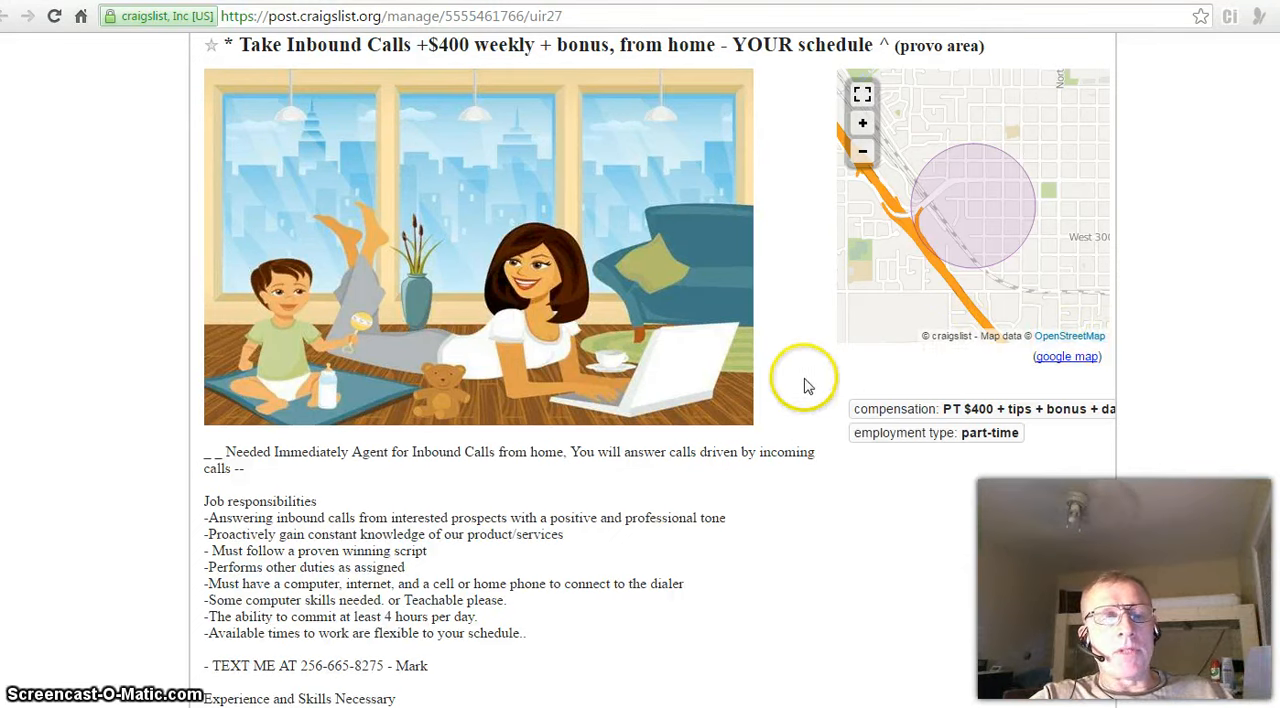
mouse_move(780, 354)
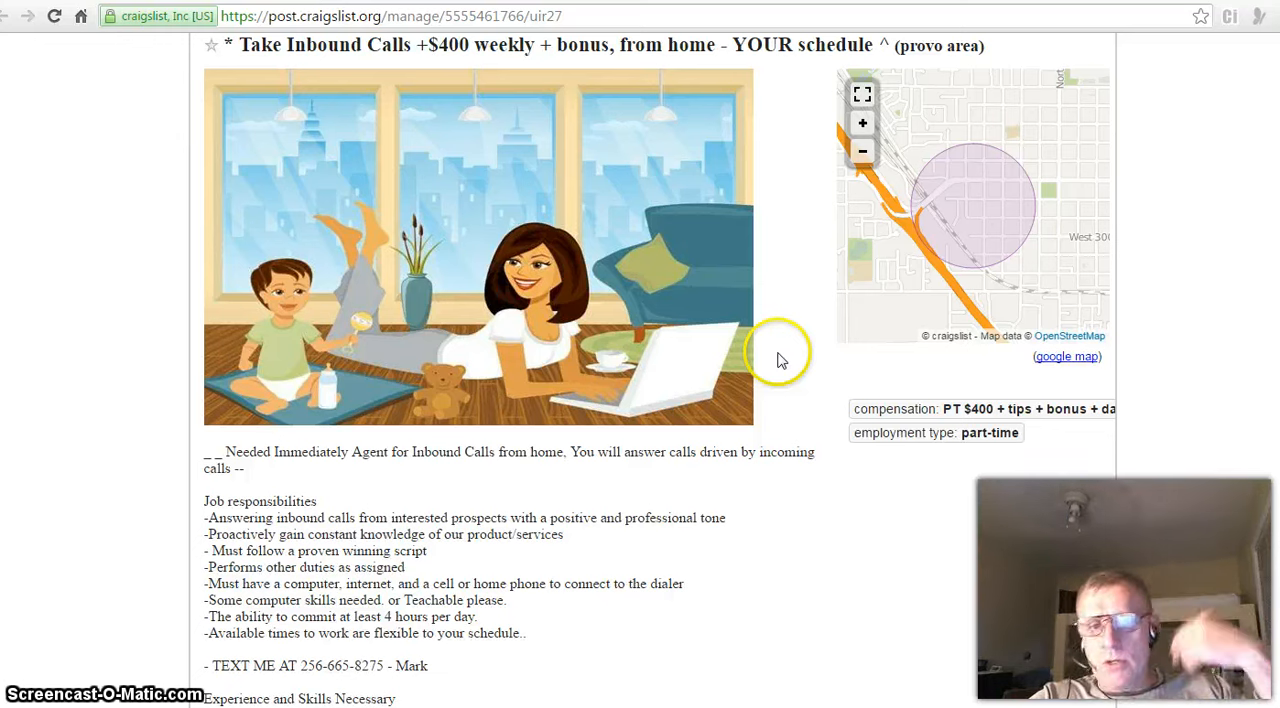
mouse_move(1016, 338)
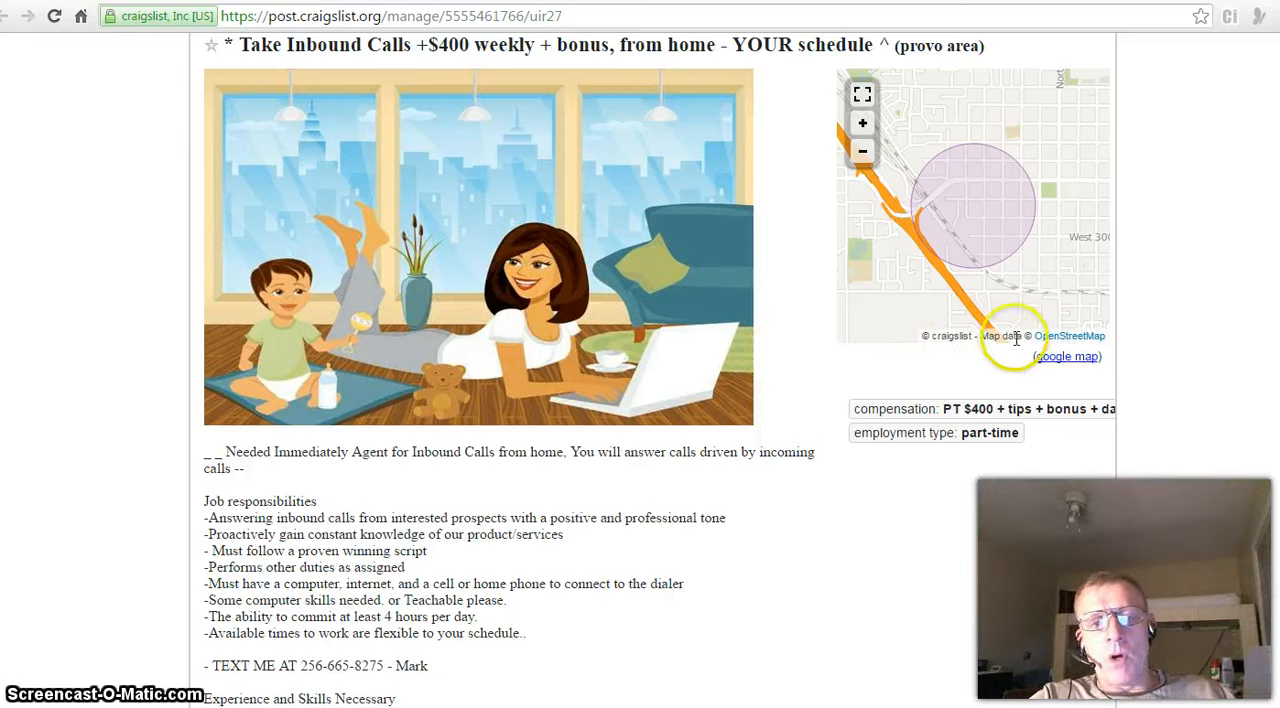
mouse_move(1156, 340)
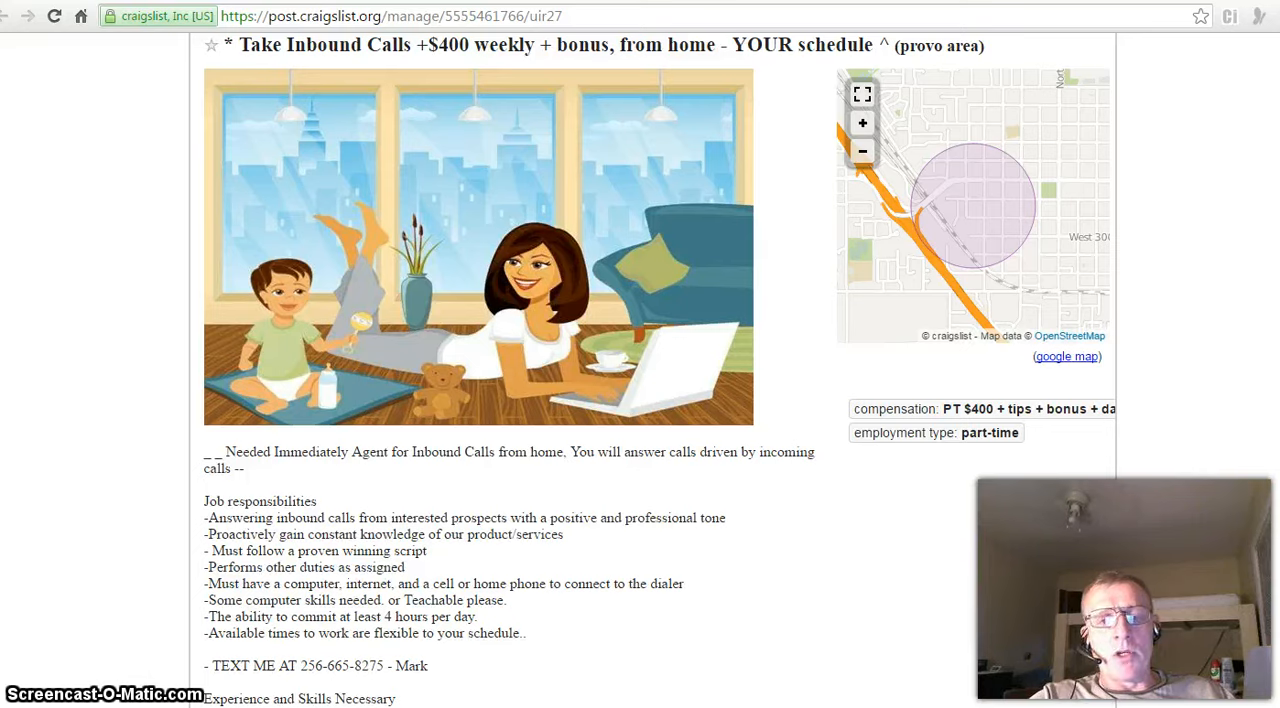
scroll(down, 3)
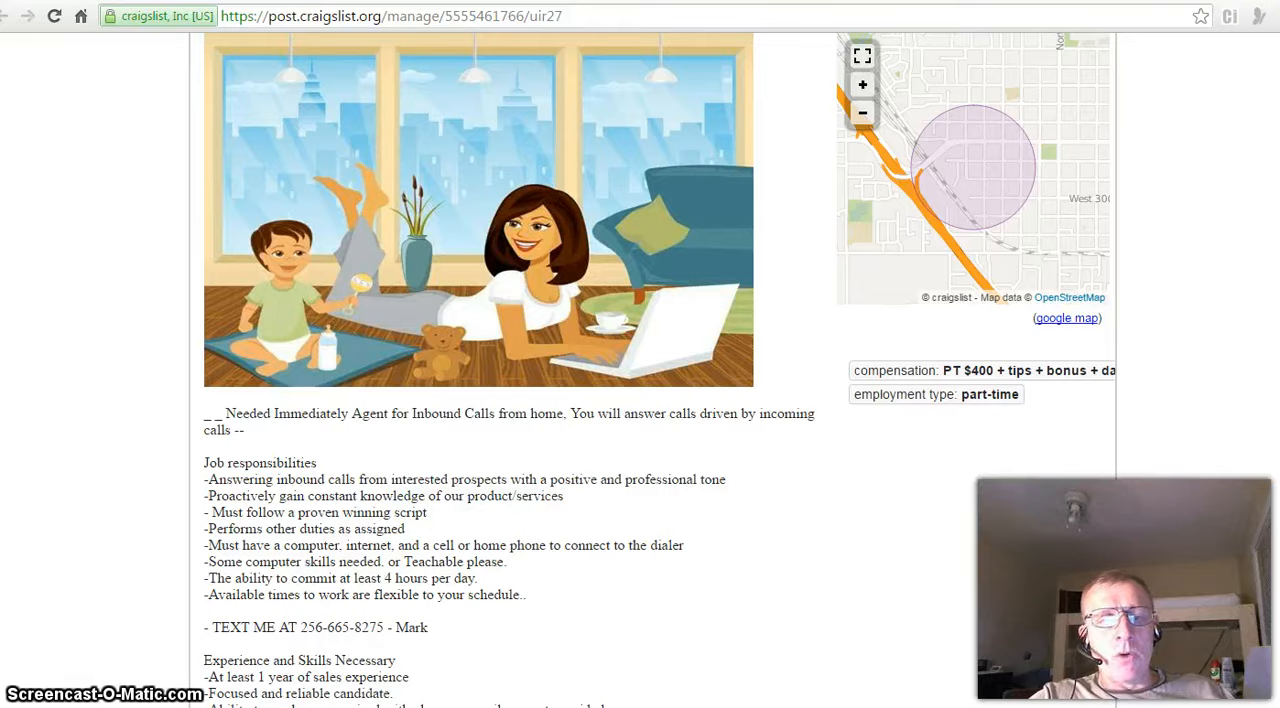
Step: Scroll up to the Edit Location and Delete buttons, then back so the title heads the page
scroll(up, 3)
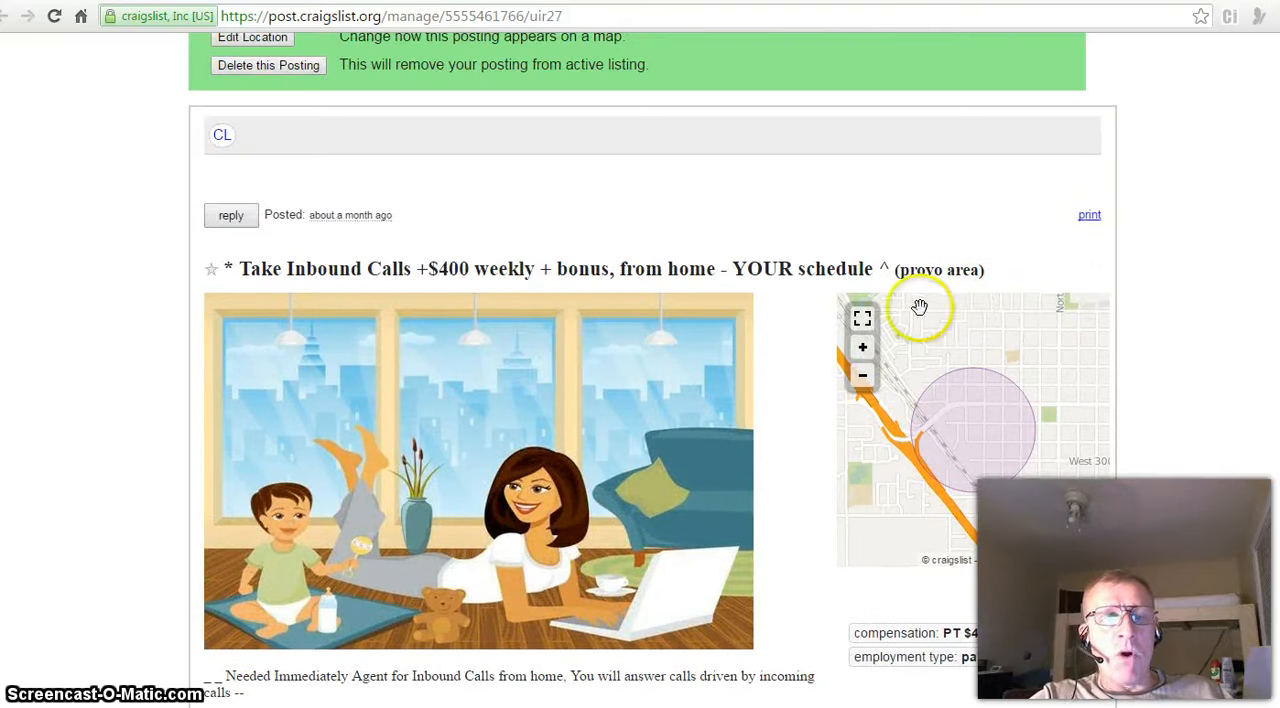
mouse_move(958, 290)
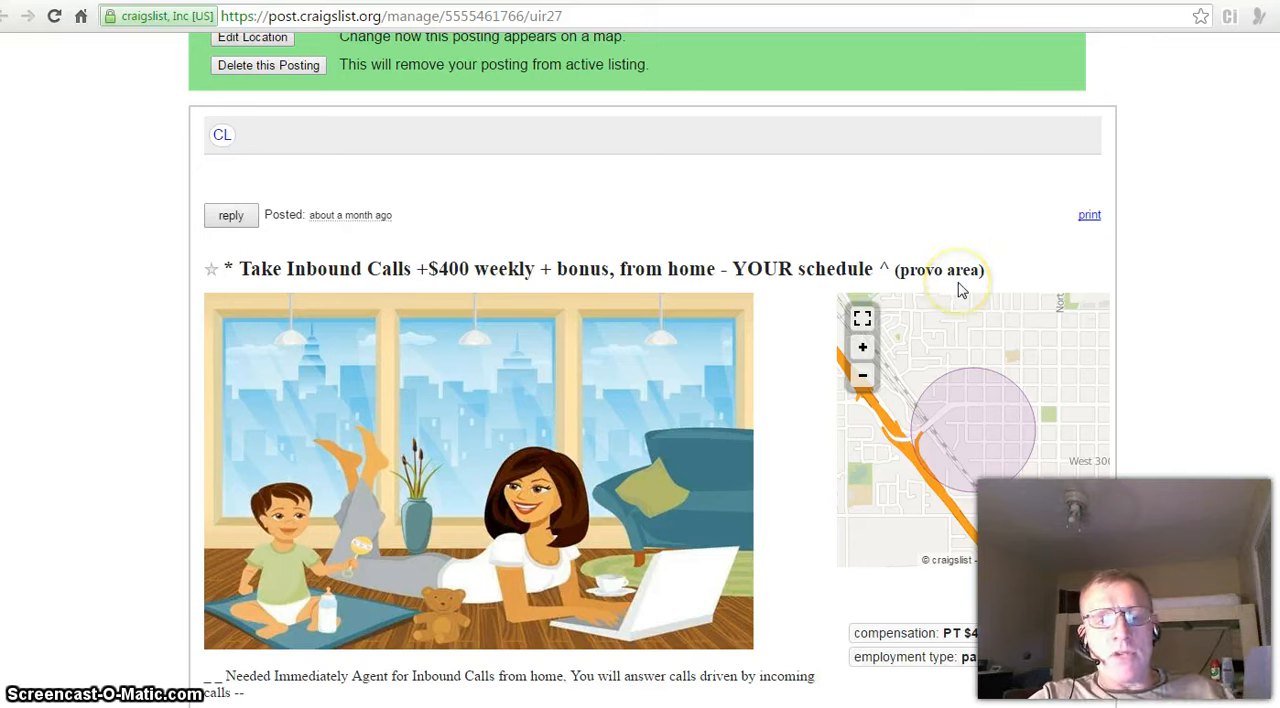
mouse_move(978, 290)
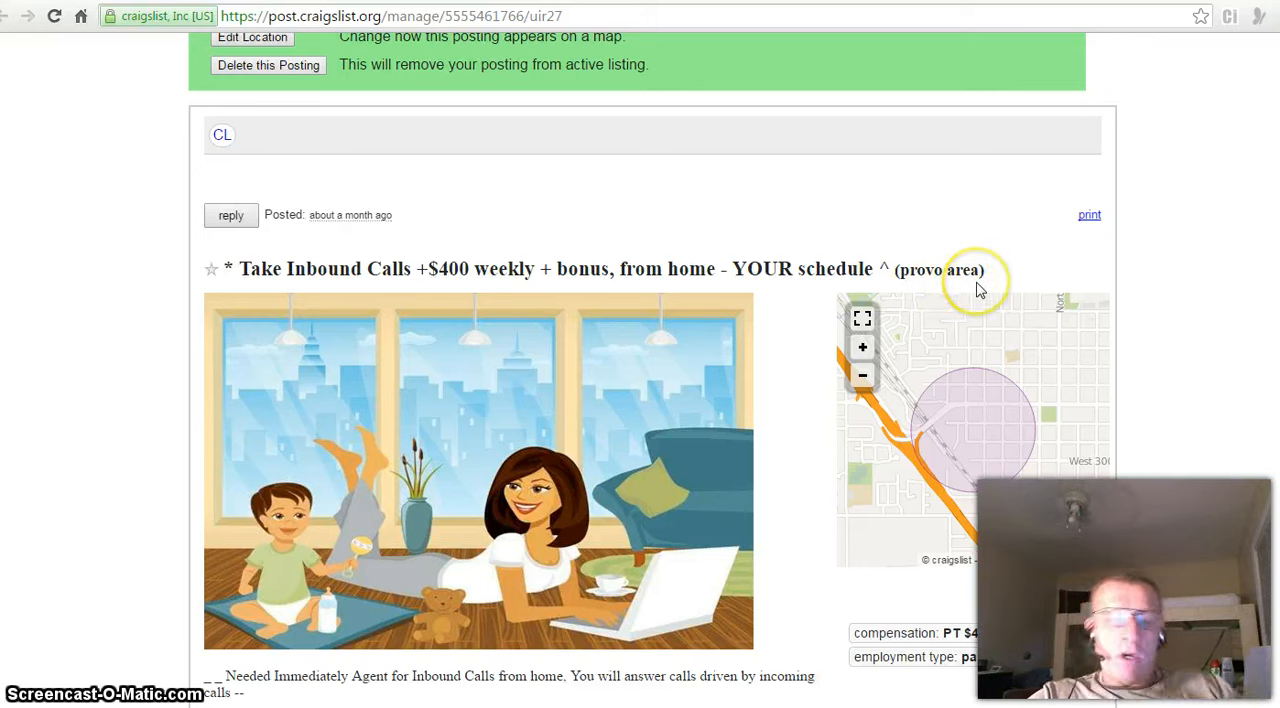
mouse_move(1232, 224)
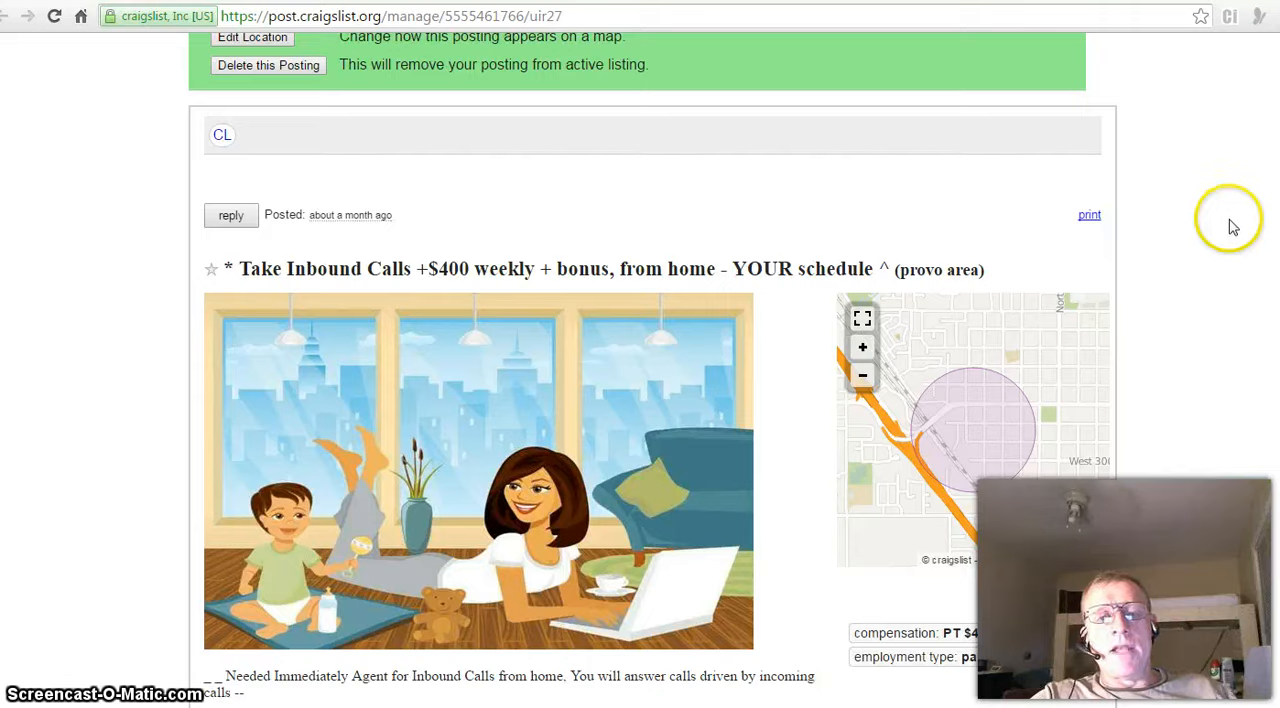
scroll(down, 3)
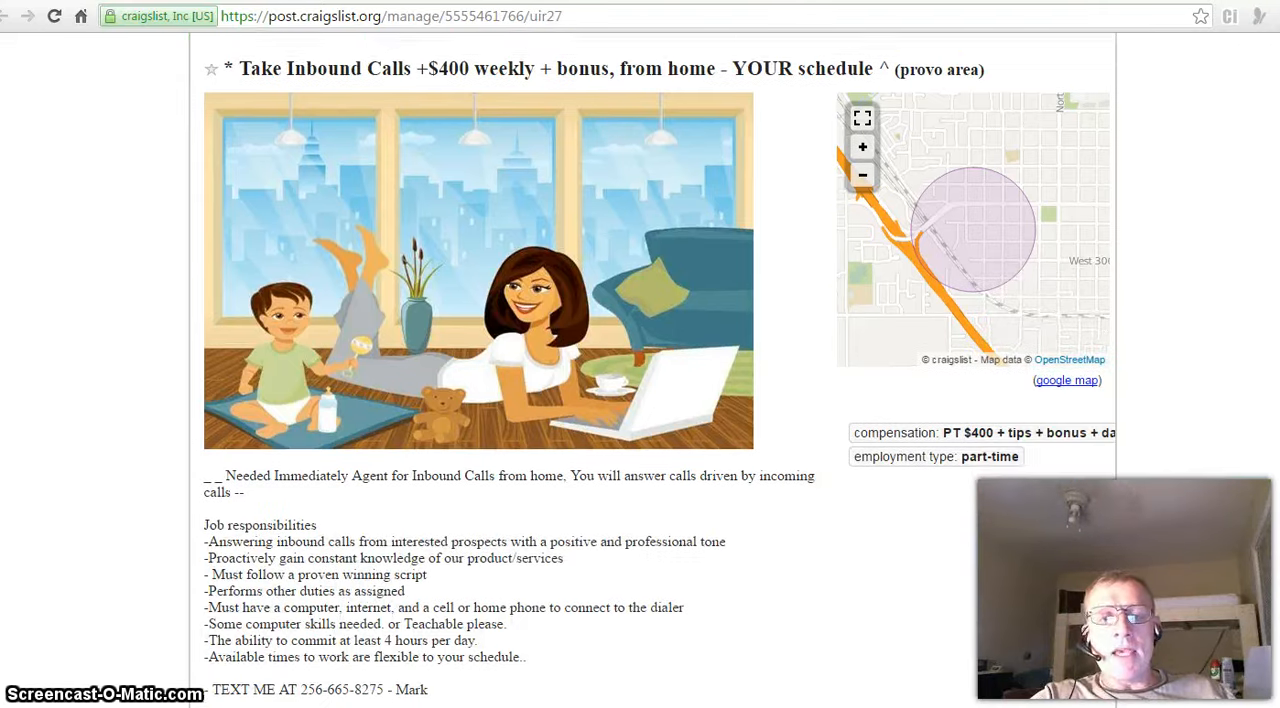
scroll(down, 3)
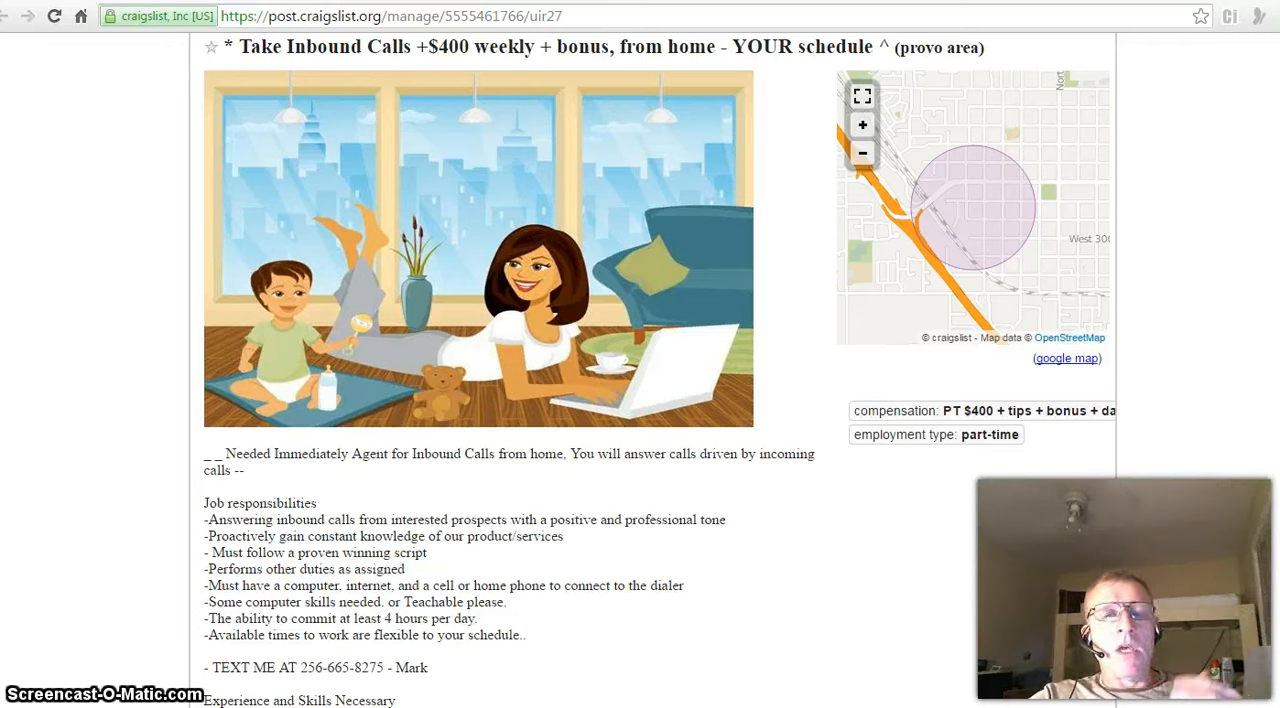
scroll(down, 3)
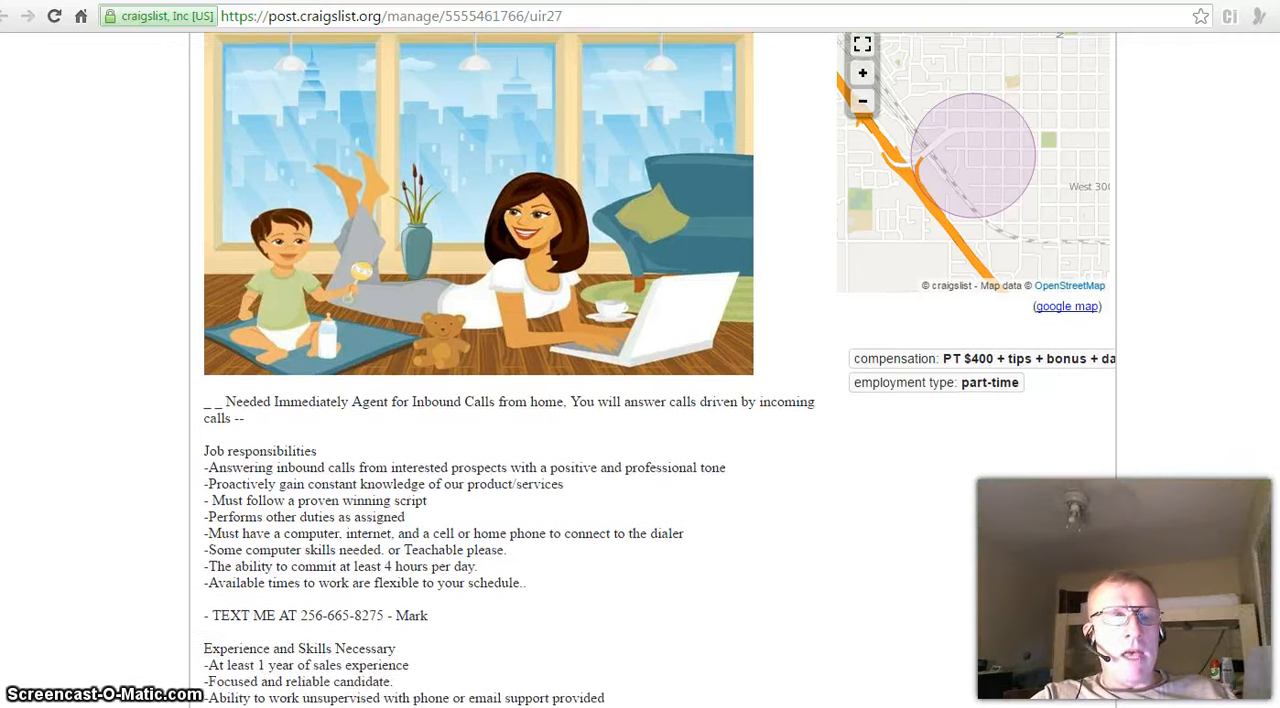
scroll(down, 3)
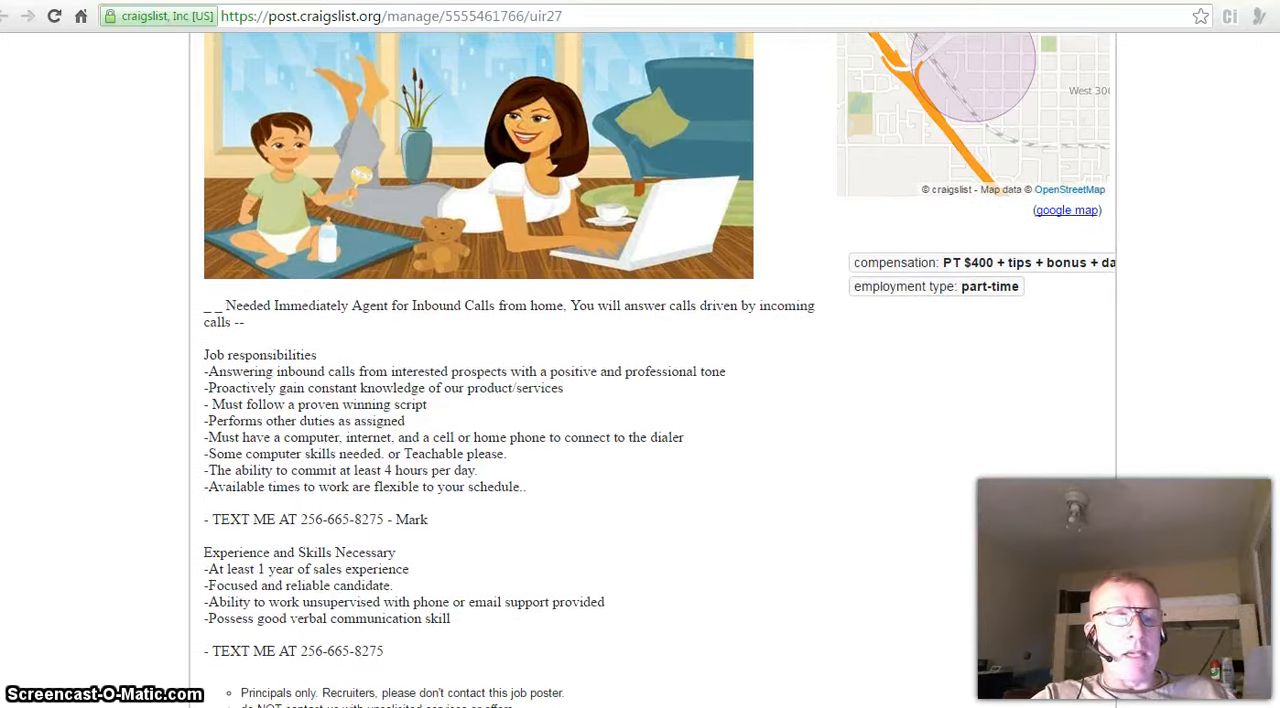
scroll(down, 3)
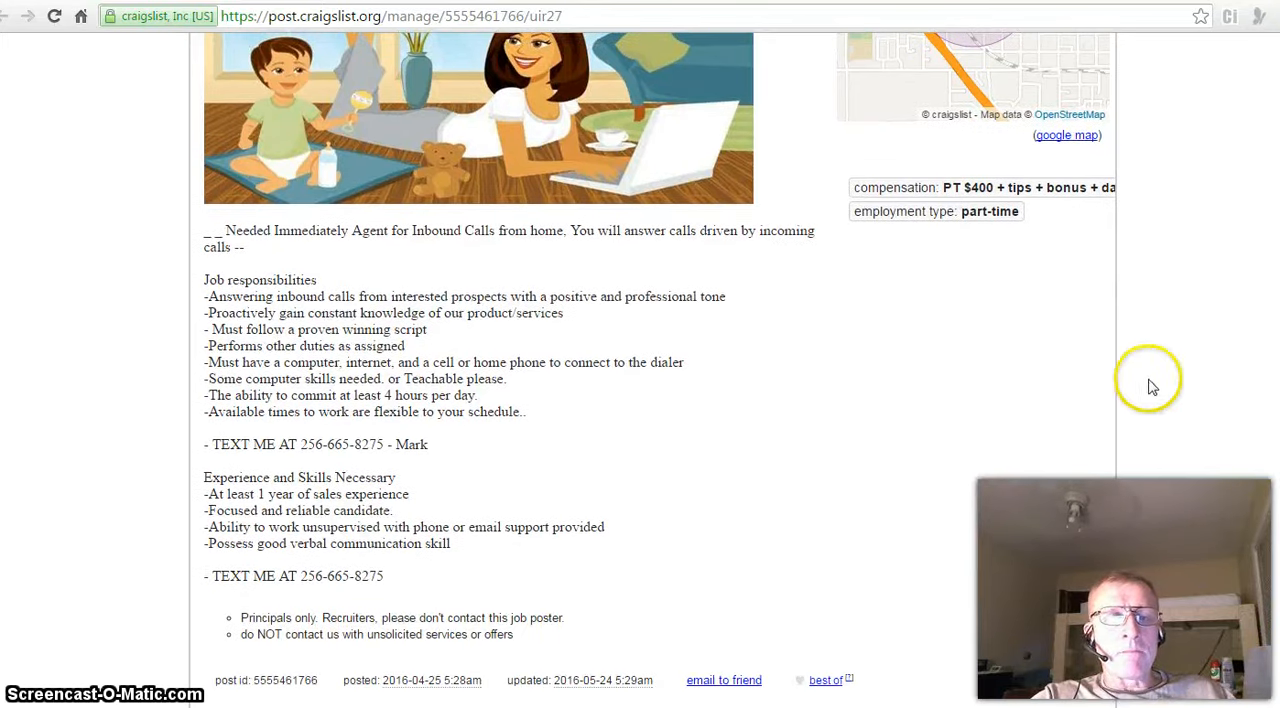
mouse_move(938, 208)
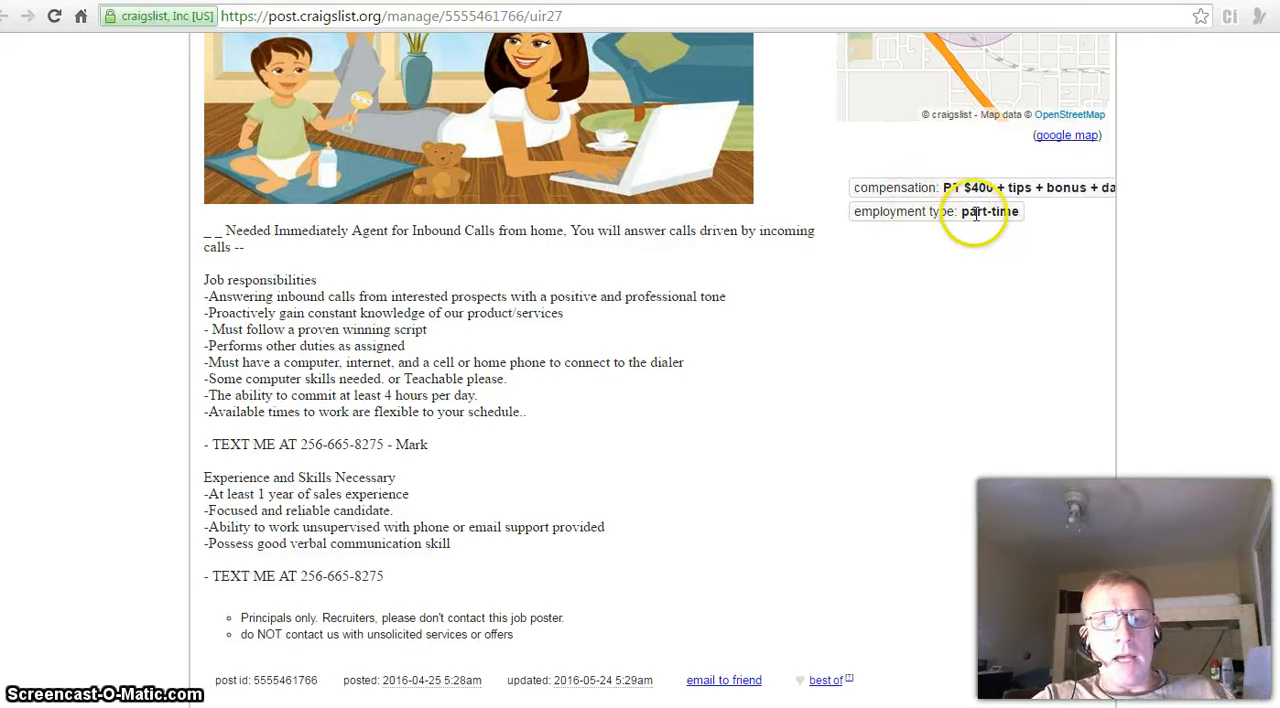
double_click(960, 188)
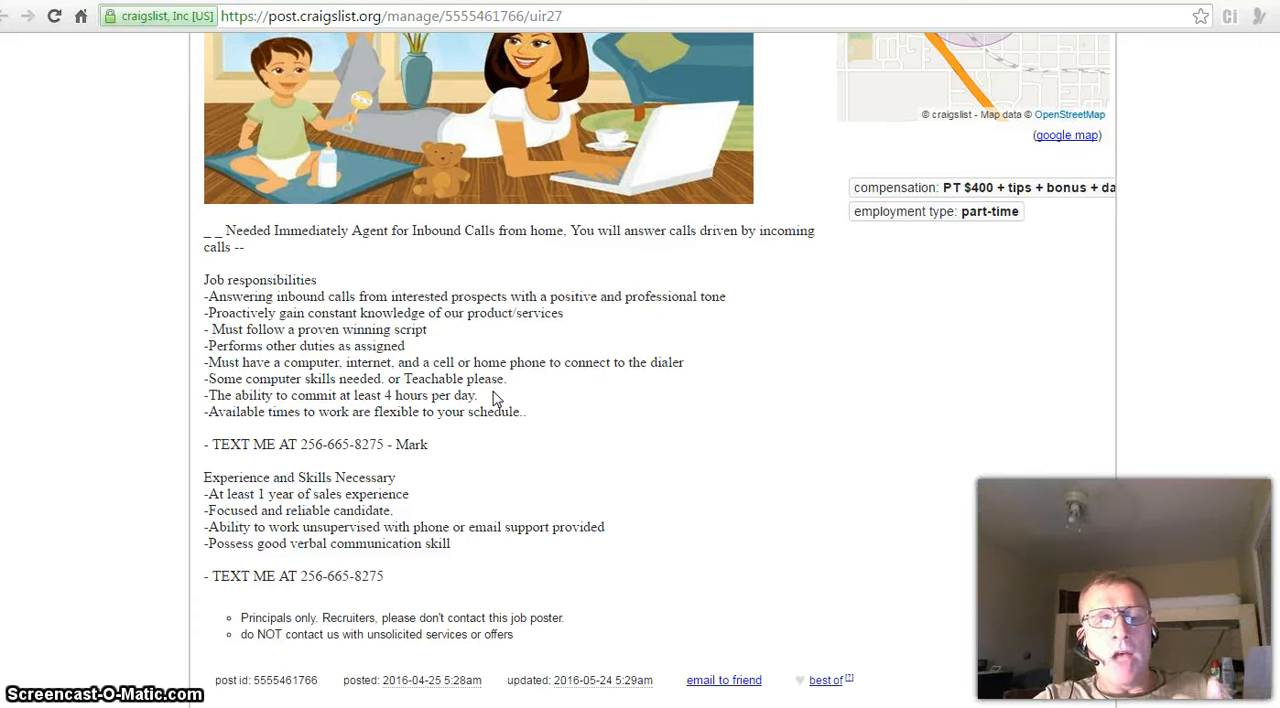
mouse_move(720, 400)
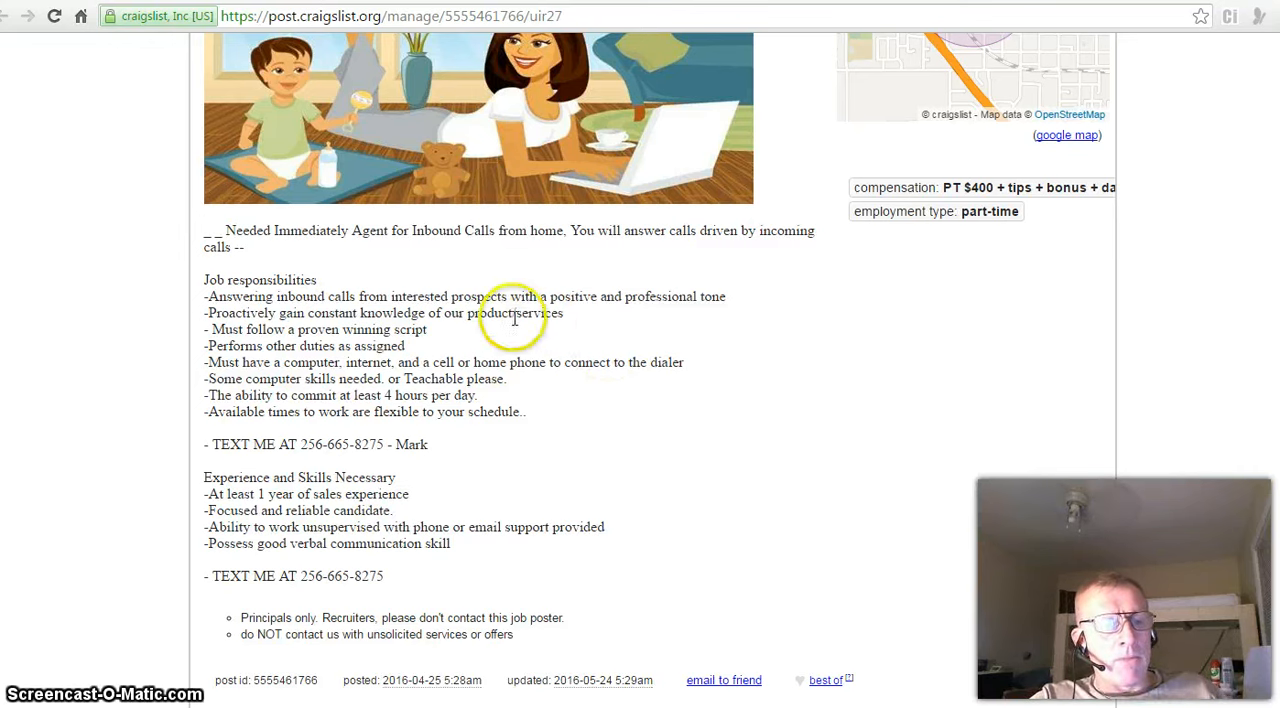
mouse_move(444, 256)
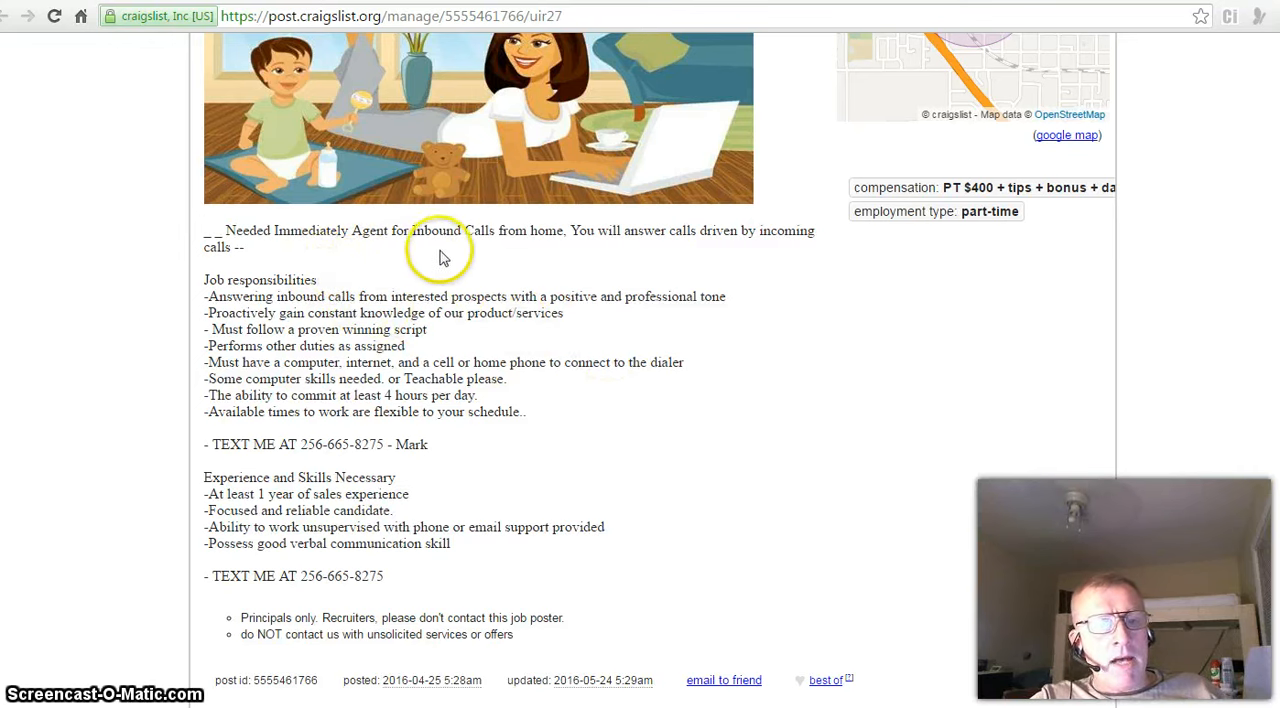
mouse_move(620, 250)
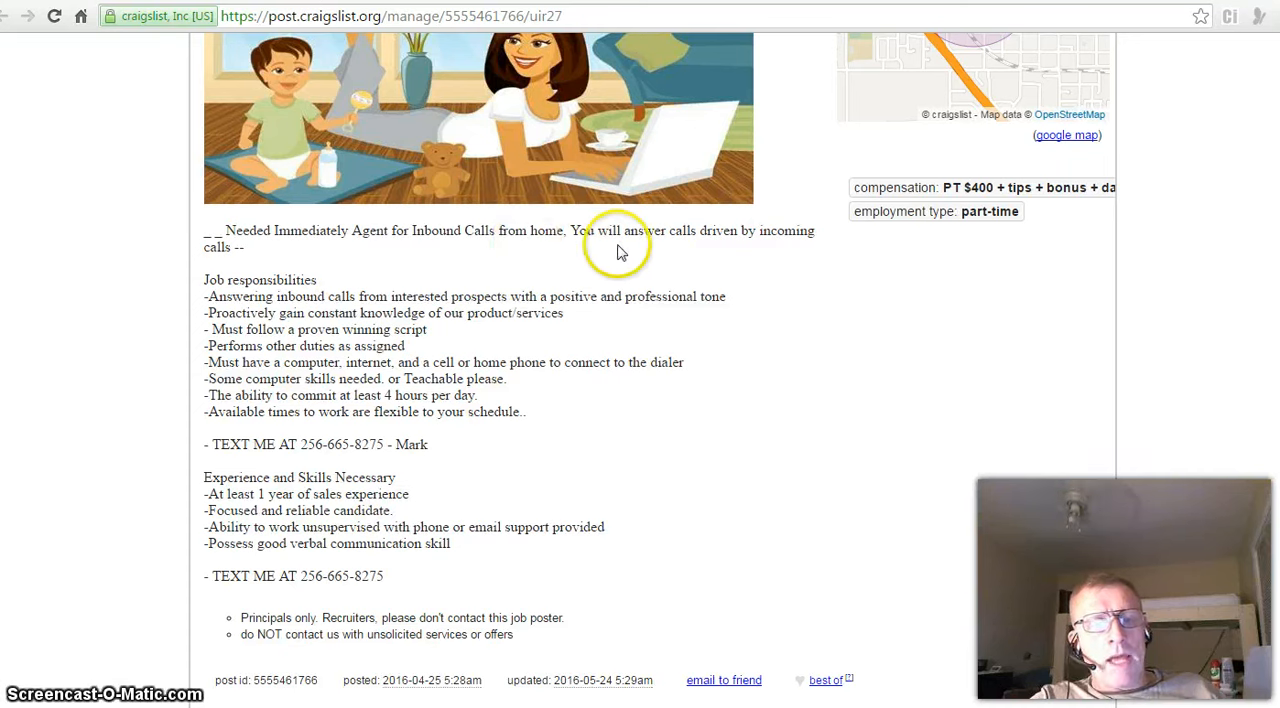
mouse_move(296, 276)
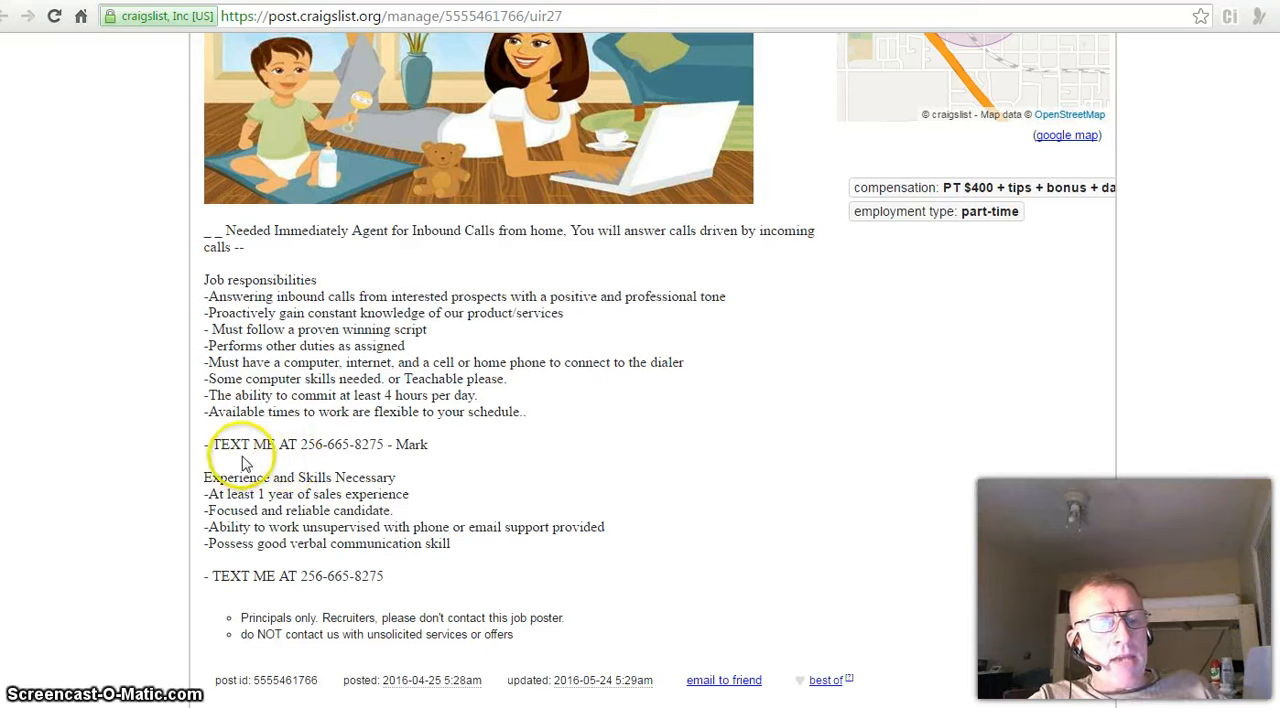
mouse_move(284, 462)
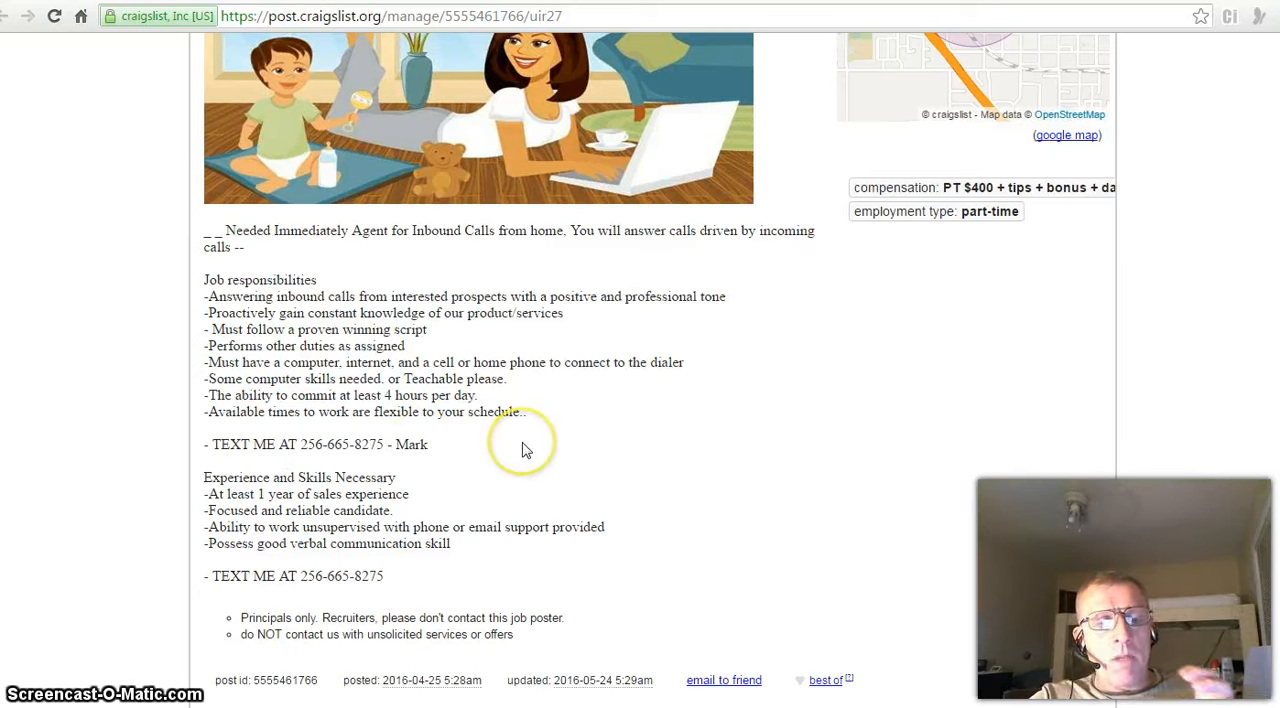
mouse_move(528, 450)
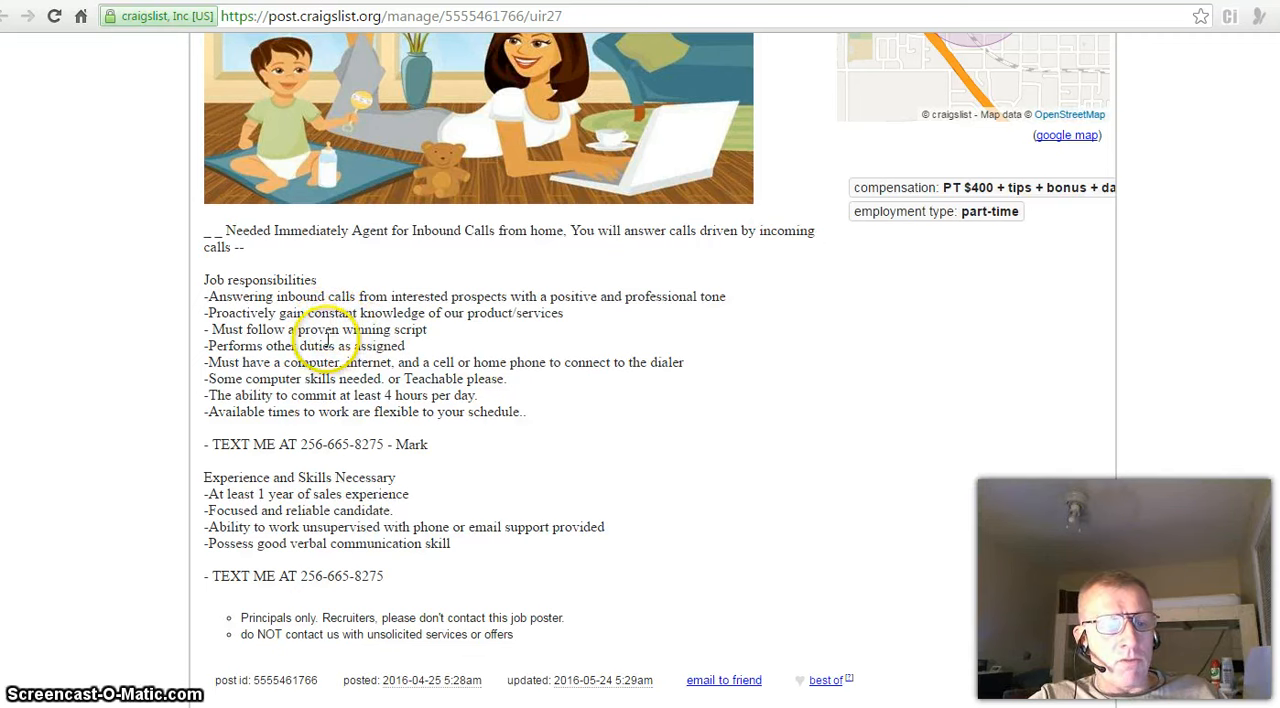
mouse_move(452, 344)
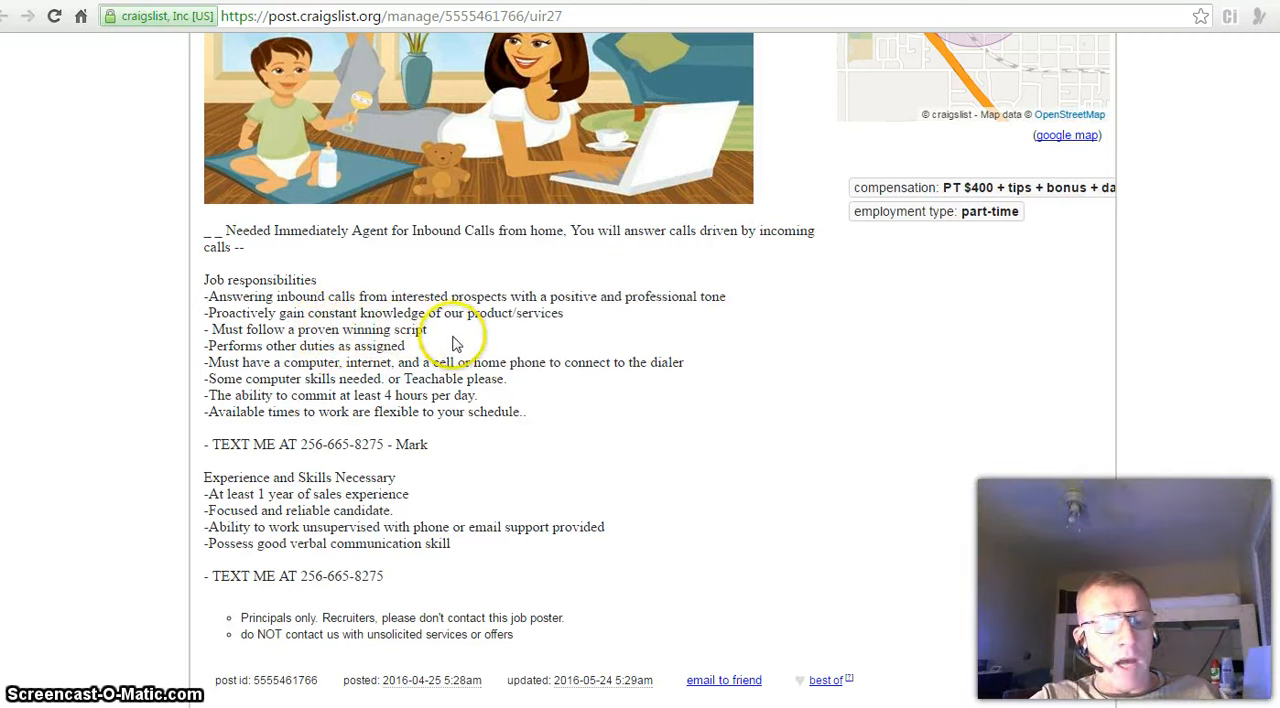
mouse_move(450, 350)
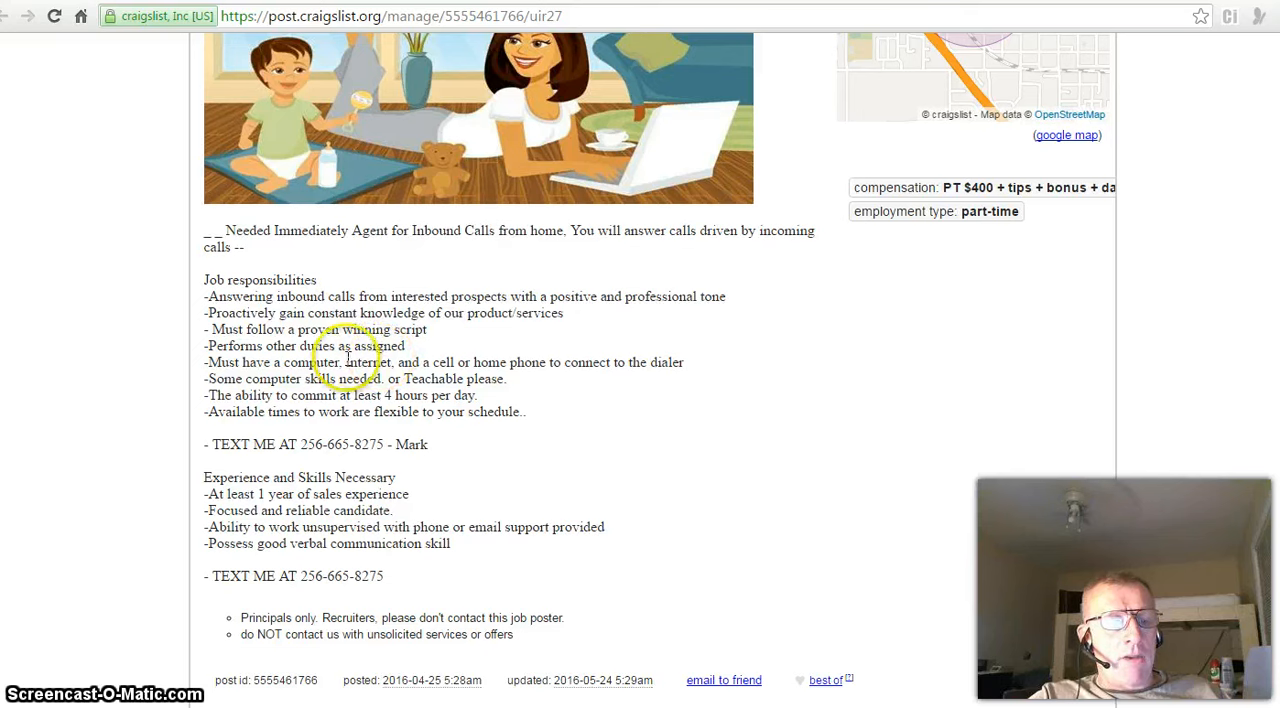
double_click(320, 362)
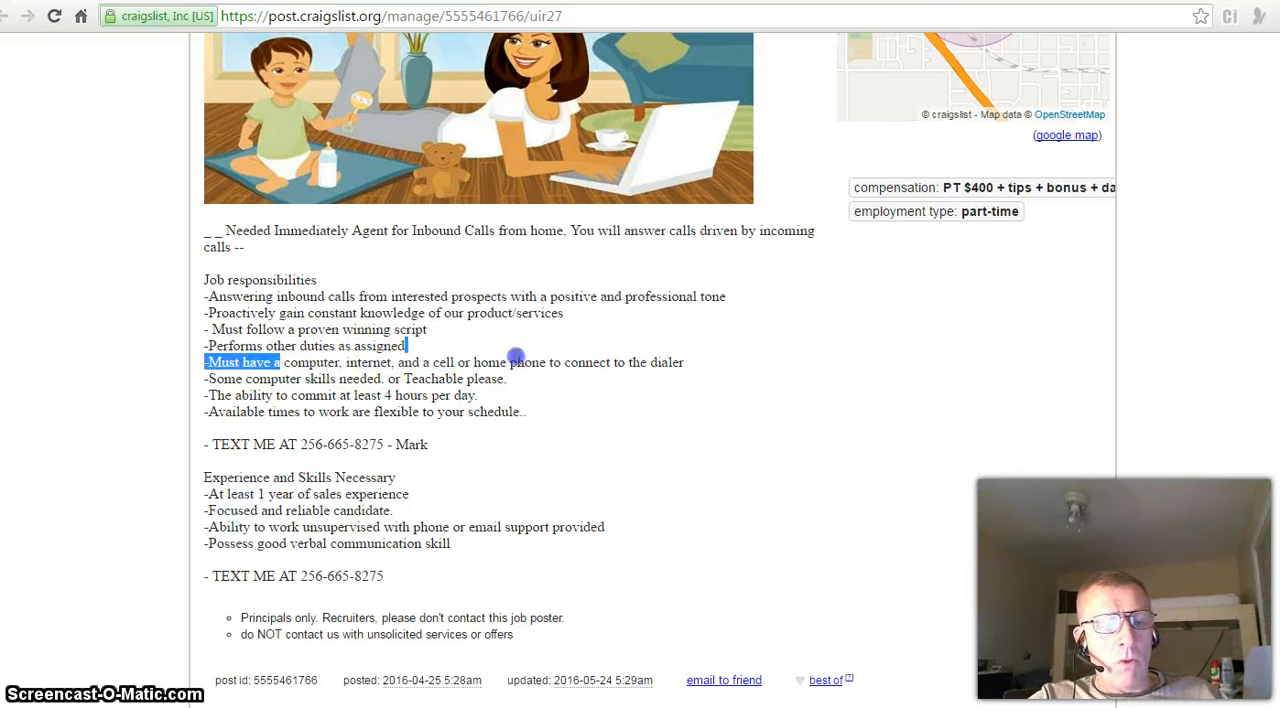
drag(282, 362, 684, 362)
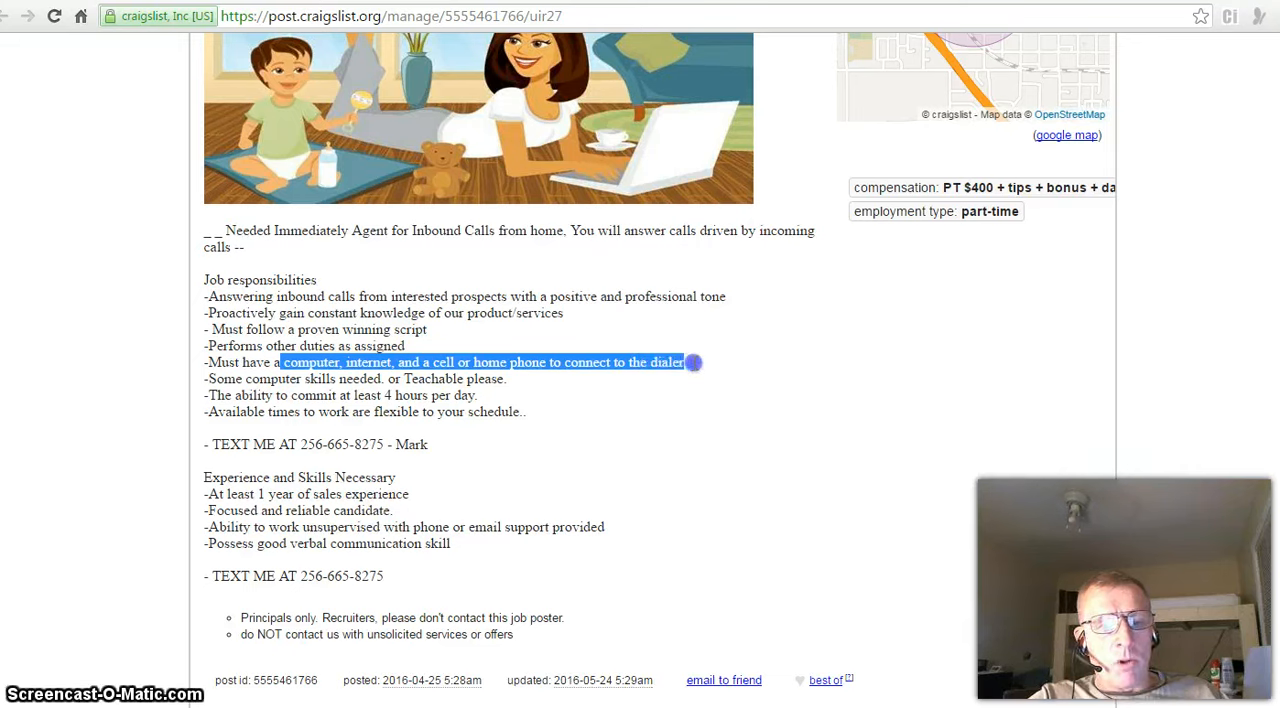
click(562, 400)
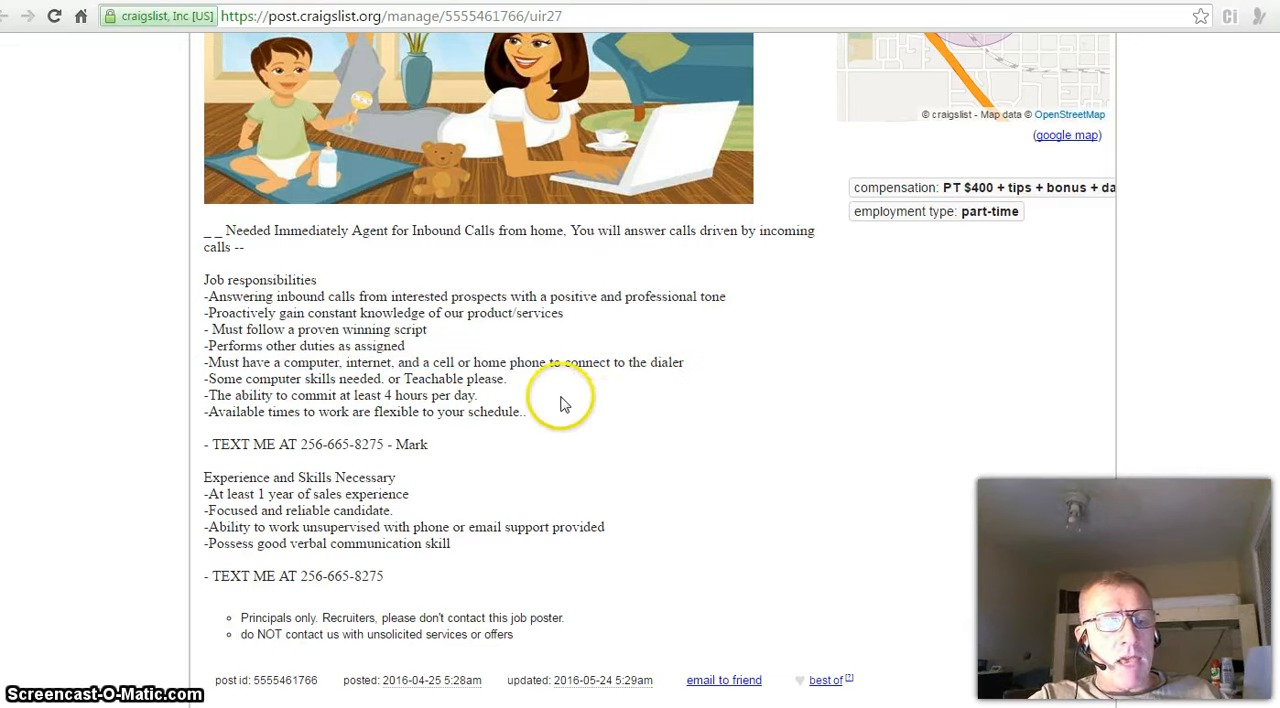
mouse_move(564, 390)
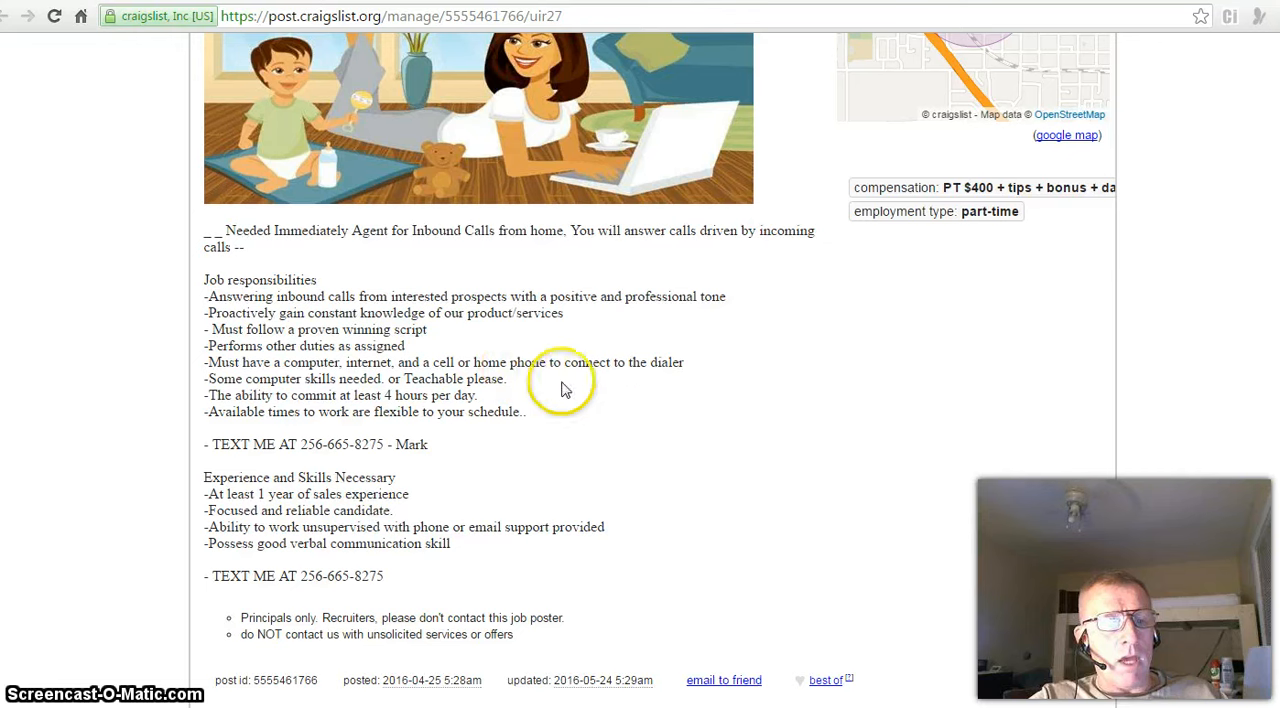
mouse_move(570, 390)
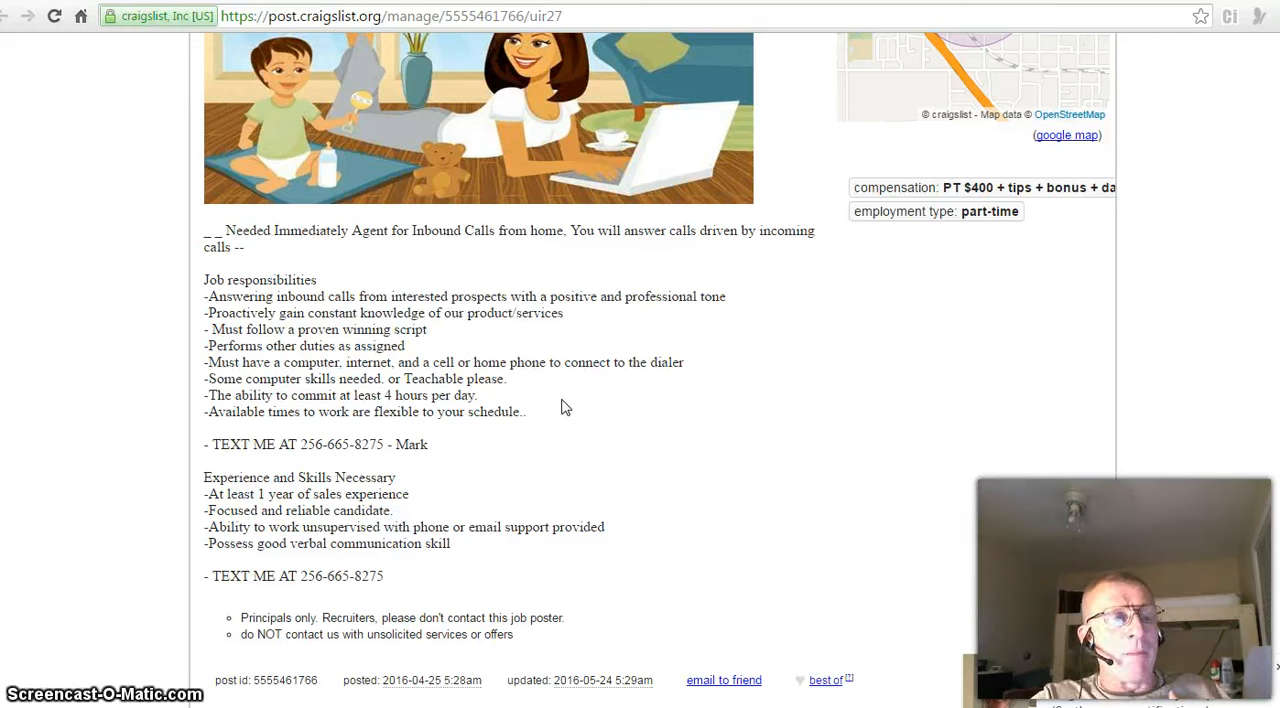
mouse_move(580, 400)
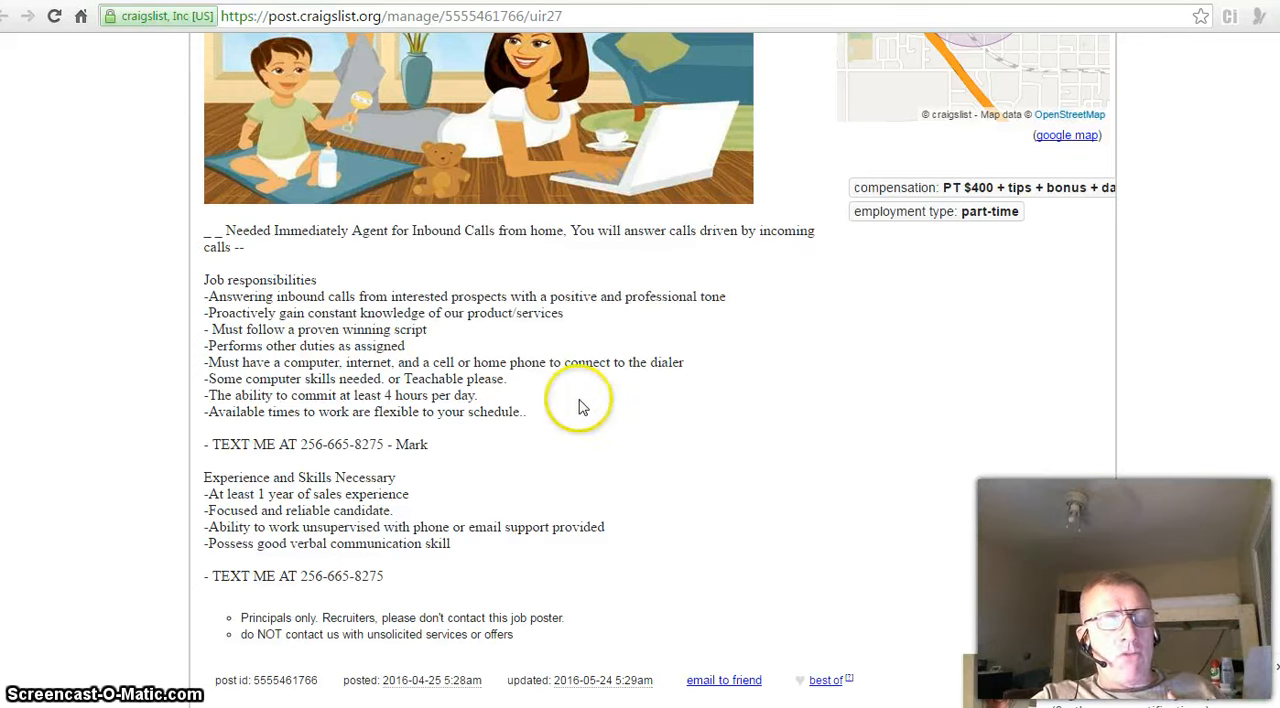
mouse_move(584, 406)
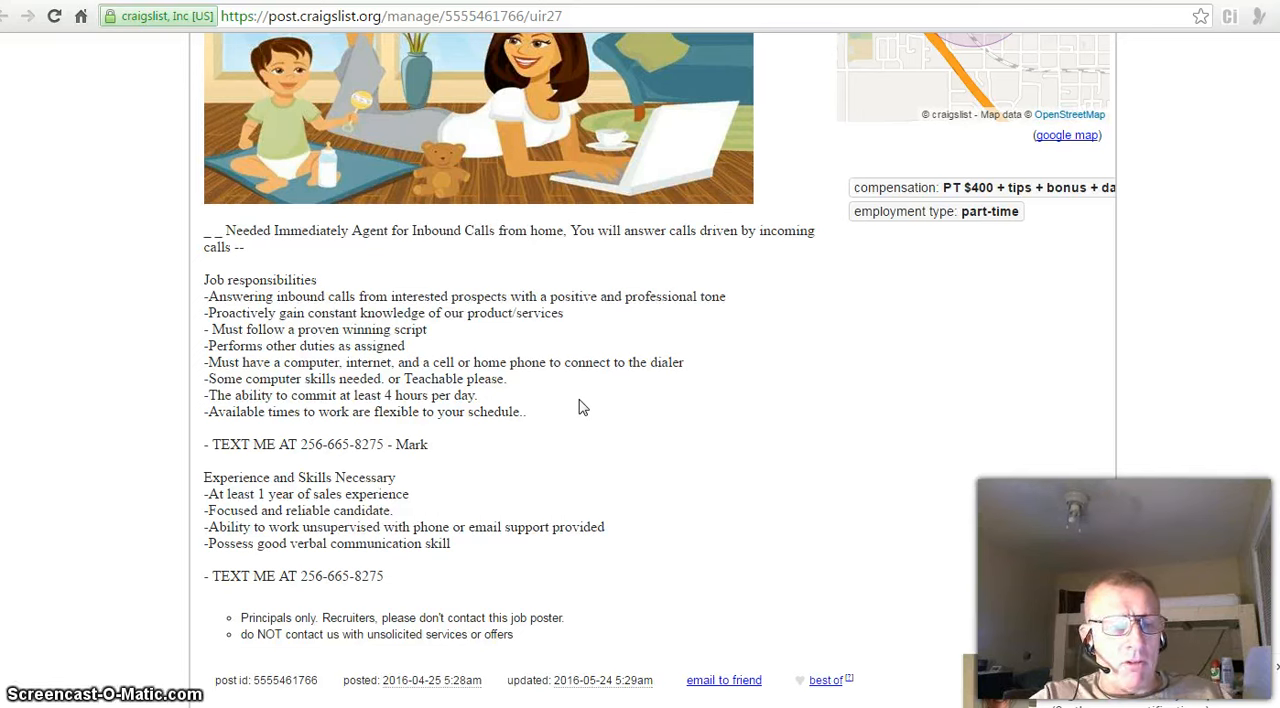
mouse_move(458, 460)
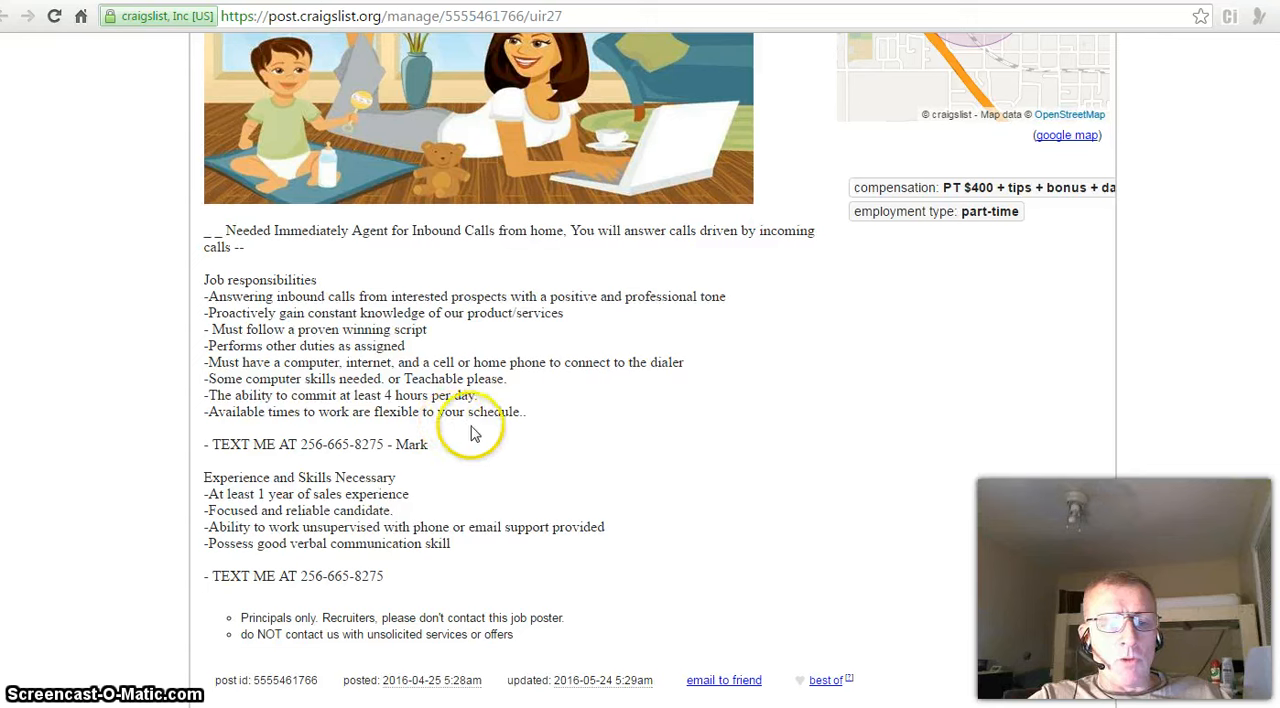
mouse_move(500, 436)
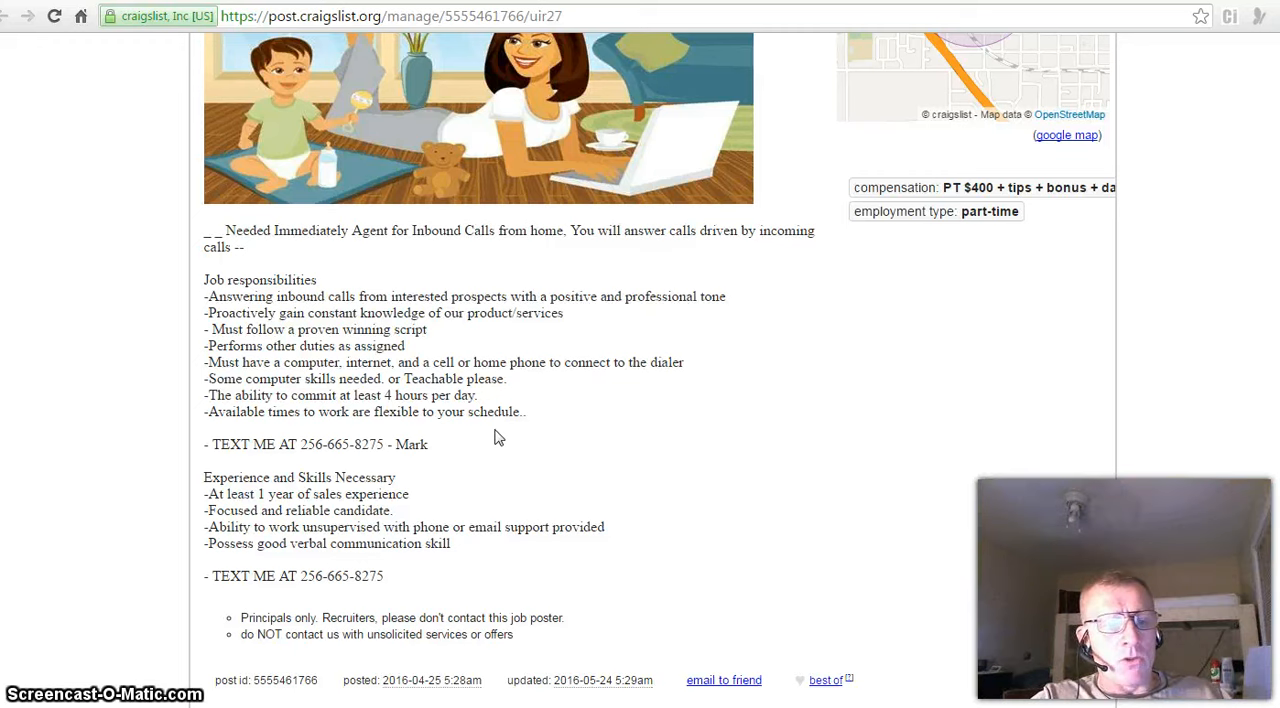
mouse_move(260, 440)
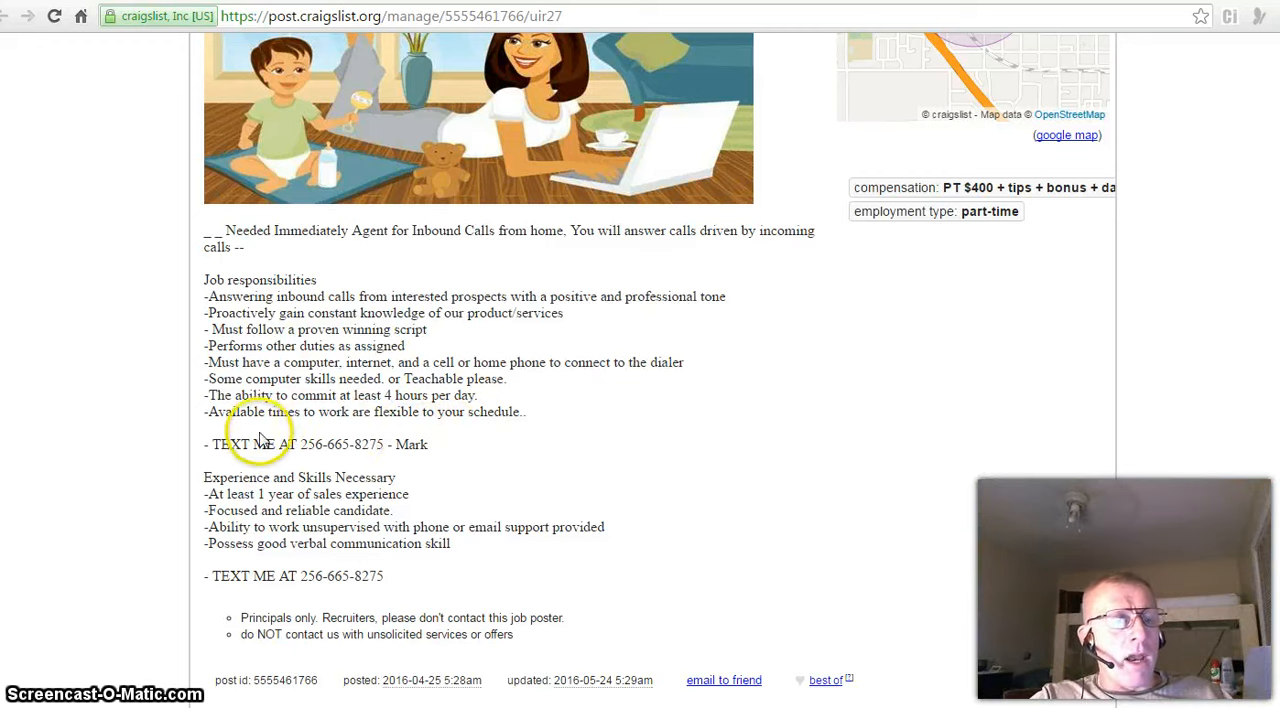
mouse_move(448, 430)
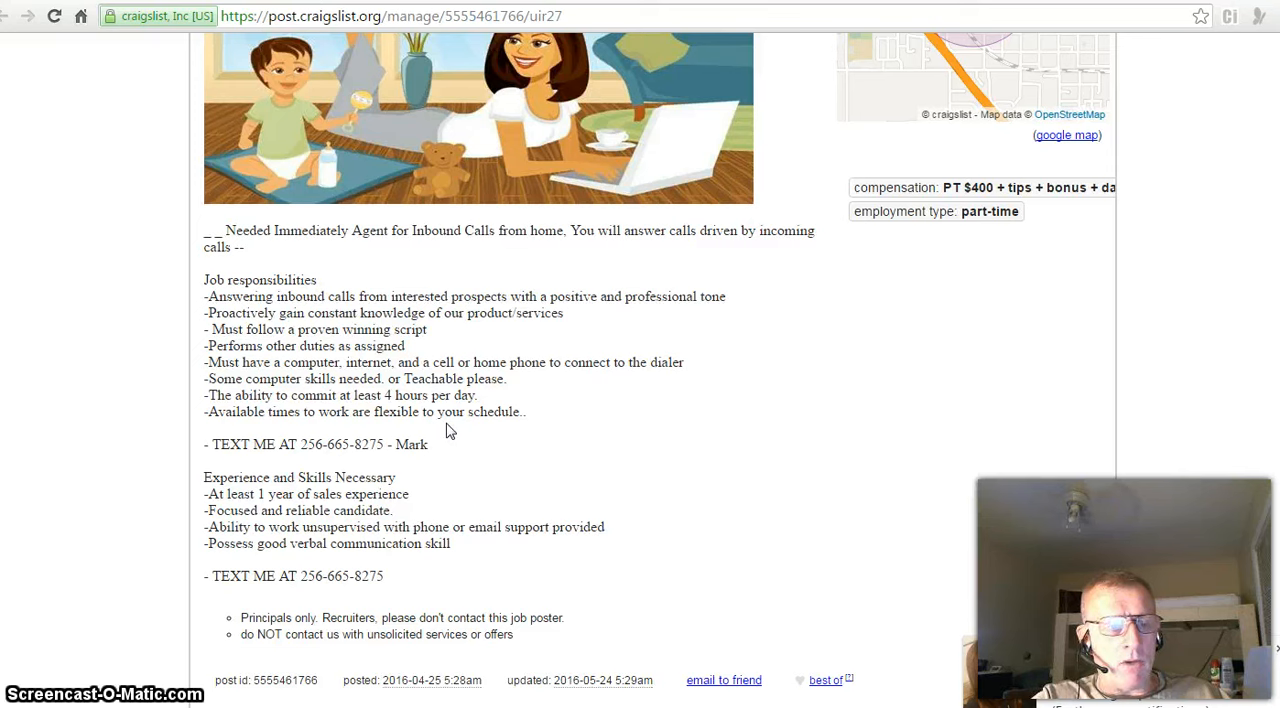
mouse_move(388, 468)
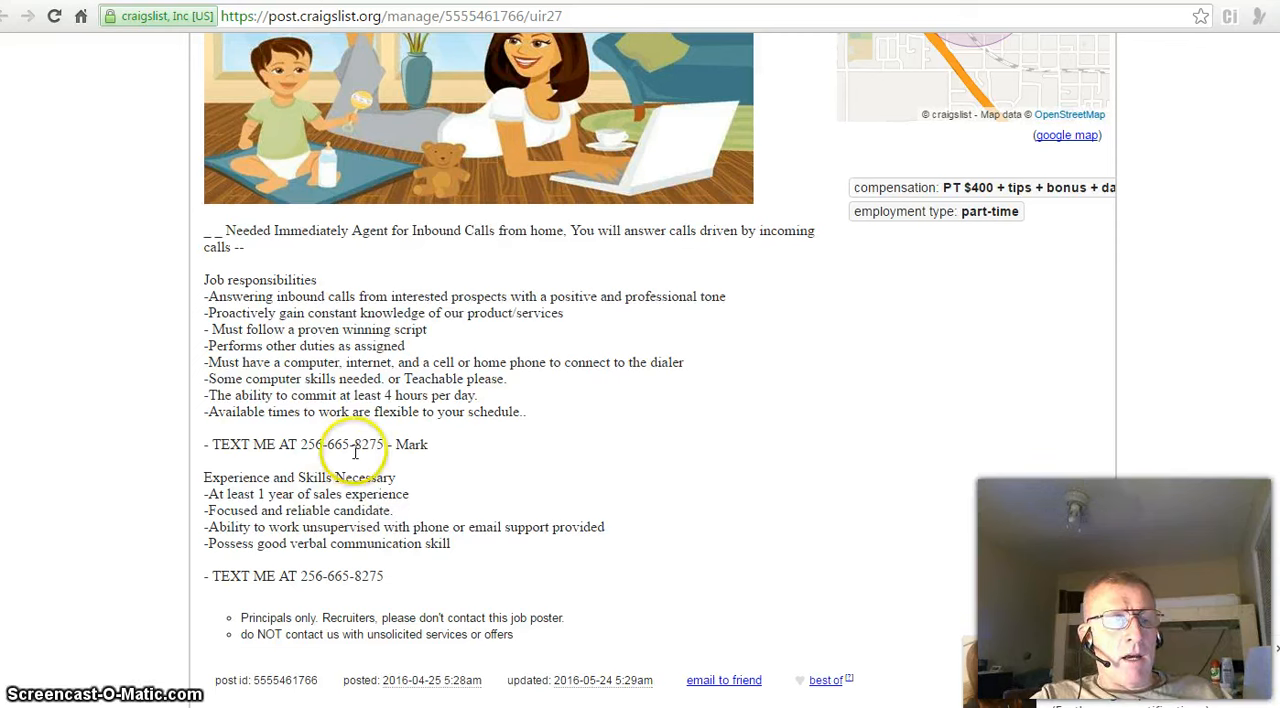
mouse_move(310, 504)
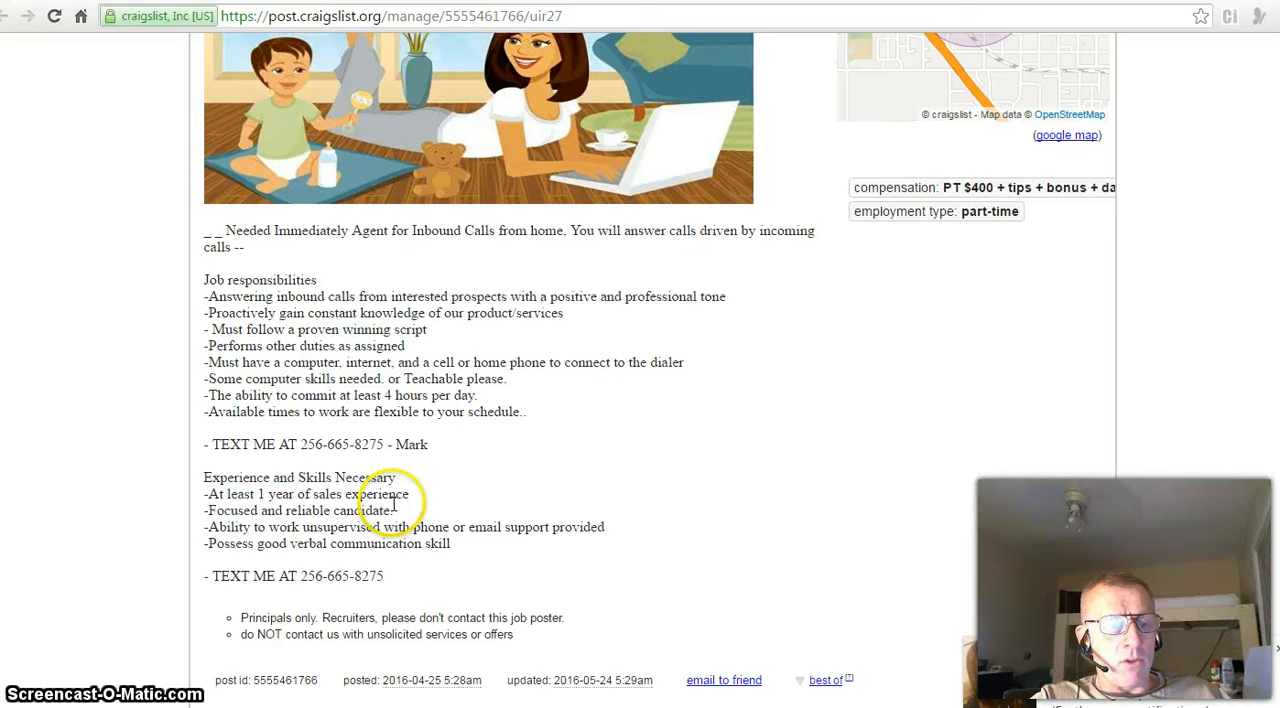
mouse_move(396, 516)
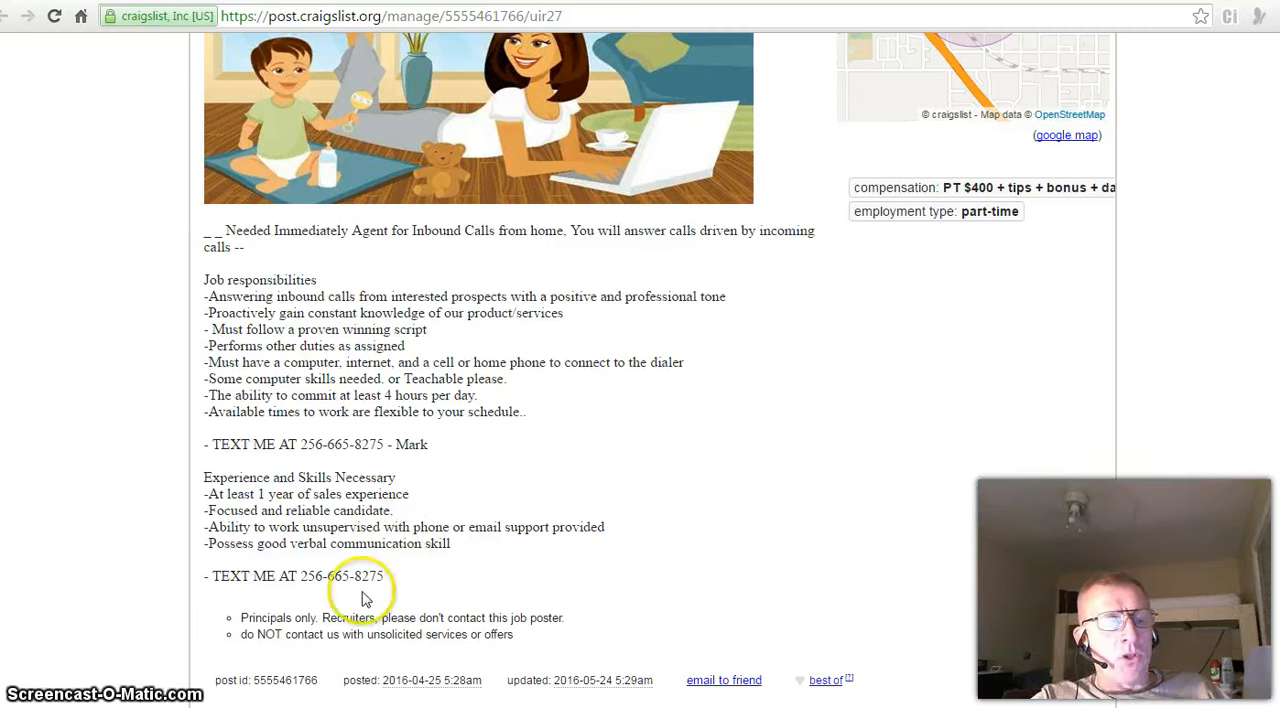
mouse_move(364, 560)
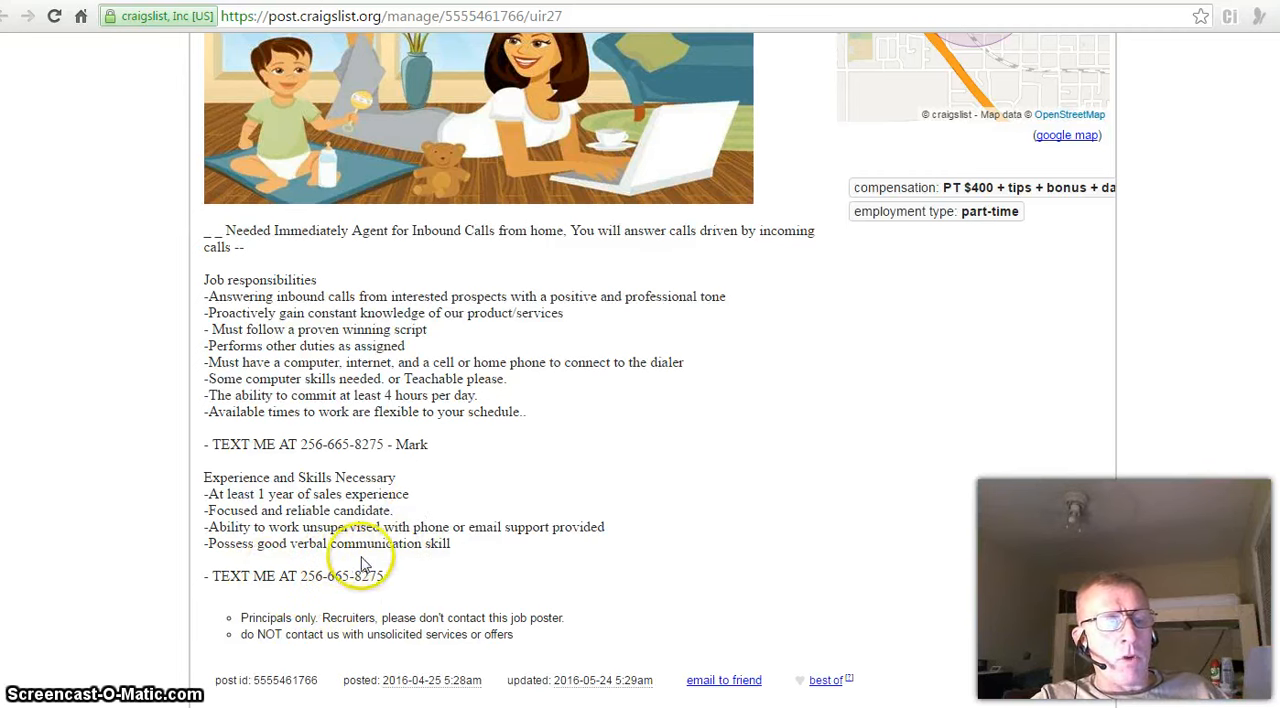
mouse_move(484, 558)
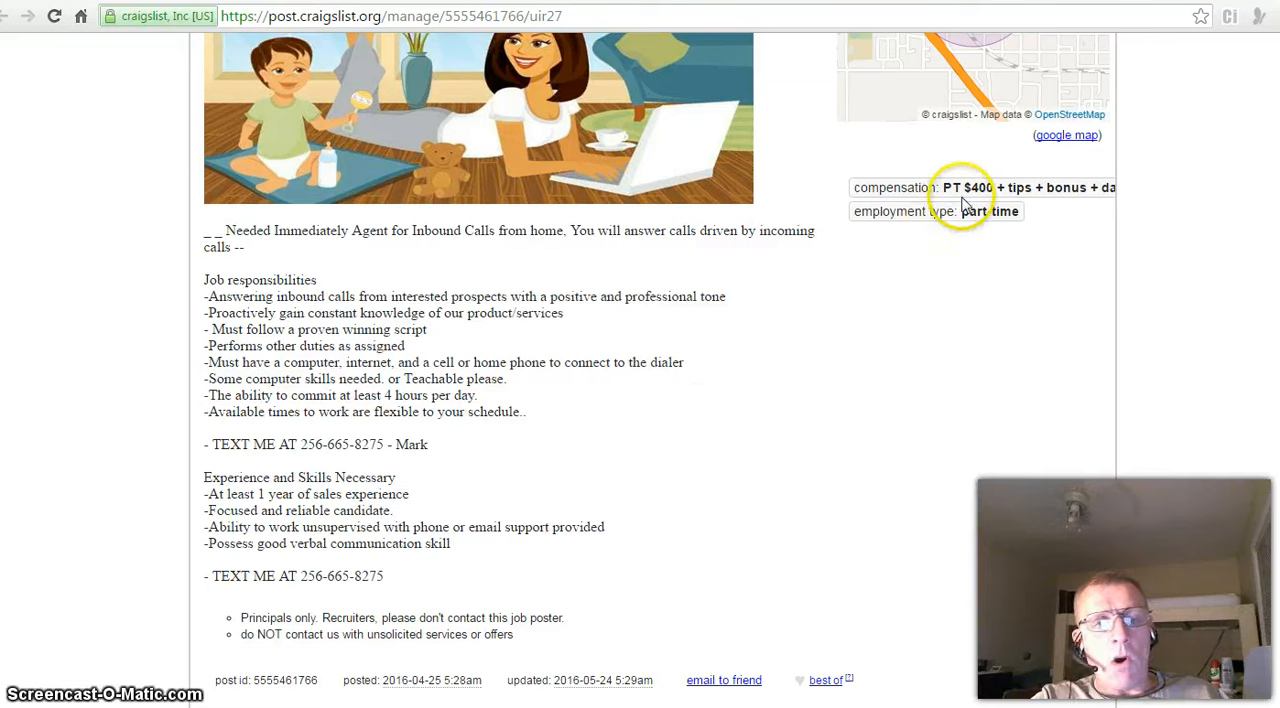
mouse_move(920, 336)
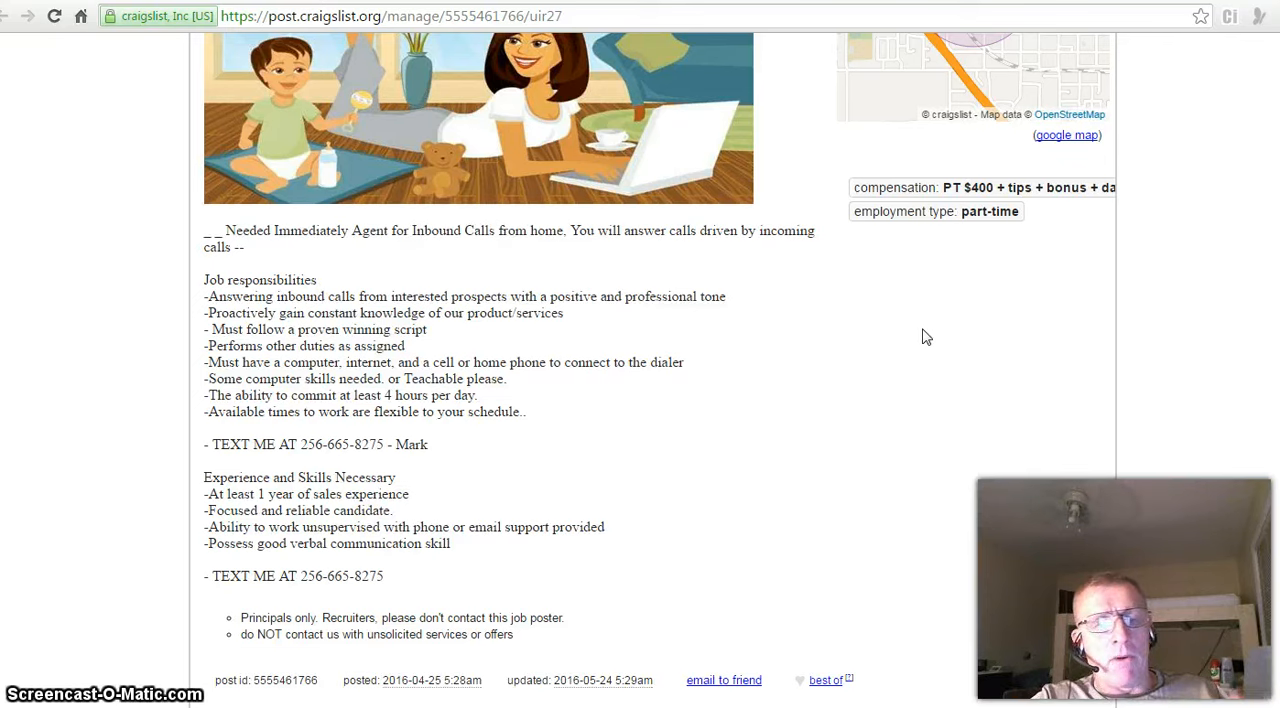
mouse_move(928, 406)
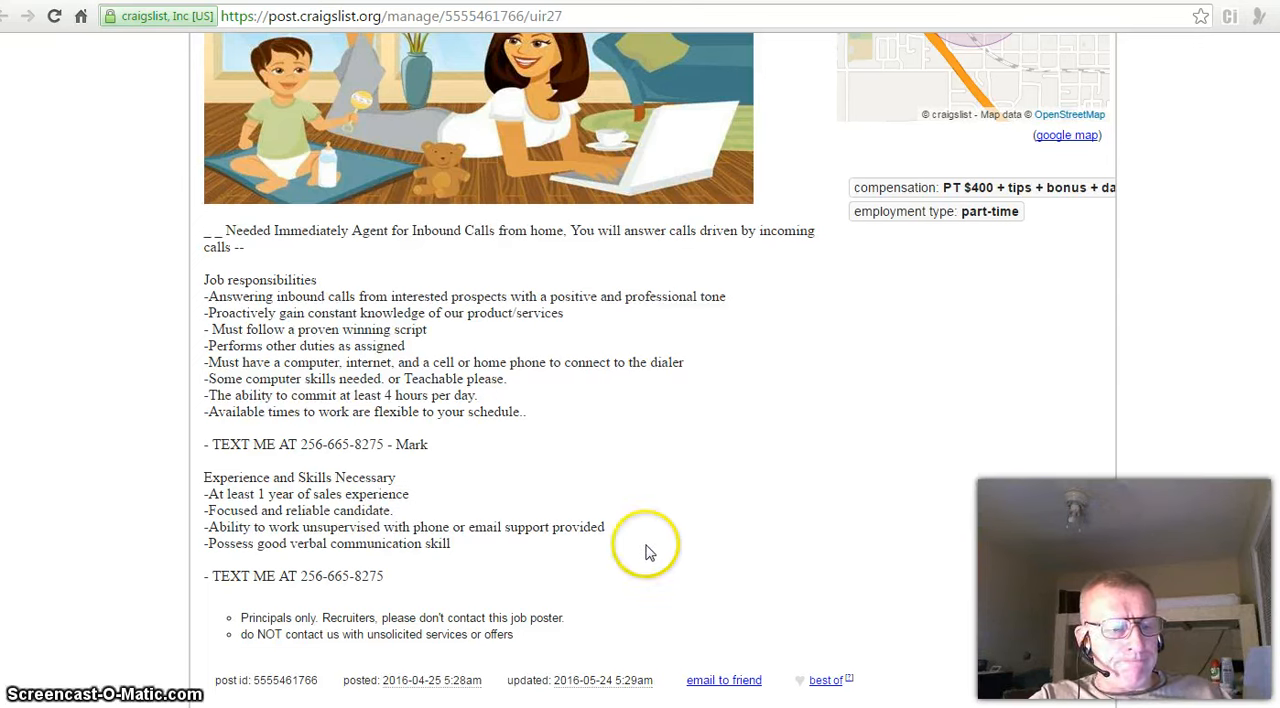
mouse_move(410, 536)
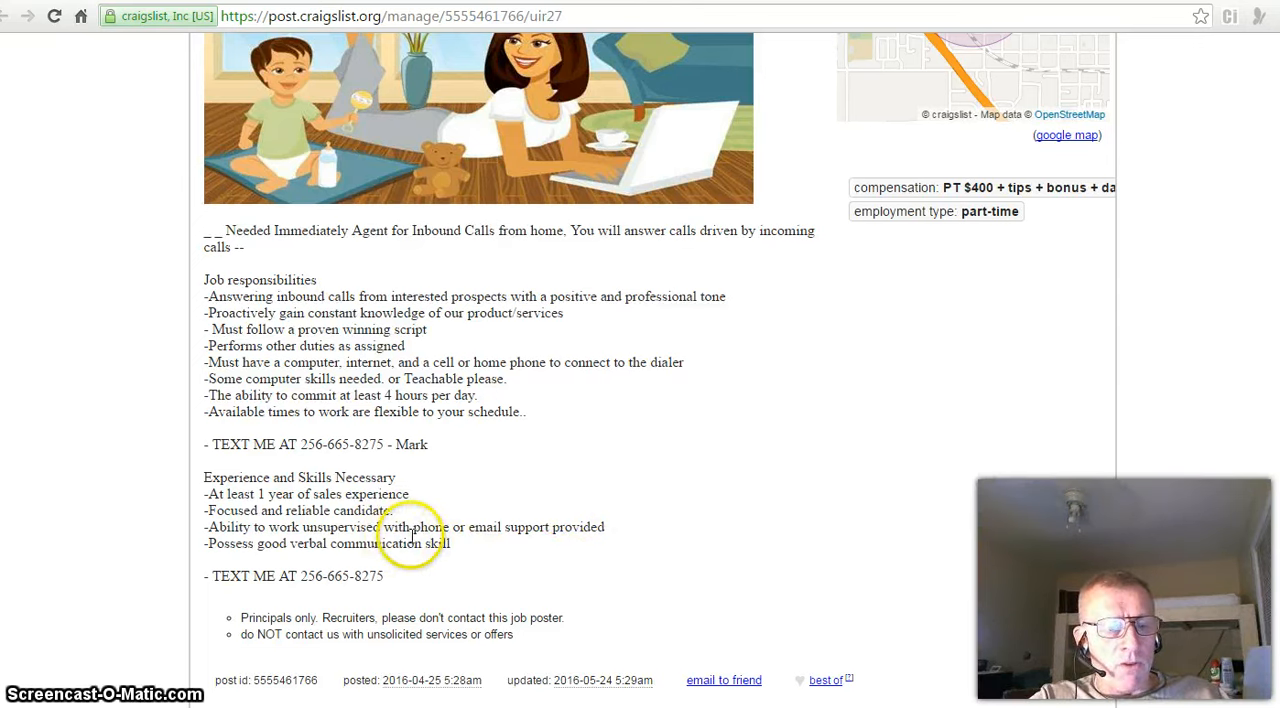
mouse_move(518, 540)
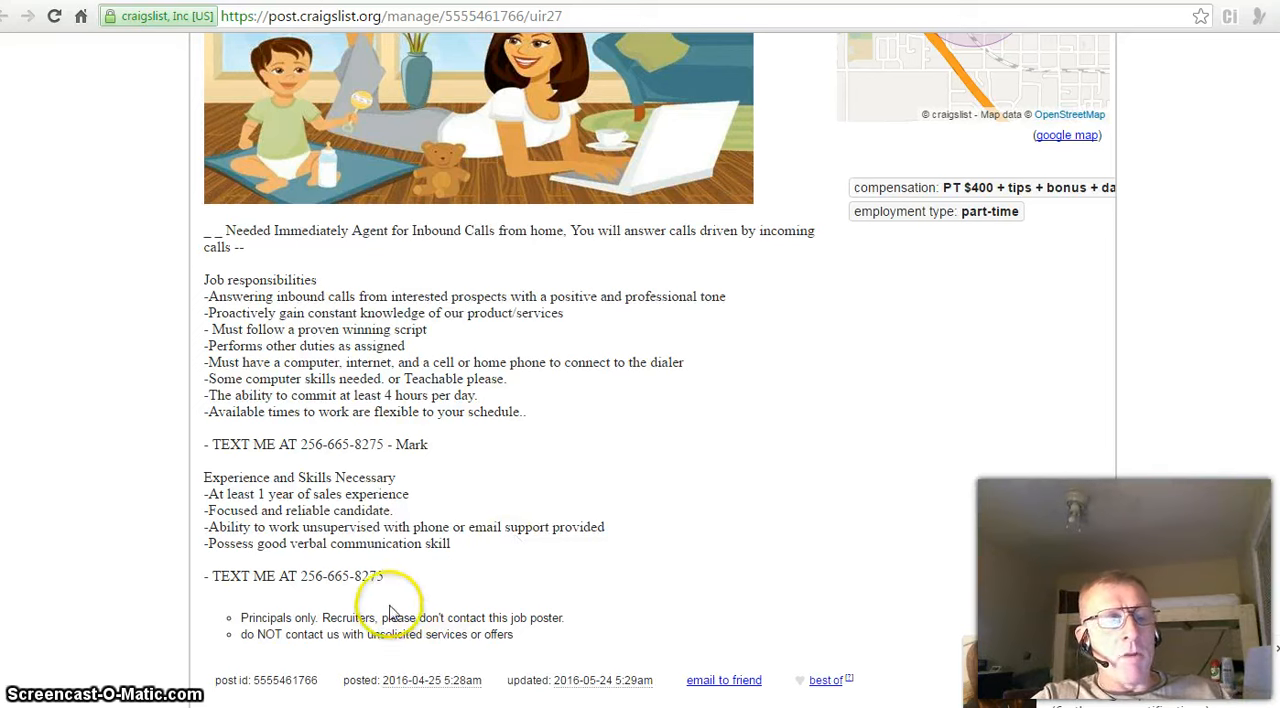
mouse_move(336, 590)
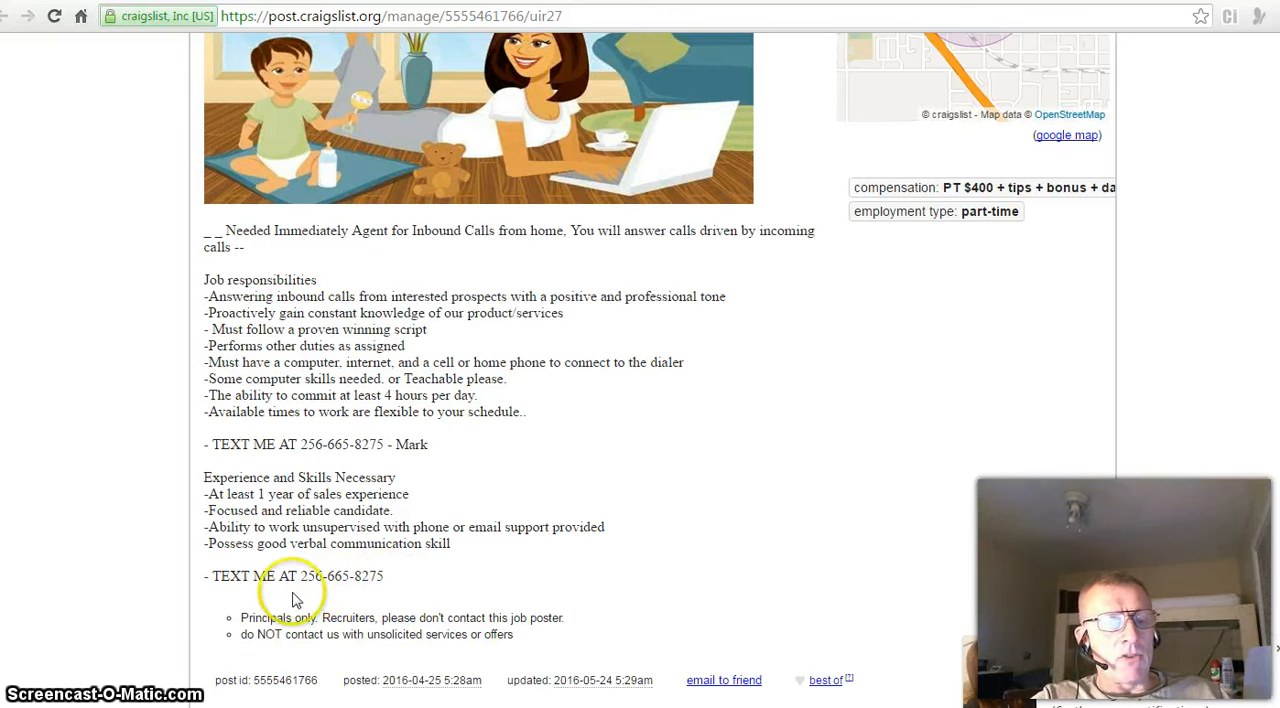
mouse_move(496, 584)
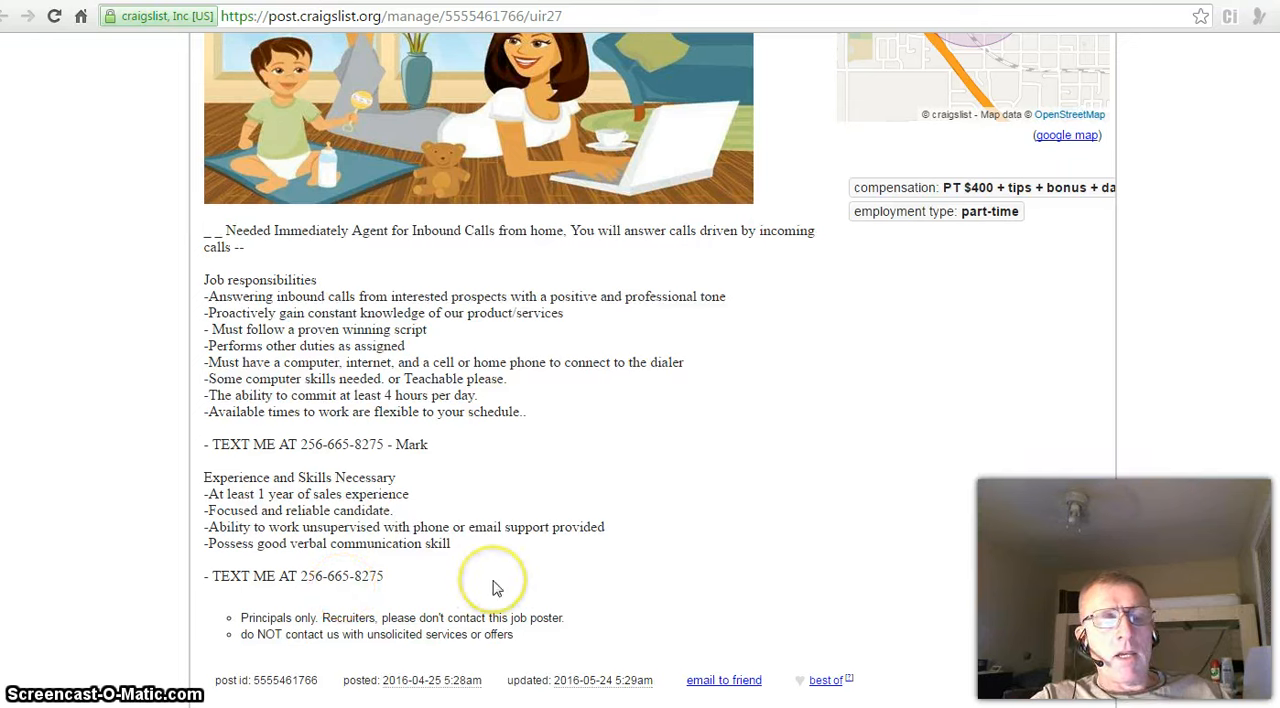
mouse_move(836, 510)
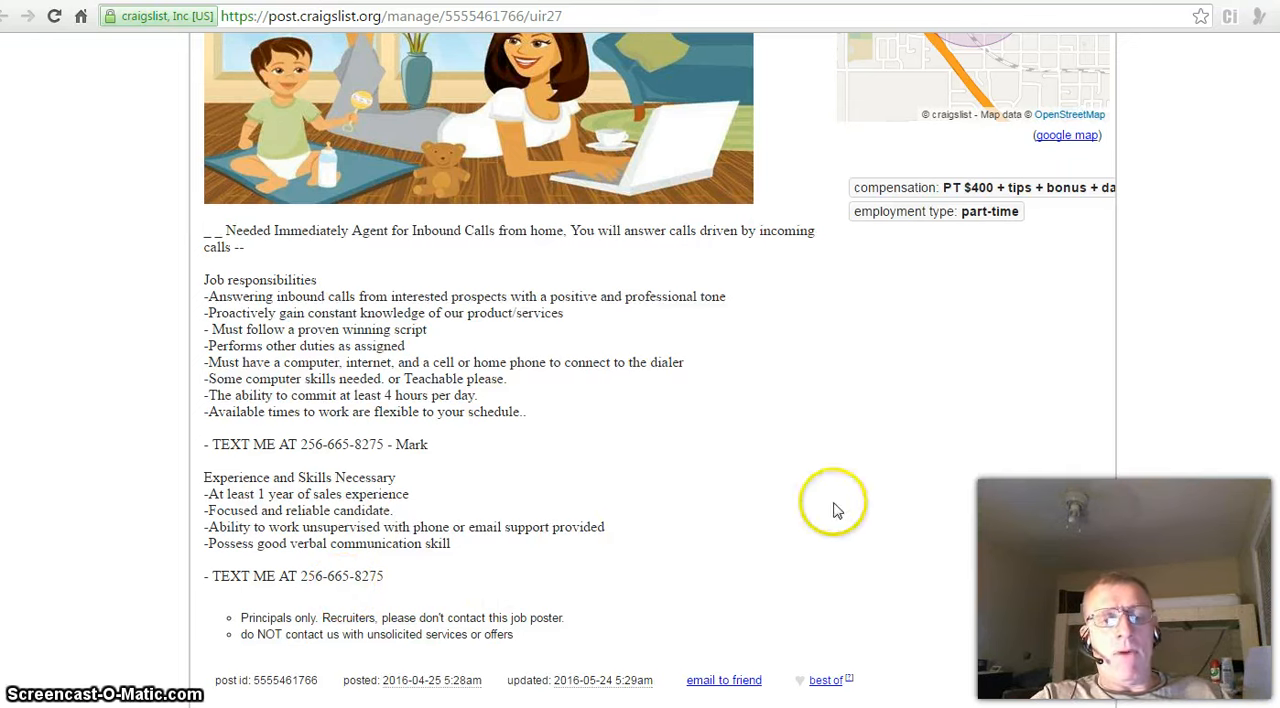
mouse_move(1248, 472)
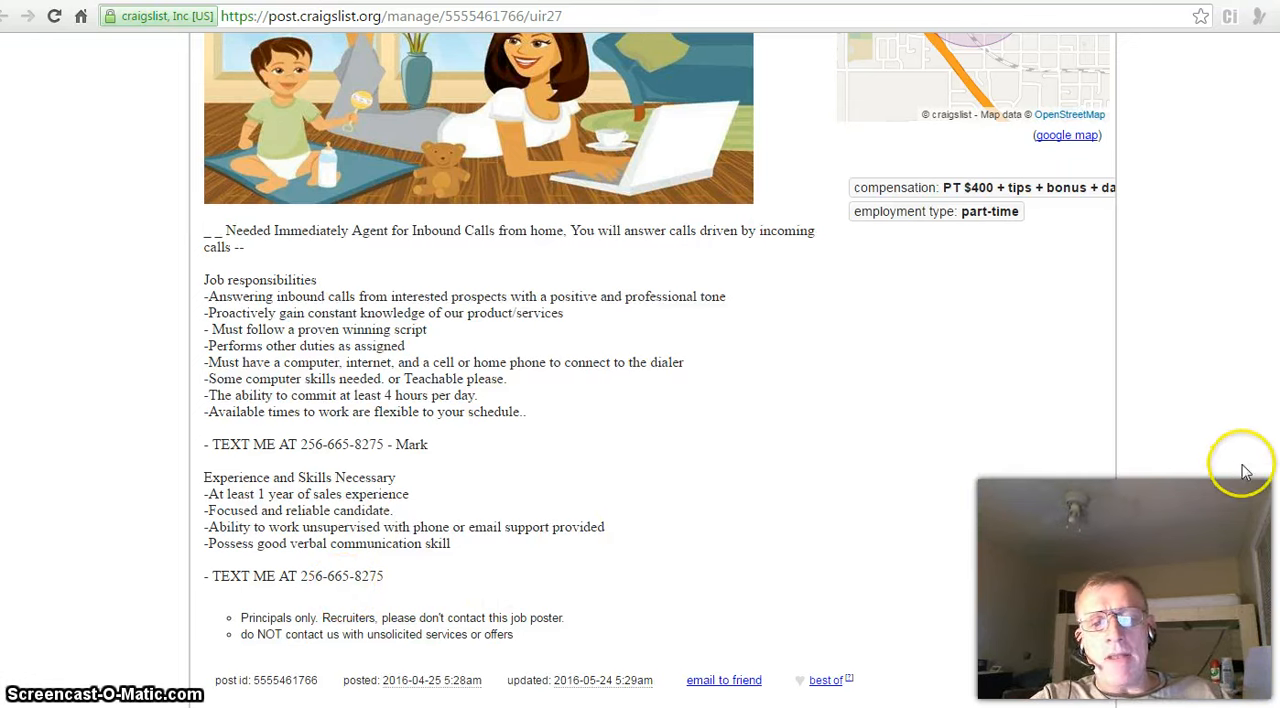
Step: Scroll back to the top of the posting showing its title, illustration and map
scroll(down, 3)
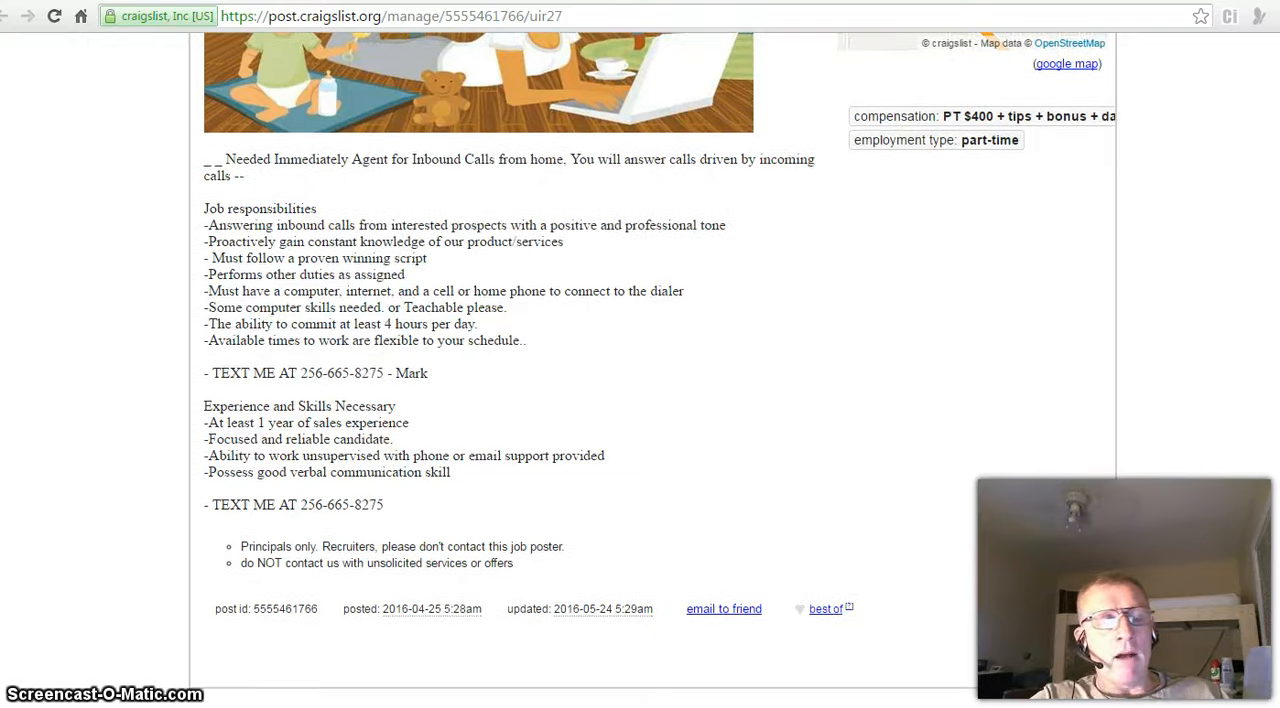
scroll(up, 3)
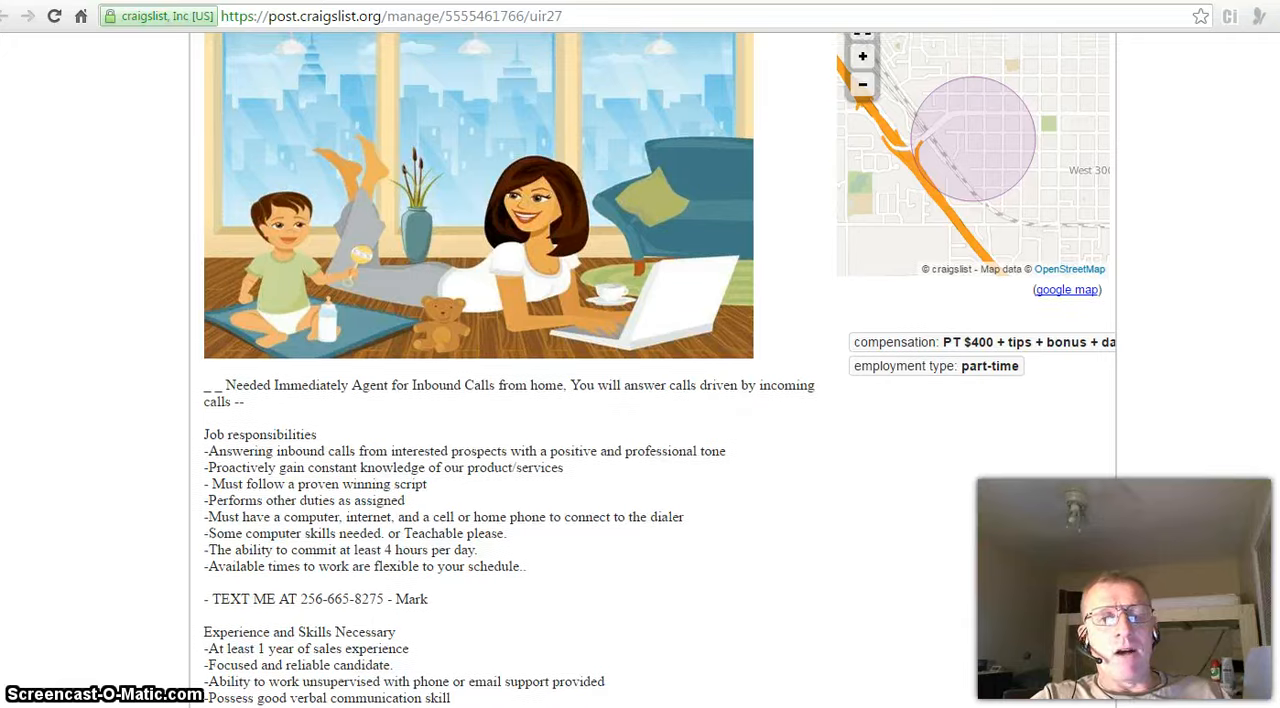
scroll(up, 3)
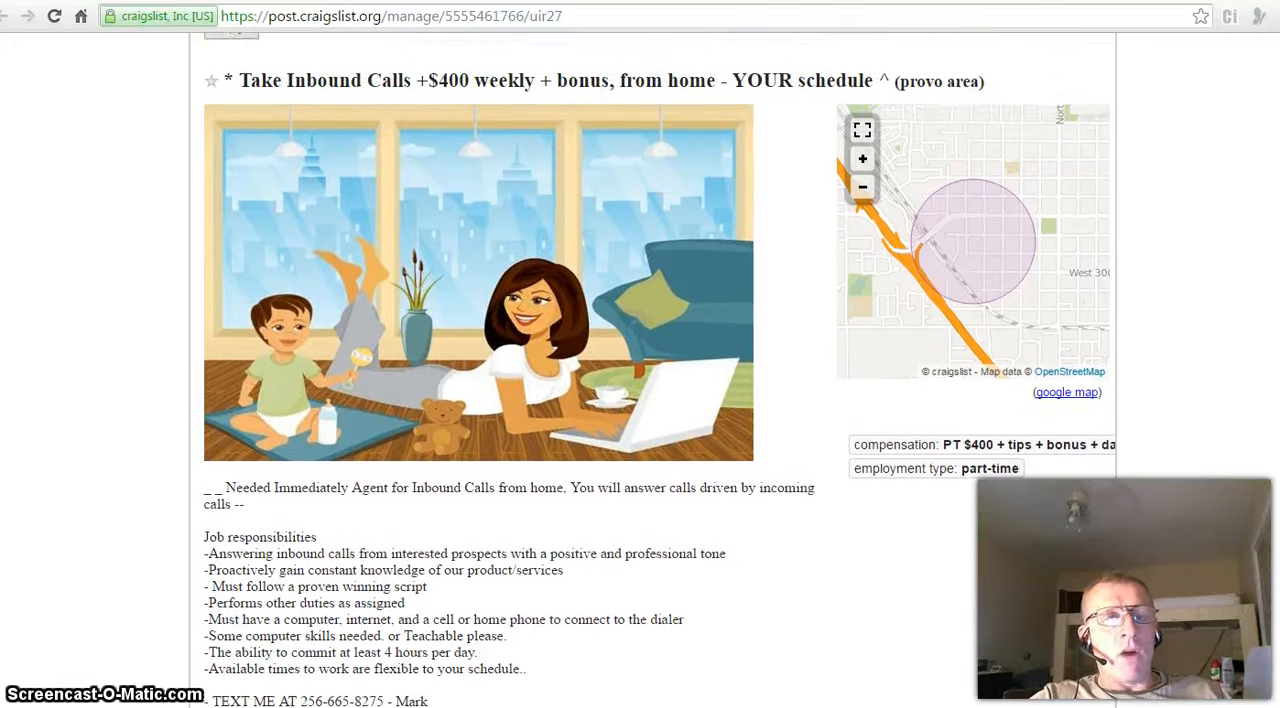
scroll(up, 3)
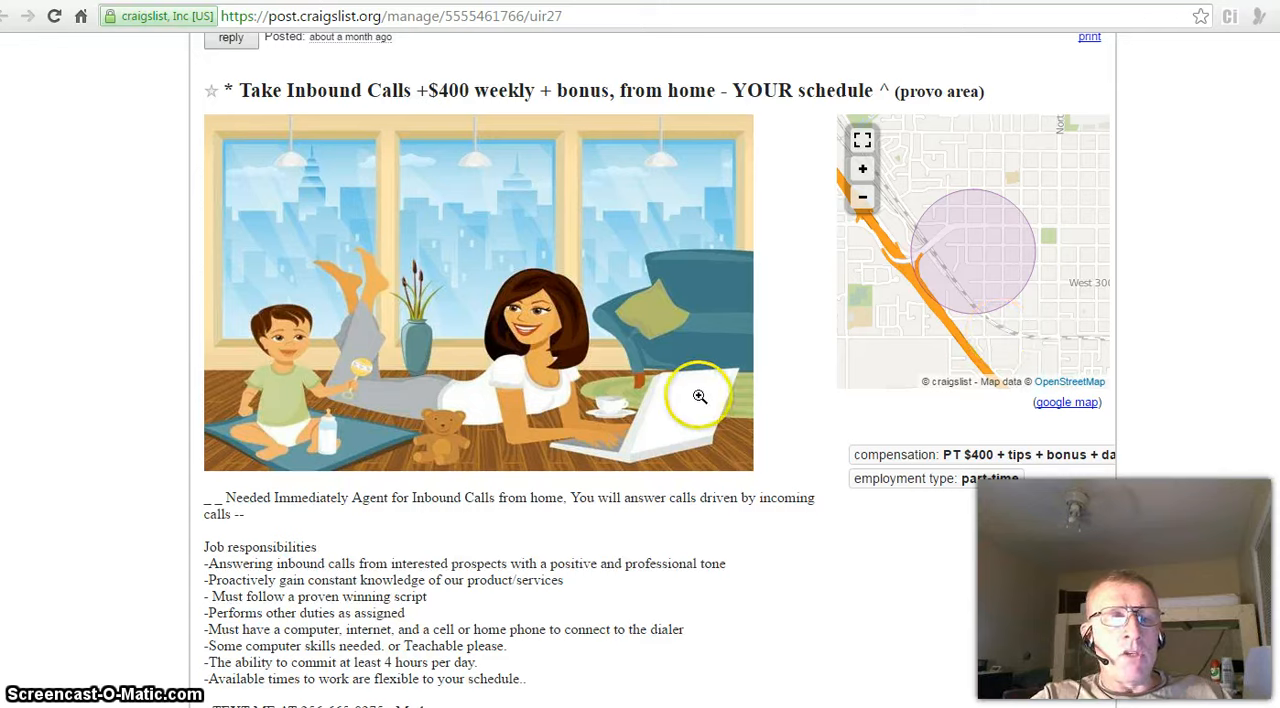
mouse_move(808, 384)
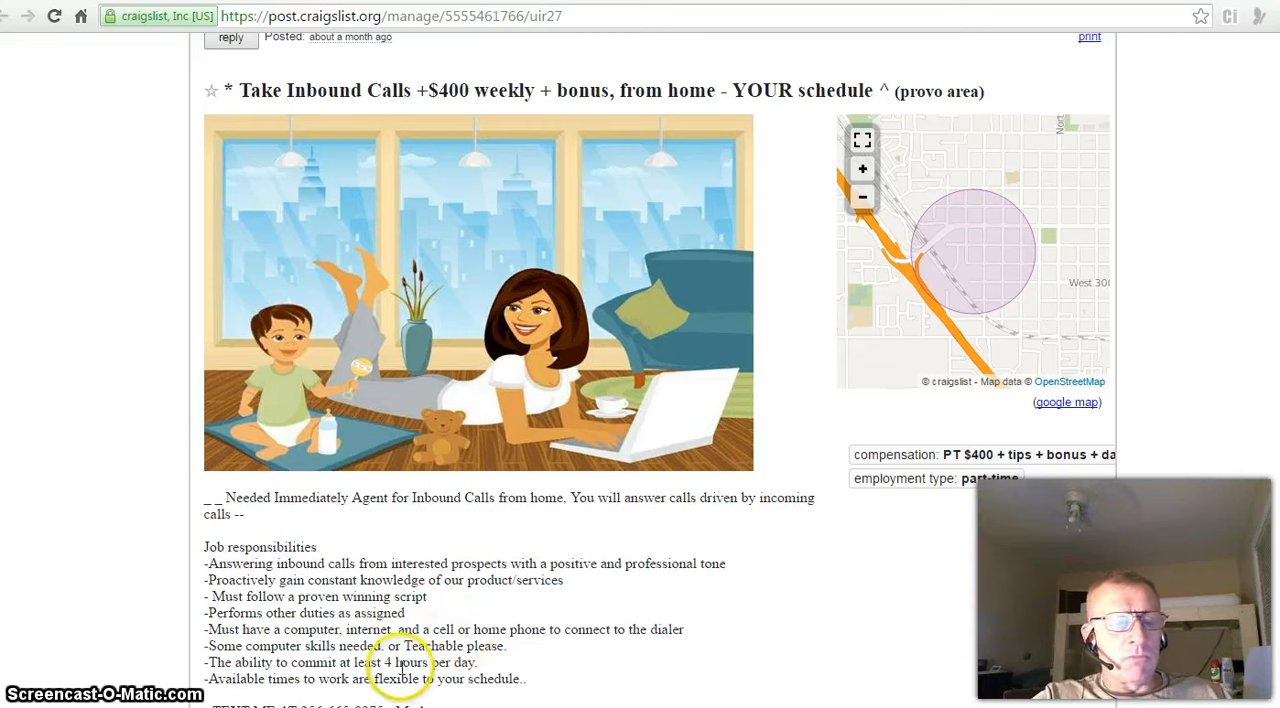
mouse_move(1180, 470)
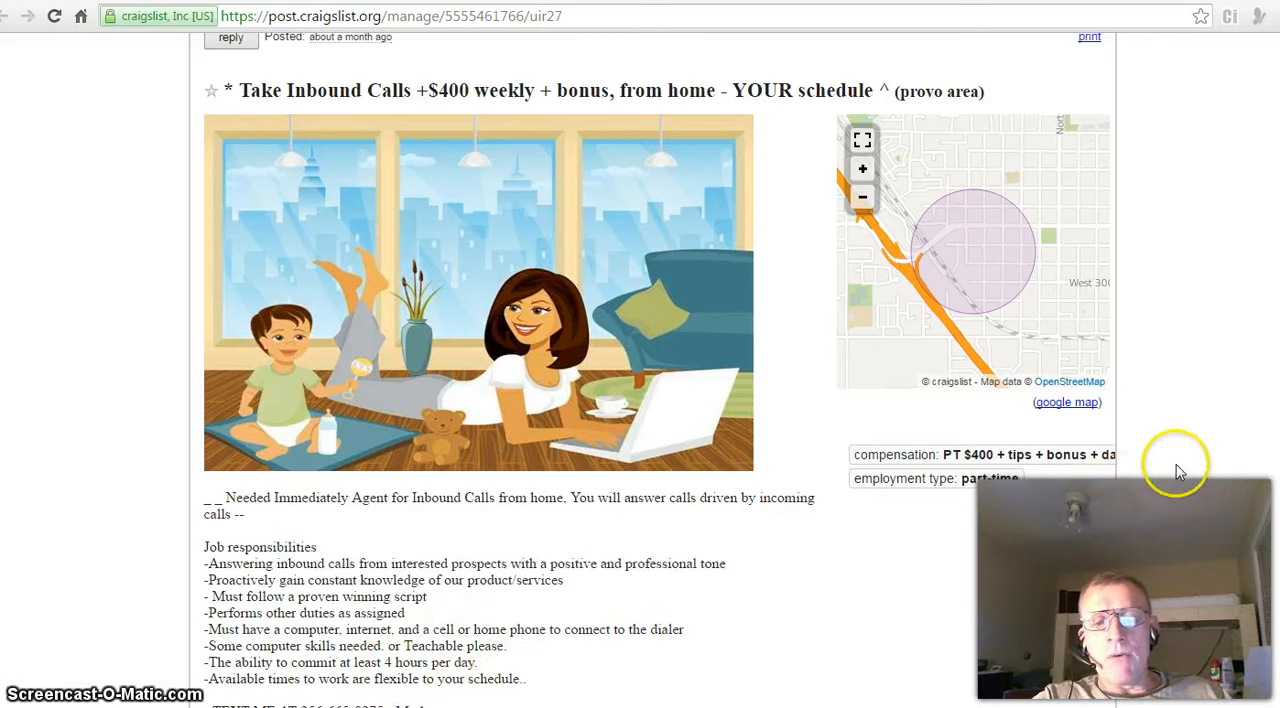
Step: Scroll to the bottom of the posting showing the body text, post id and dates
scroll(down, 3)
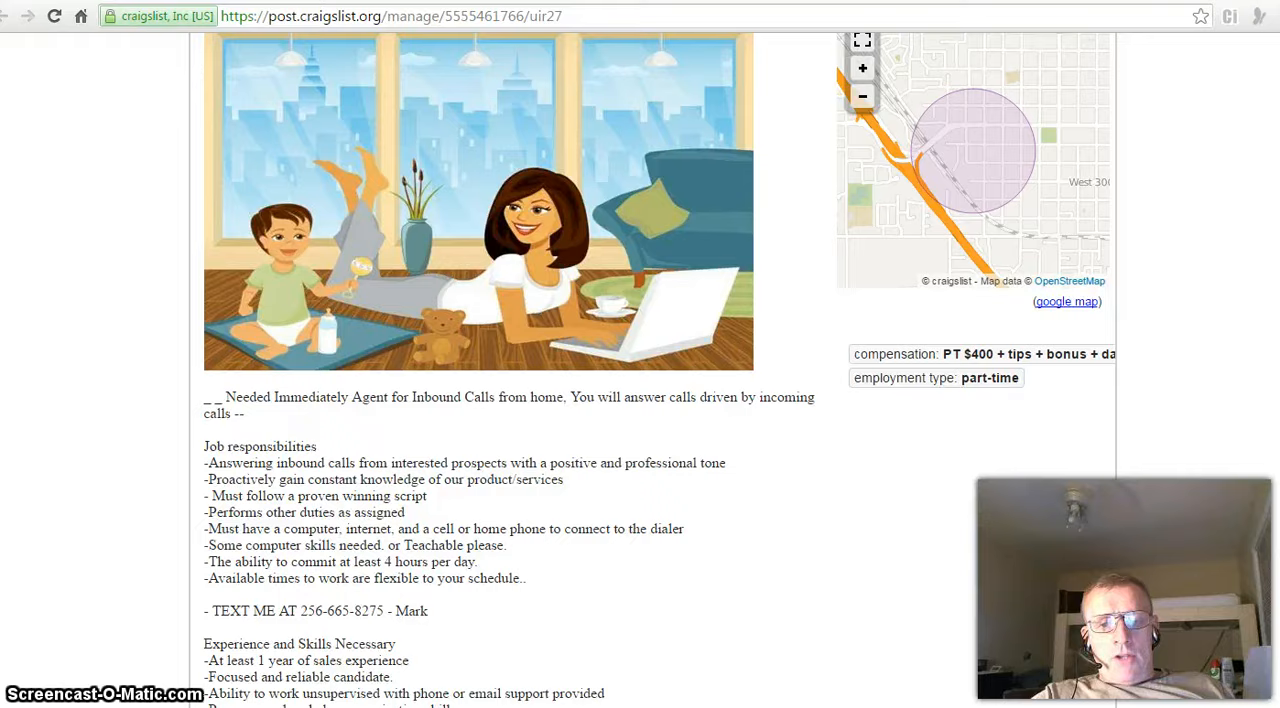
scroll(down, 3)
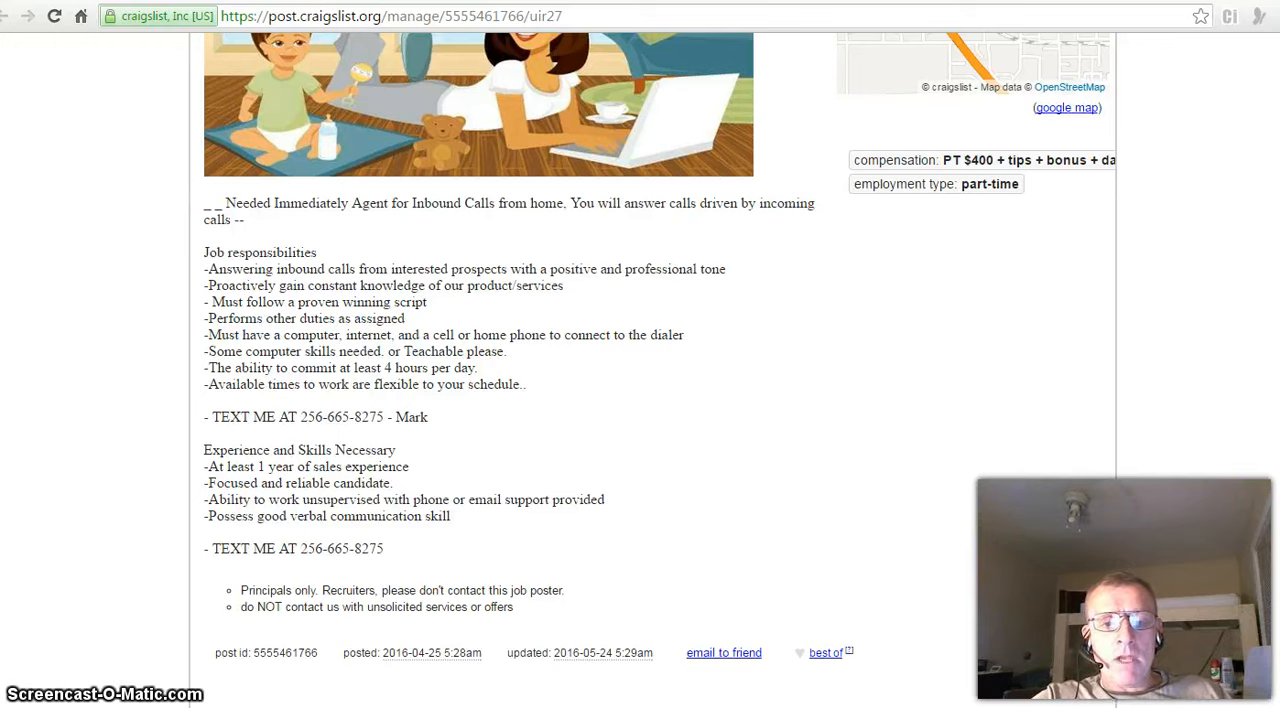
scroll(down, 3)
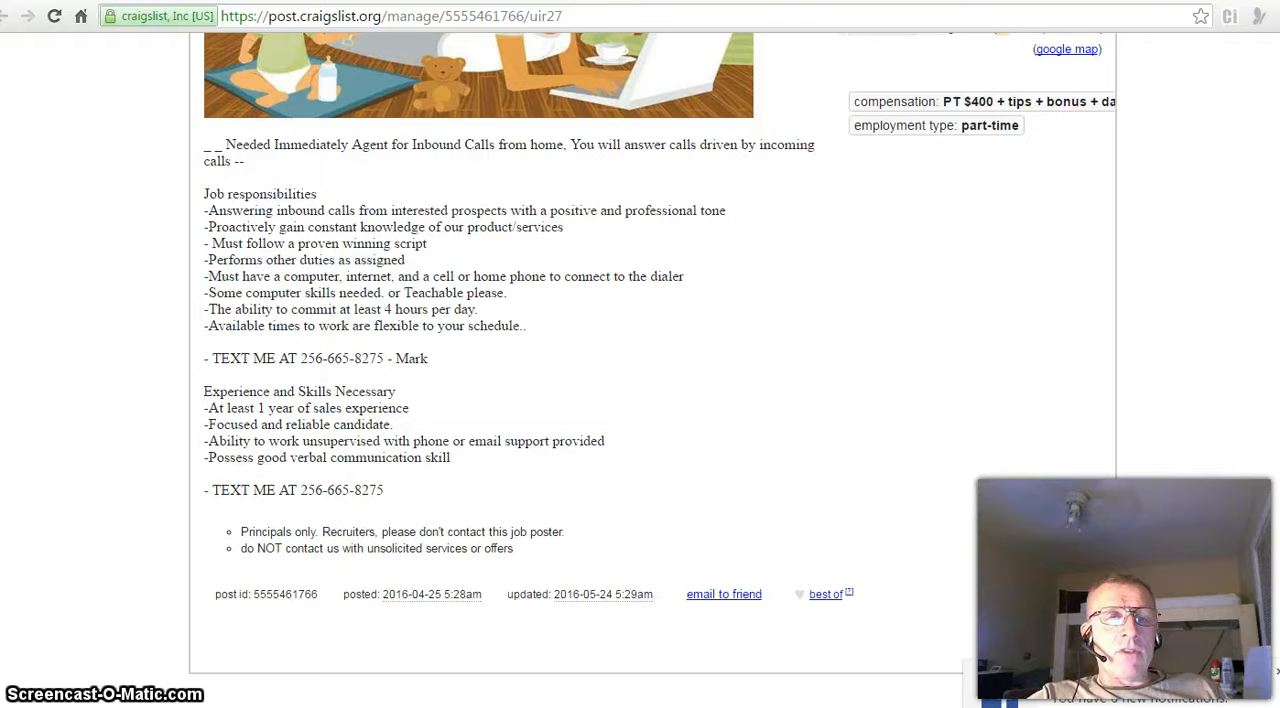
Step: Scroll up to the ad's title, then back down to the image and responsibilities section
scroll(up, 3)
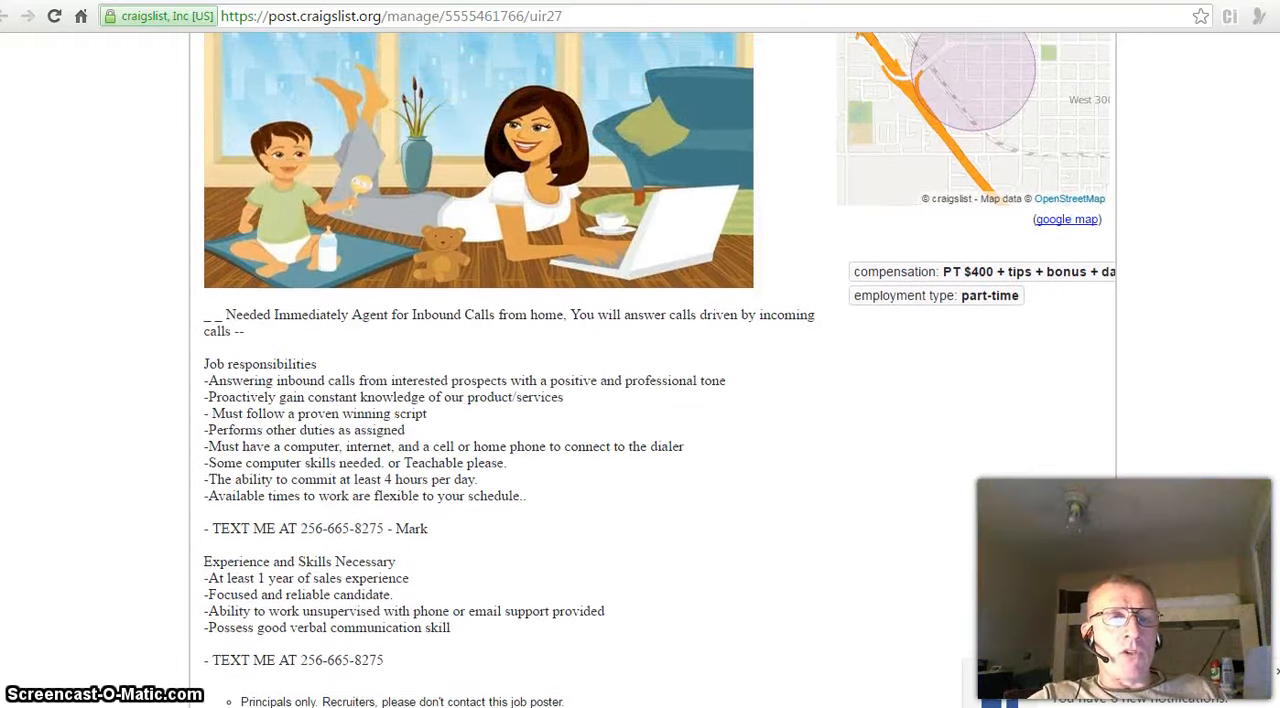
scroll(up, 3)
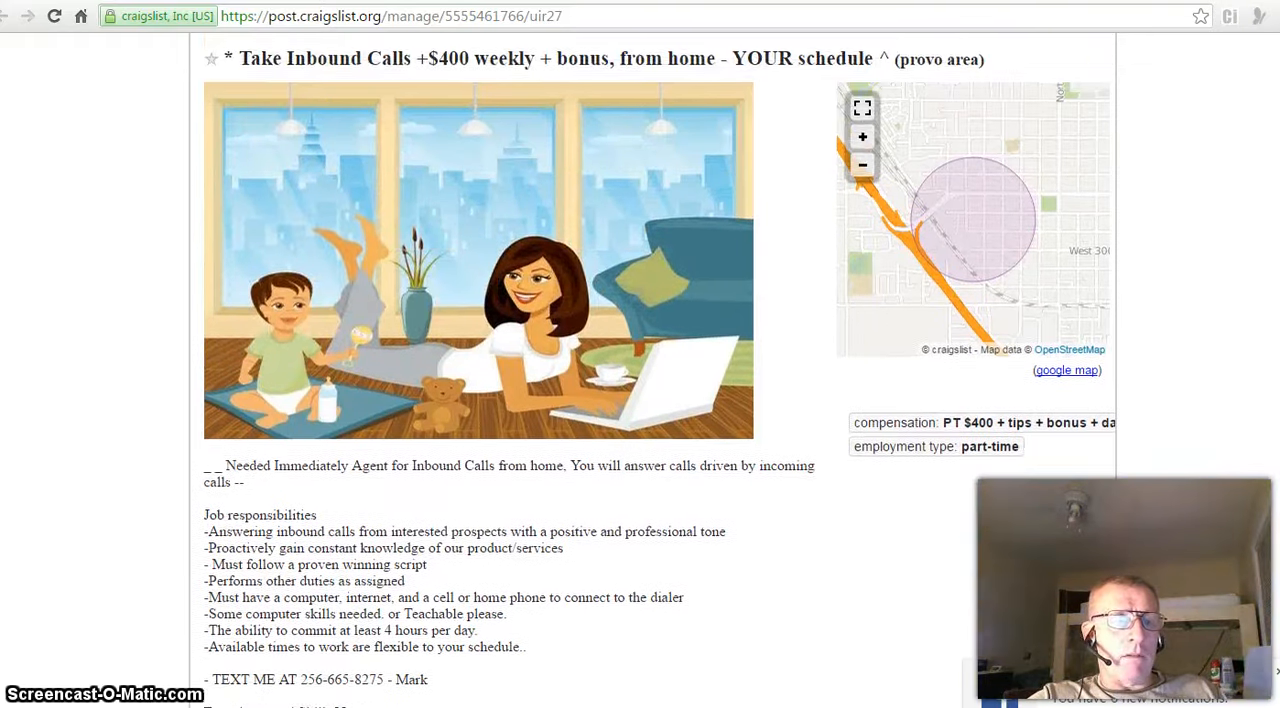
scroll(up, 3)
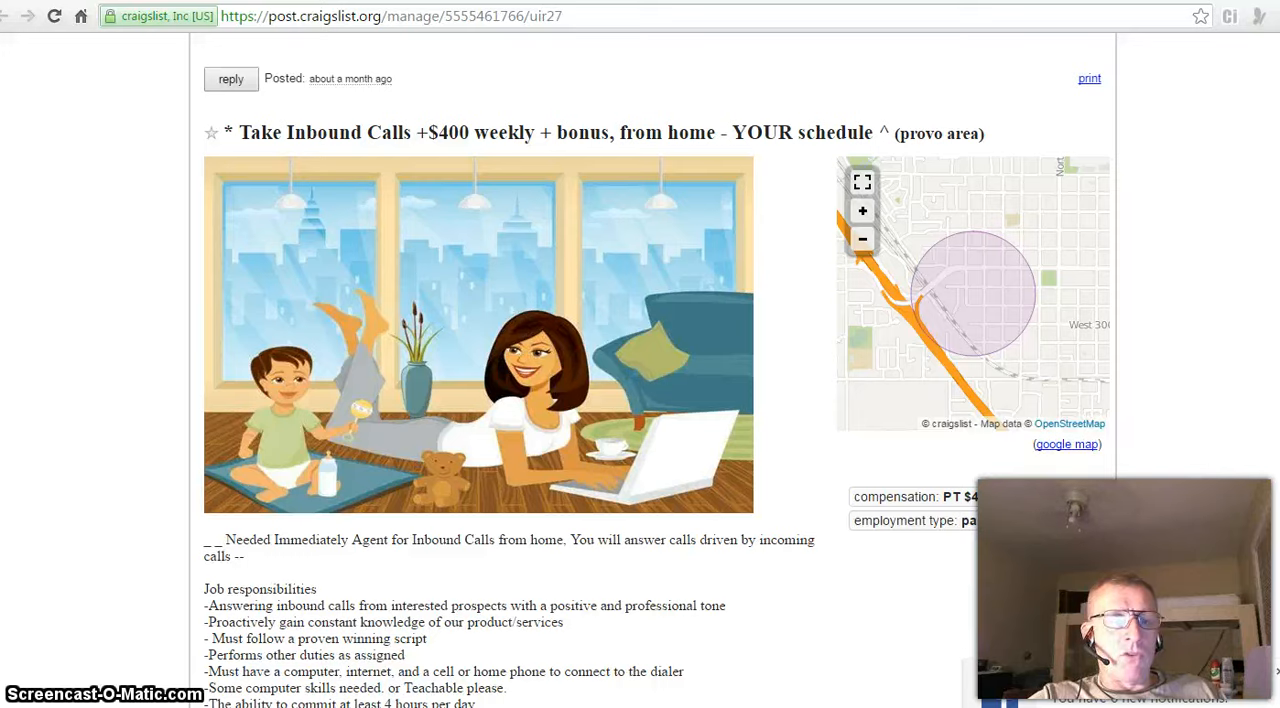
scroll(down, 3)
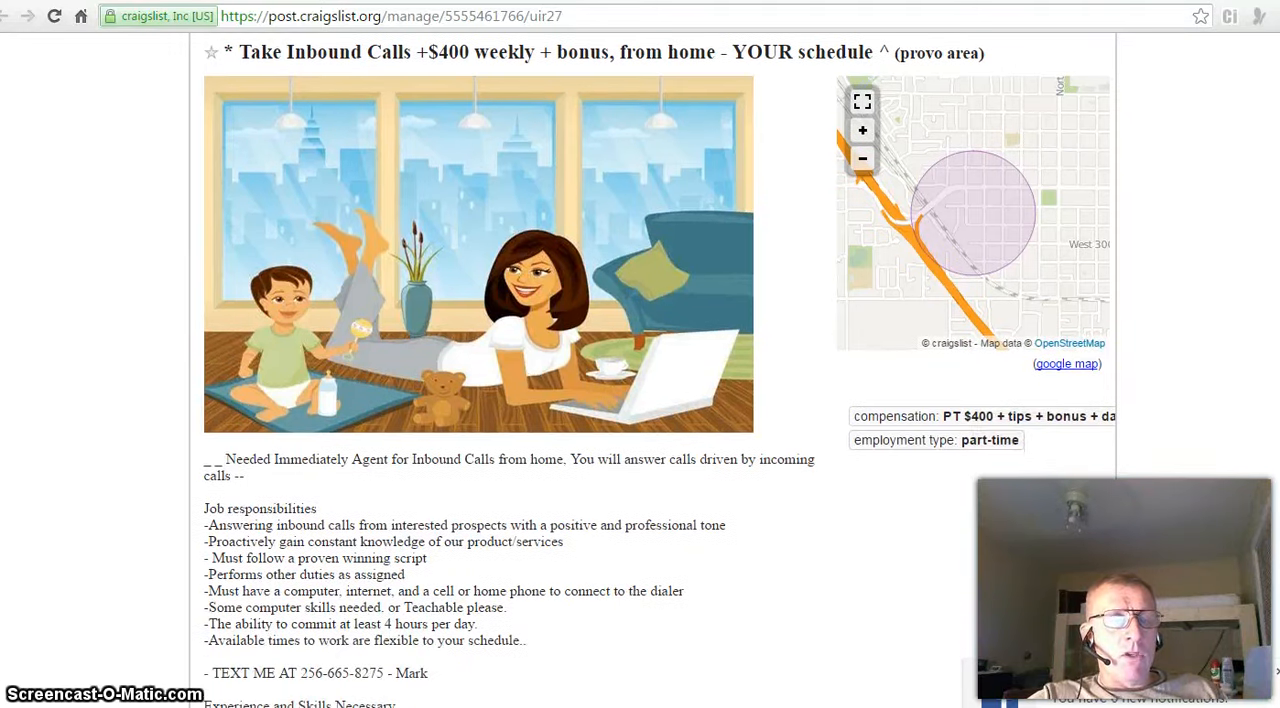
scroll(down, 3)
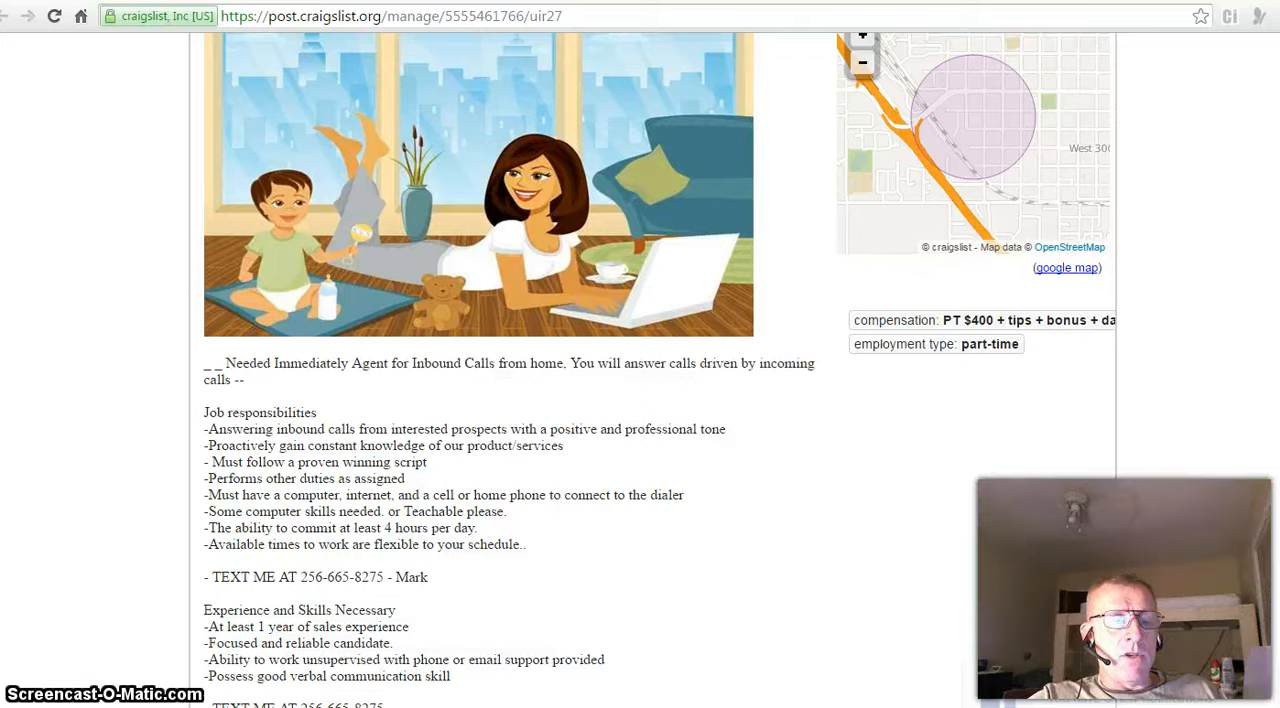
scroll(down, 3)
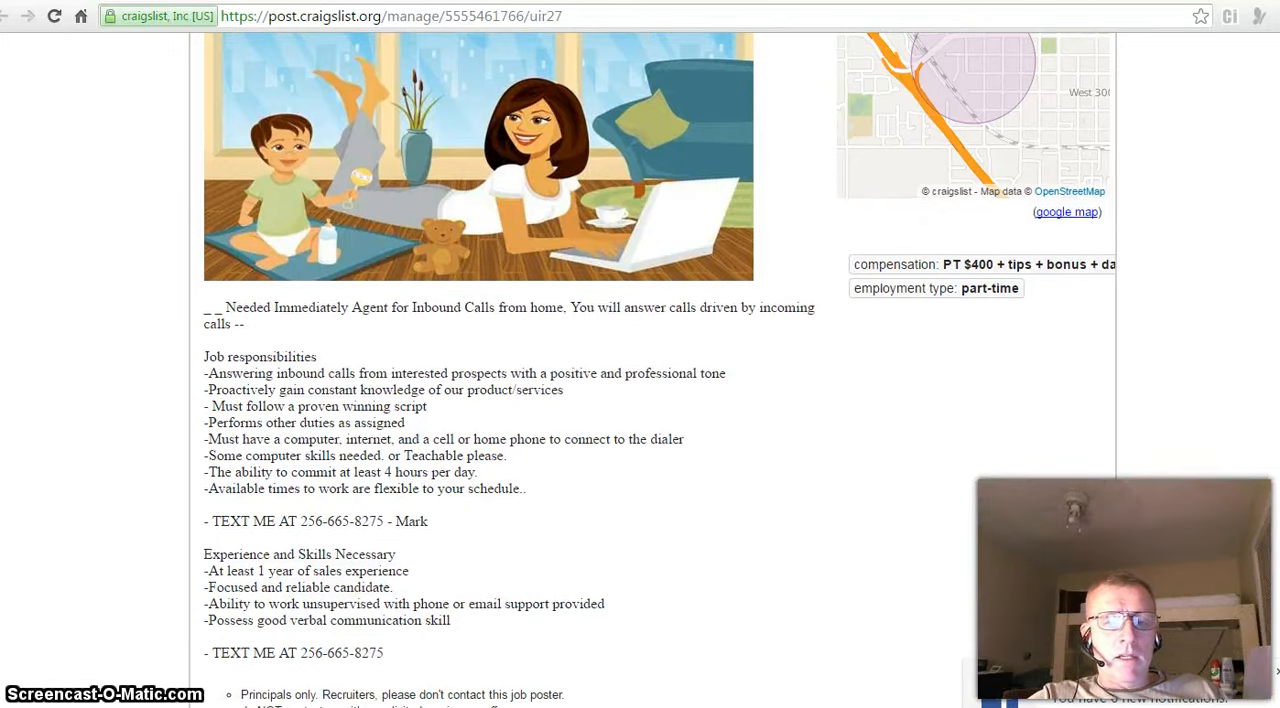
mouse_move(996, 536)
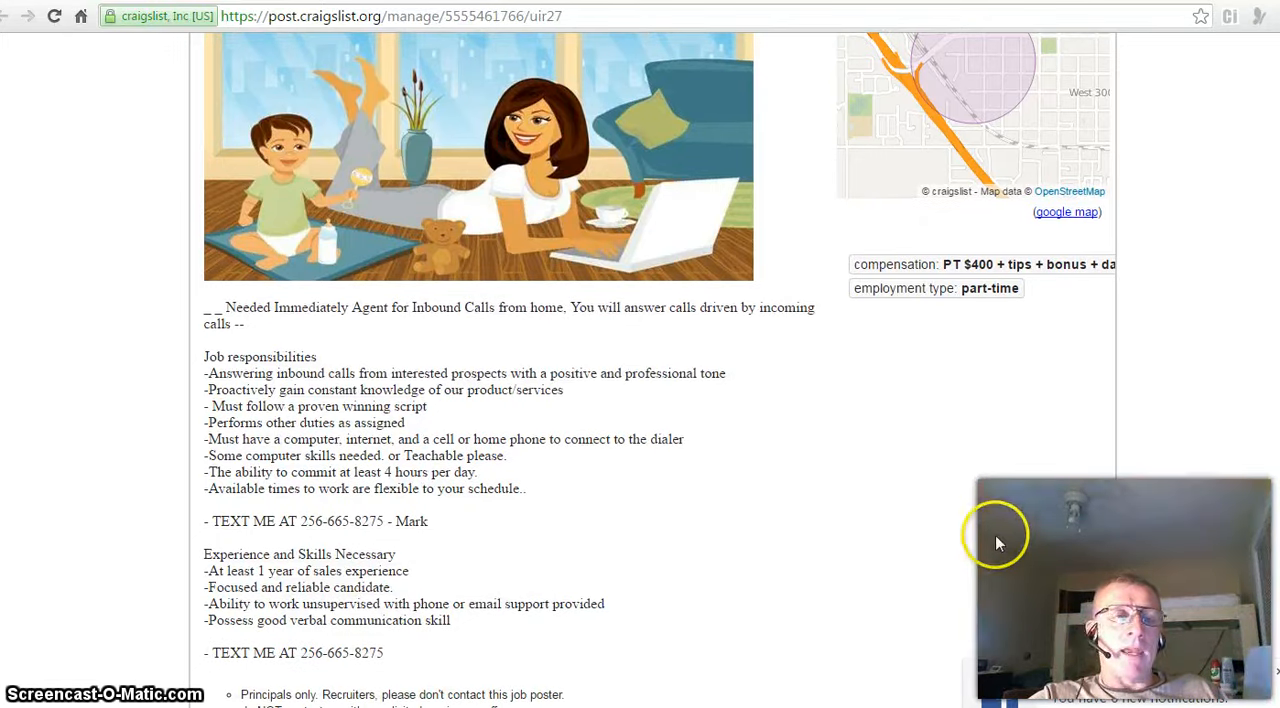